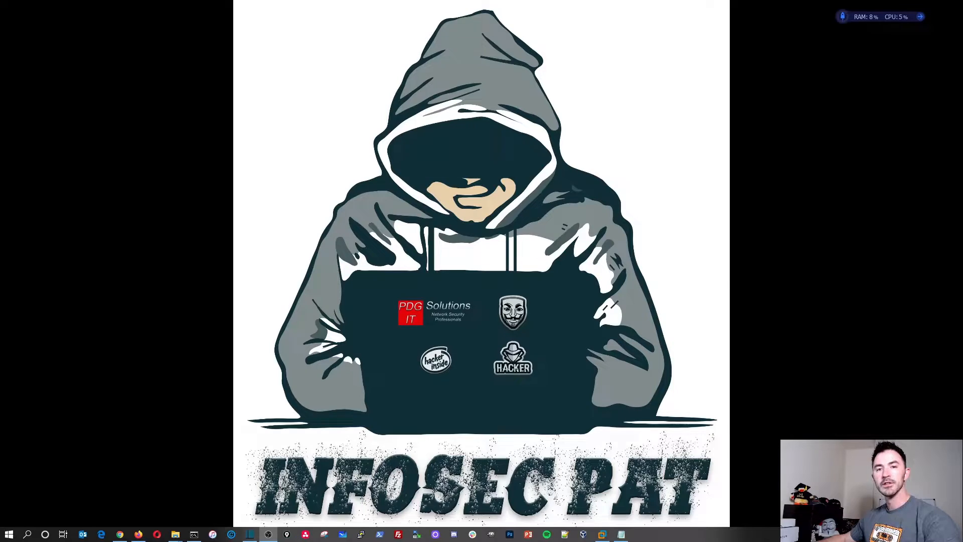
mouse_move(722, 380)
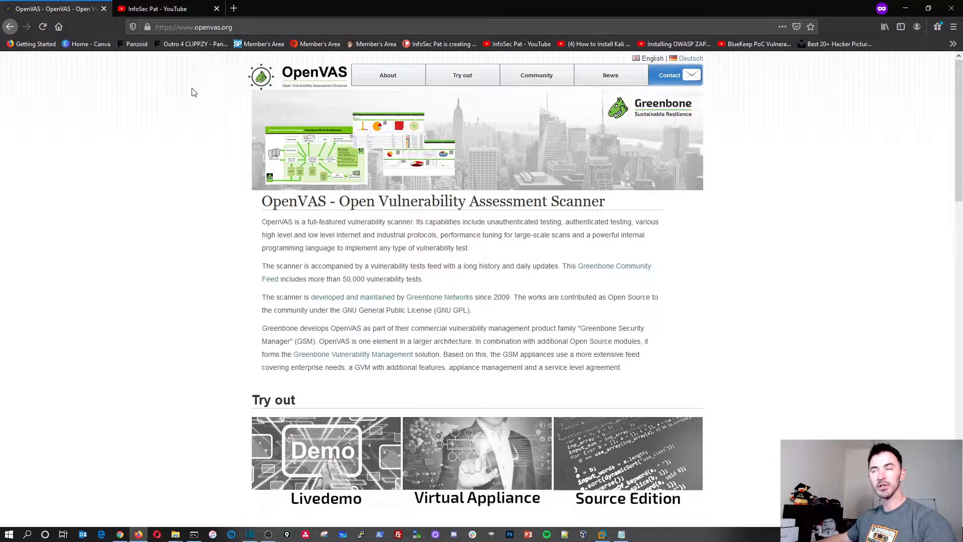
mouse_move(157, 164)
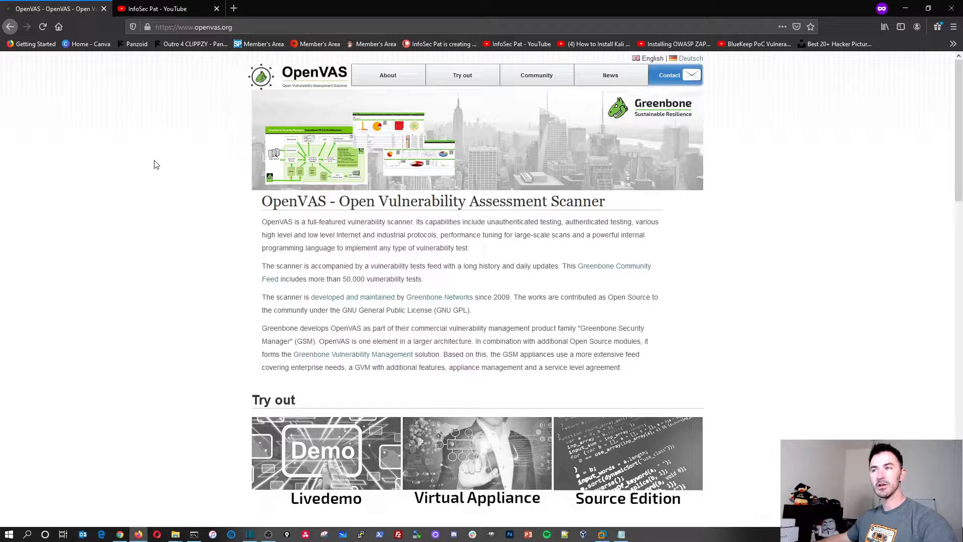
Open the openvas.org Virtual Appliance tile to reach the Community Edition 6.0.10 ISO setup page.
scroll("down", 3)
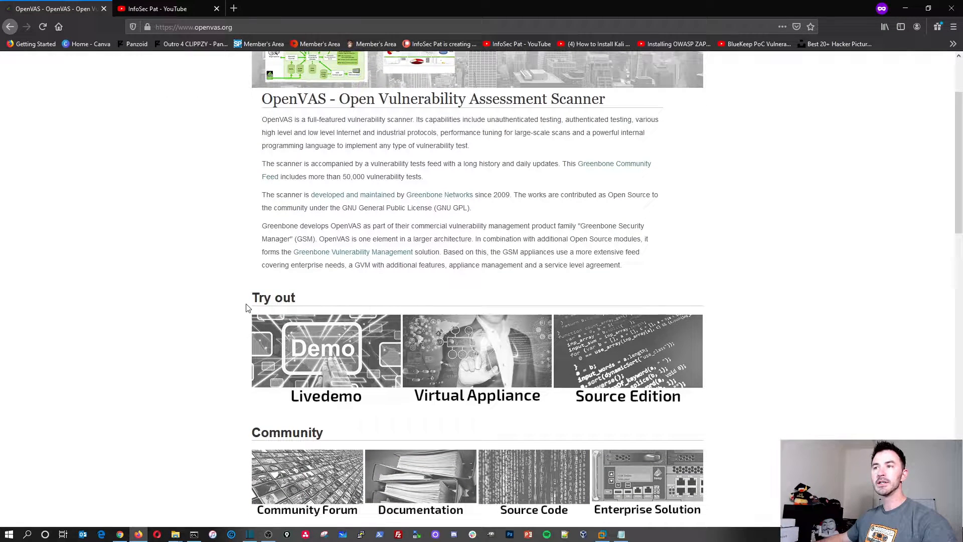
mouse_move(494, 367)
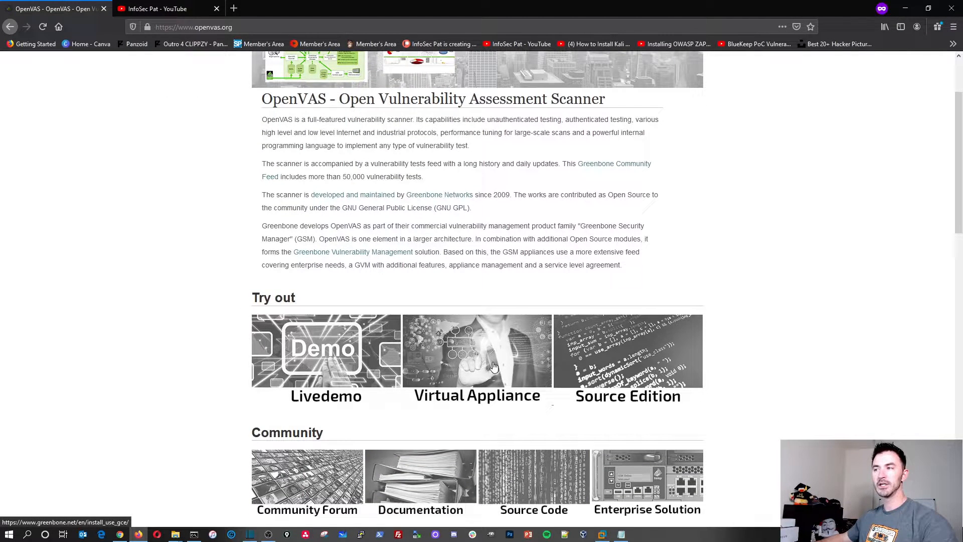
left_click(491, 364)
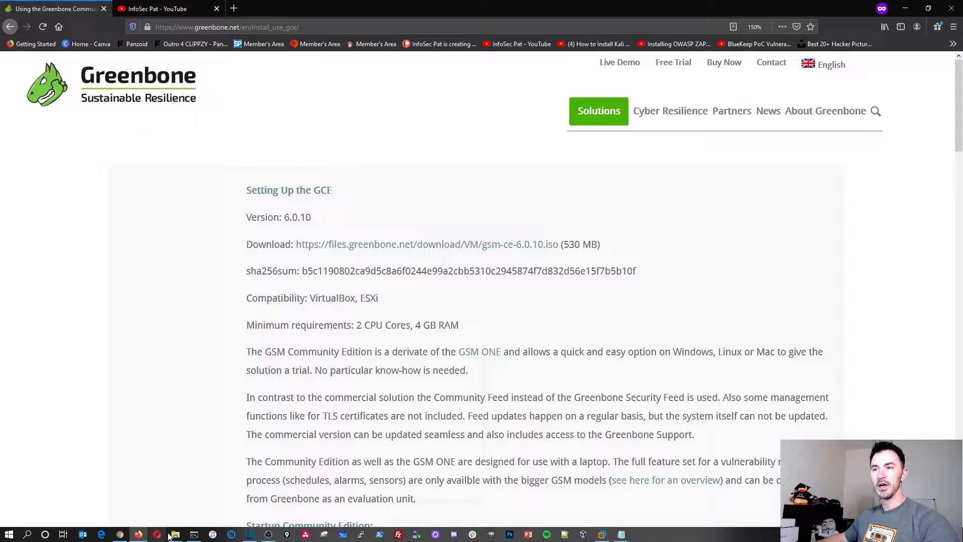
left_click(174, 534)
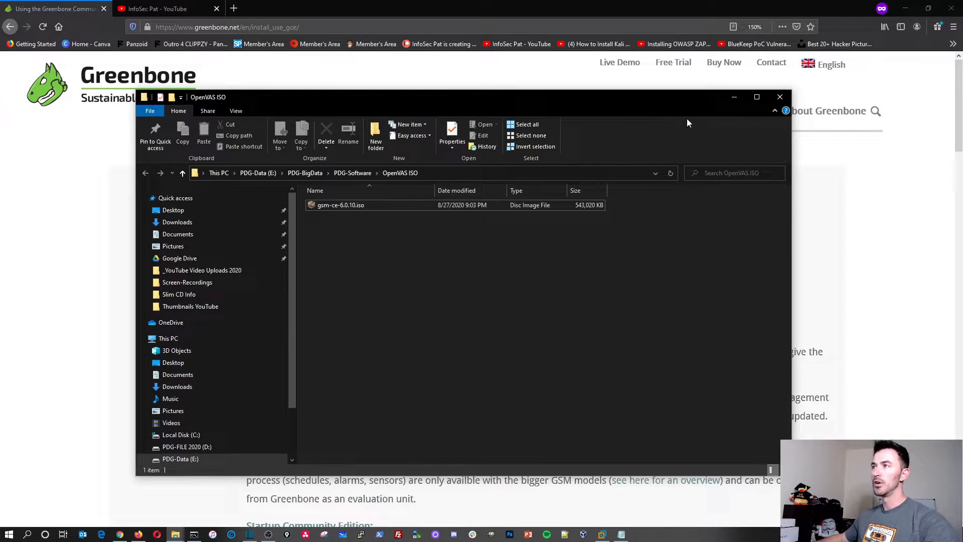
mouse_move(734, 98)
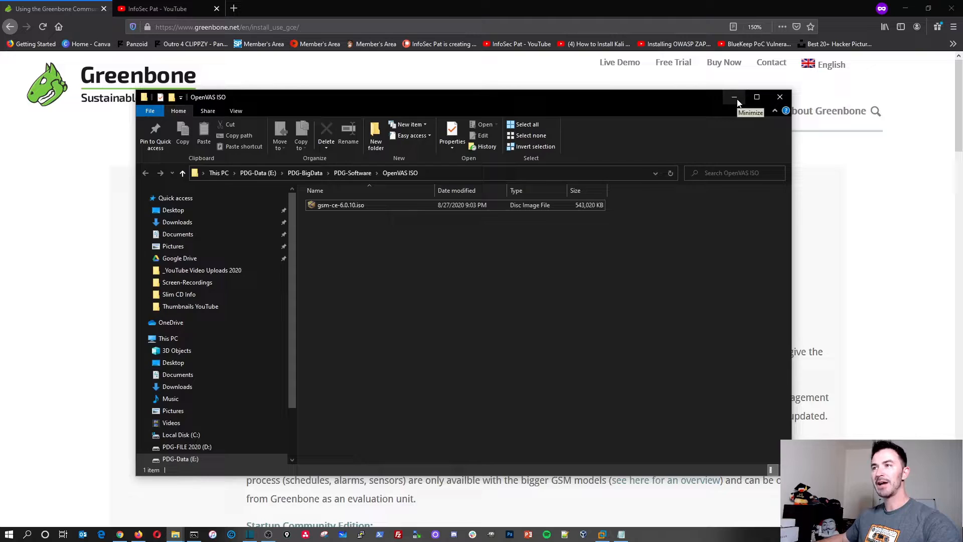
left_click(734, 97)
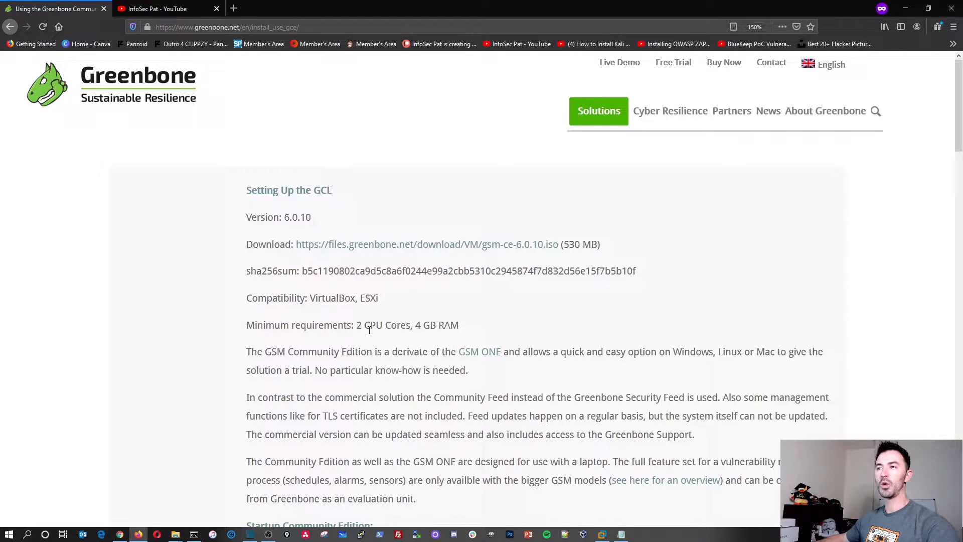
mouse_move(463, 335)
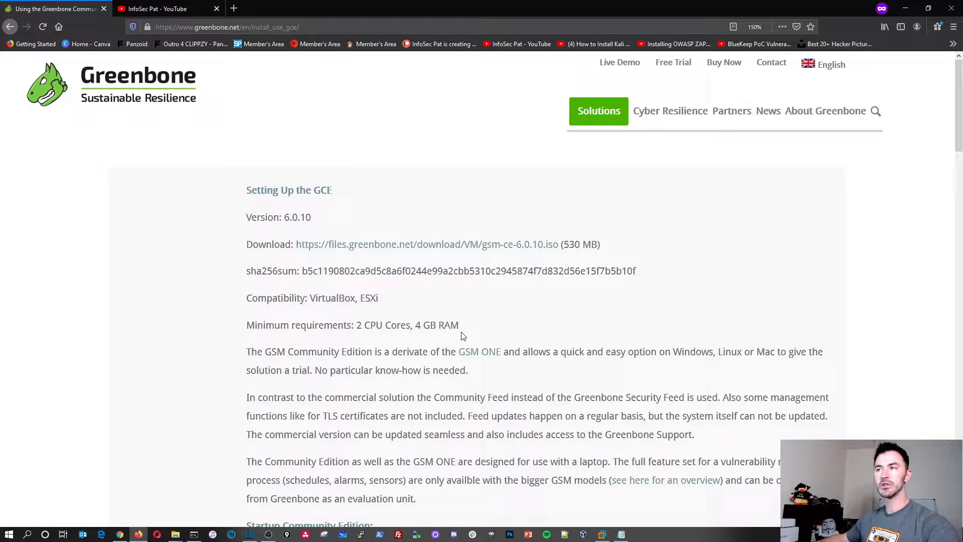
scroll("down", 3)
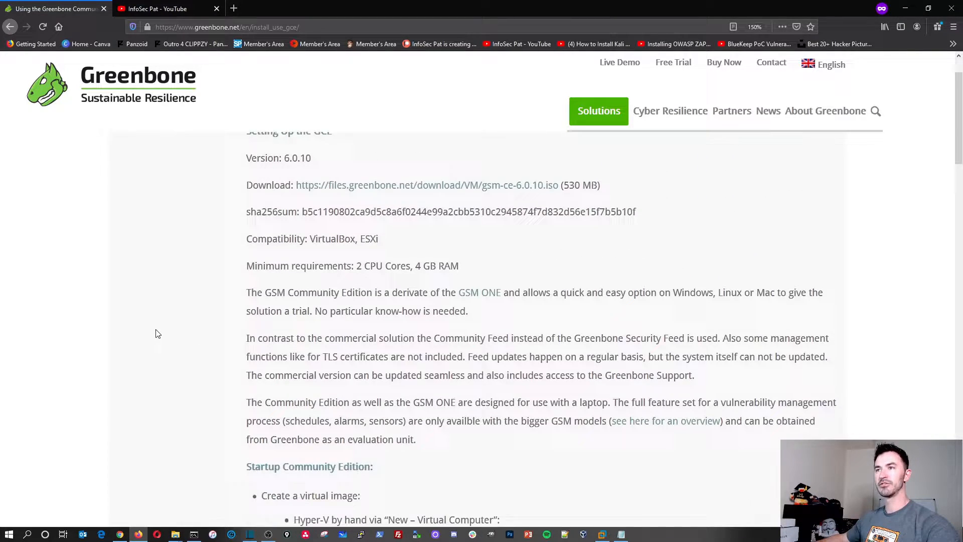
scroll("down", 3)
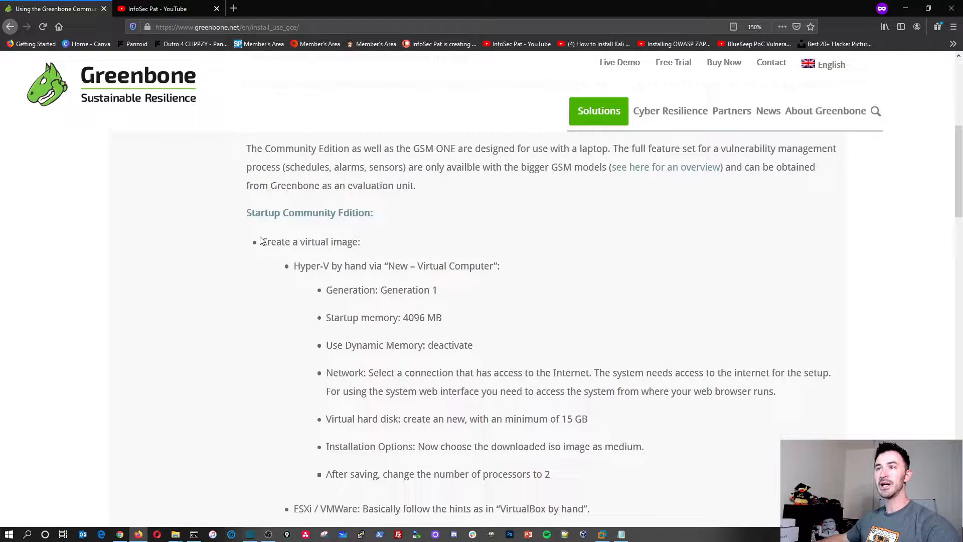
mouse_move(294, 232)
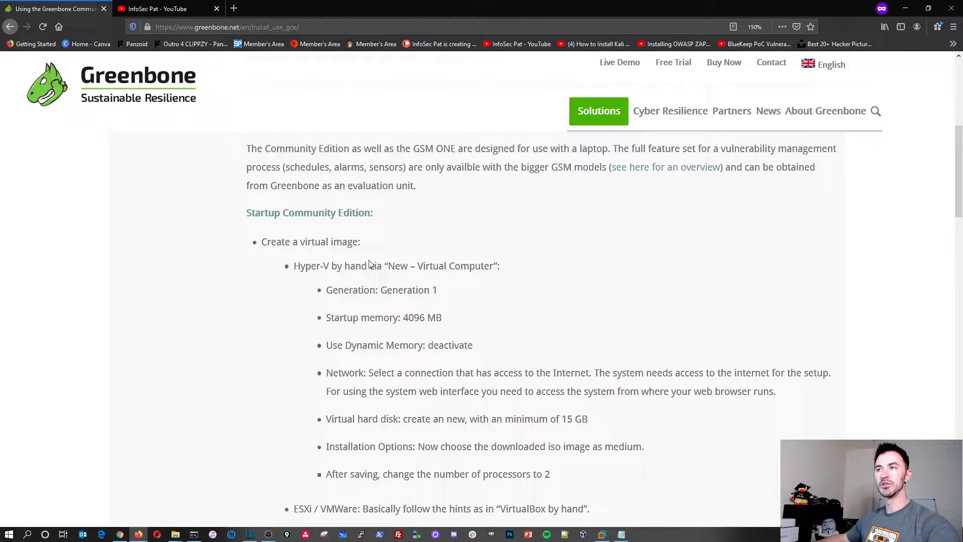
mouse_move(304, 276)
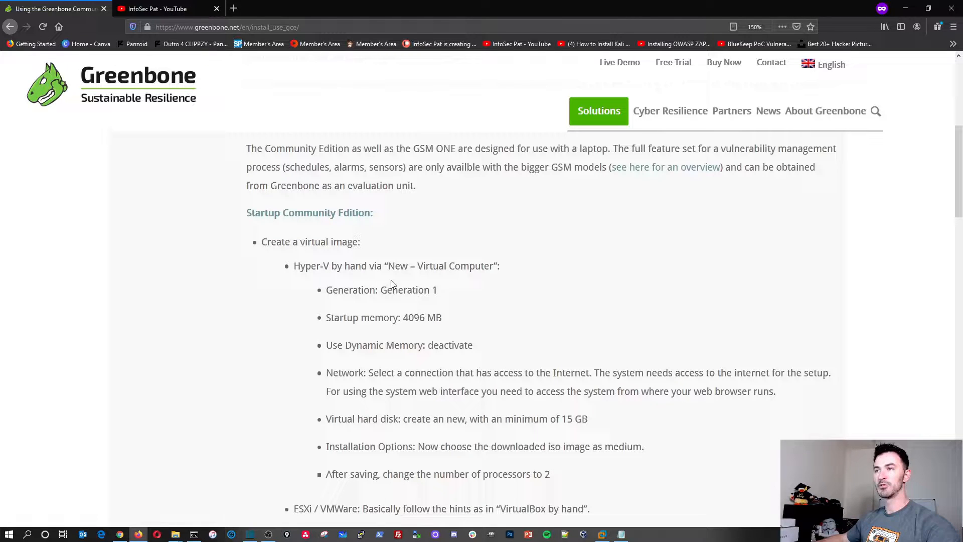
scroll("down", 3)
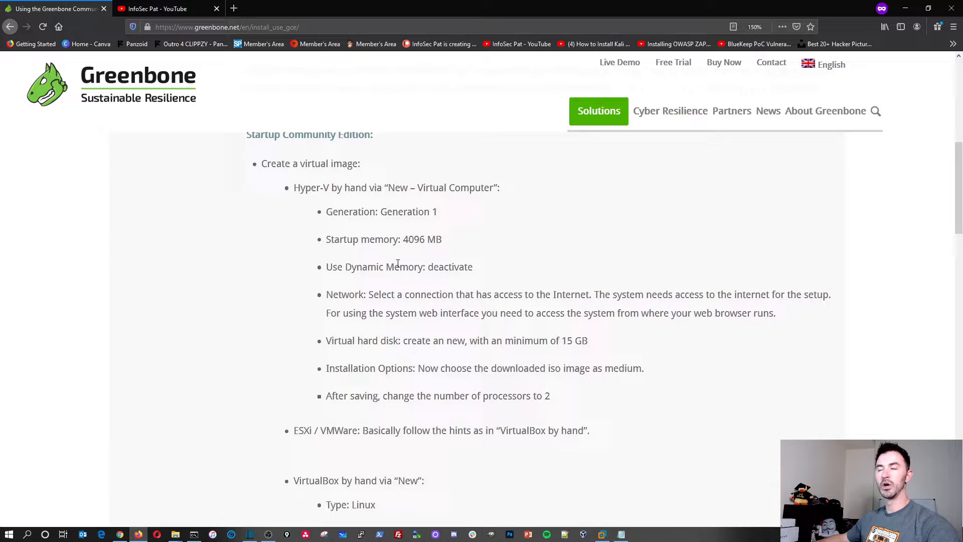
mouse_move(426, 281)
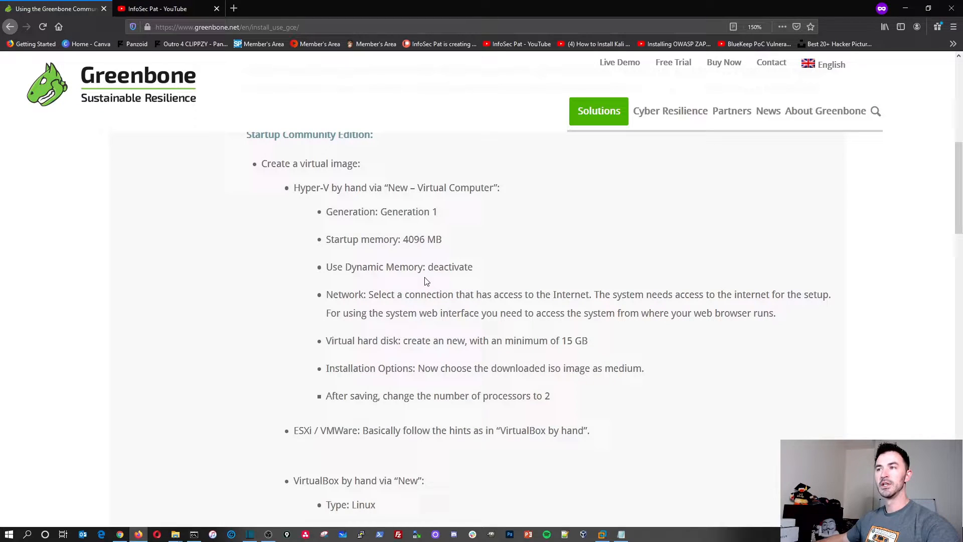
mouse_move(385, 285)
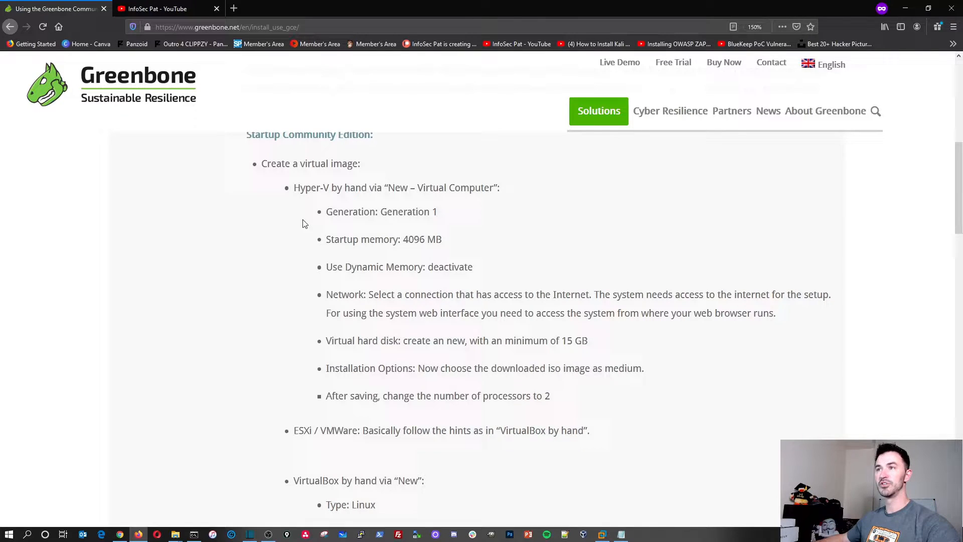
scroll("down", 3)
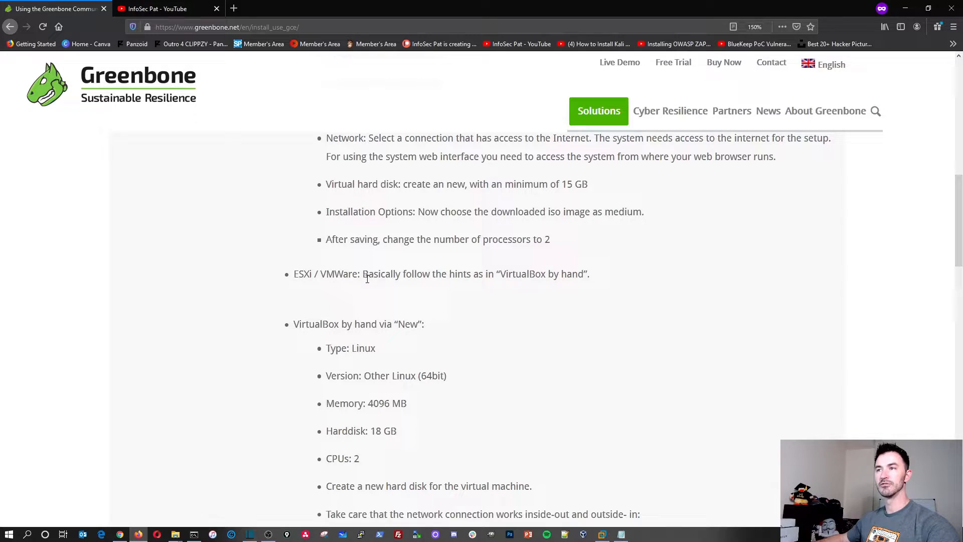
mouse_move(383, 284)
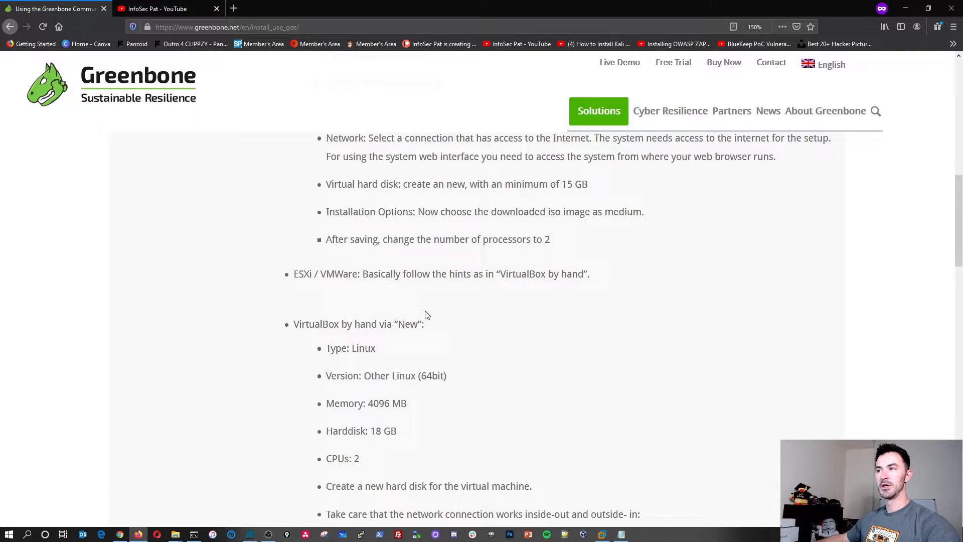
mouse_move(399, 289)
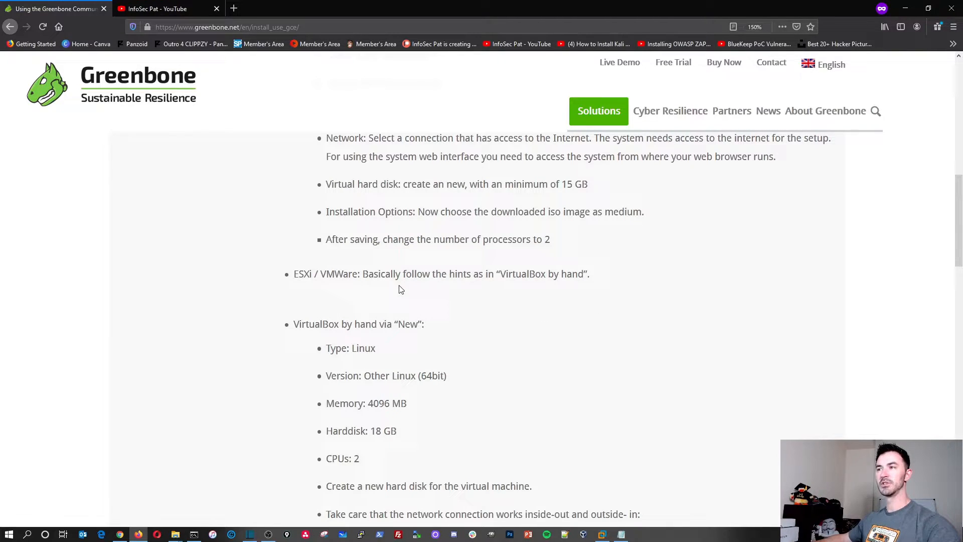
scroll("down", 3)
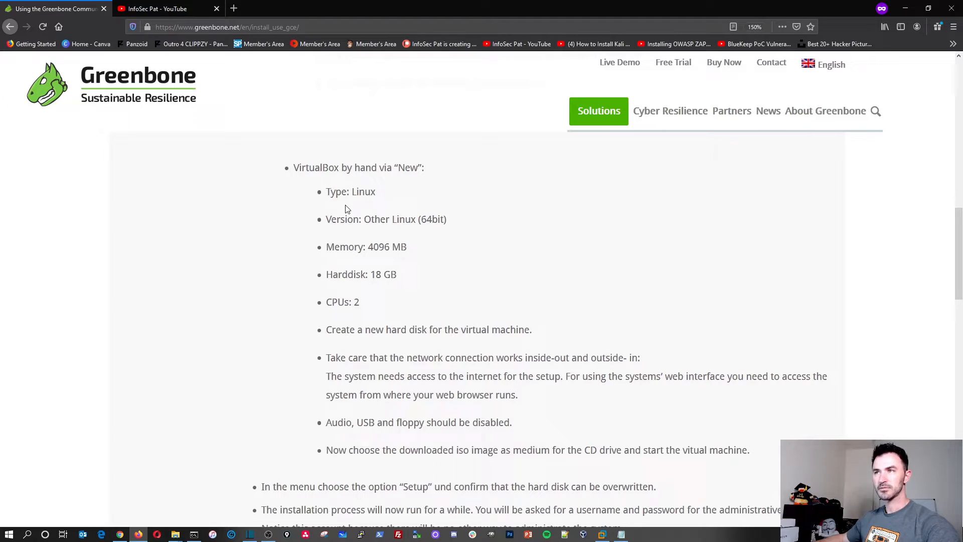
double_click(363, 191)
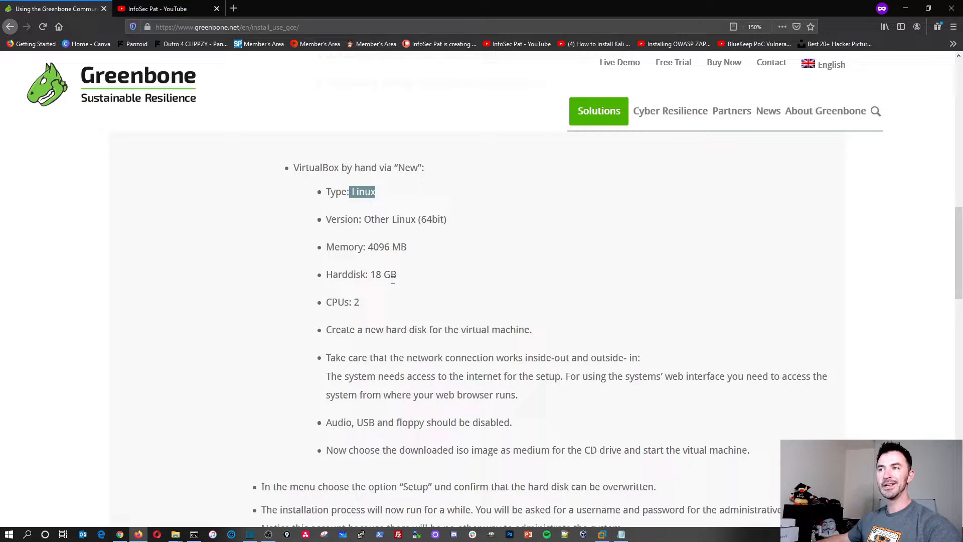
mouse_move(372, 313)
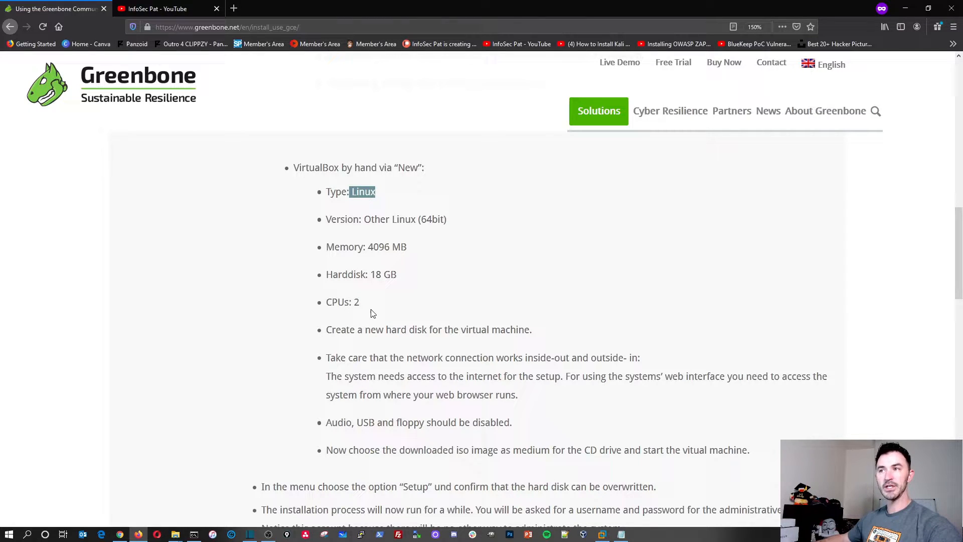
mouse_move(345, 344)
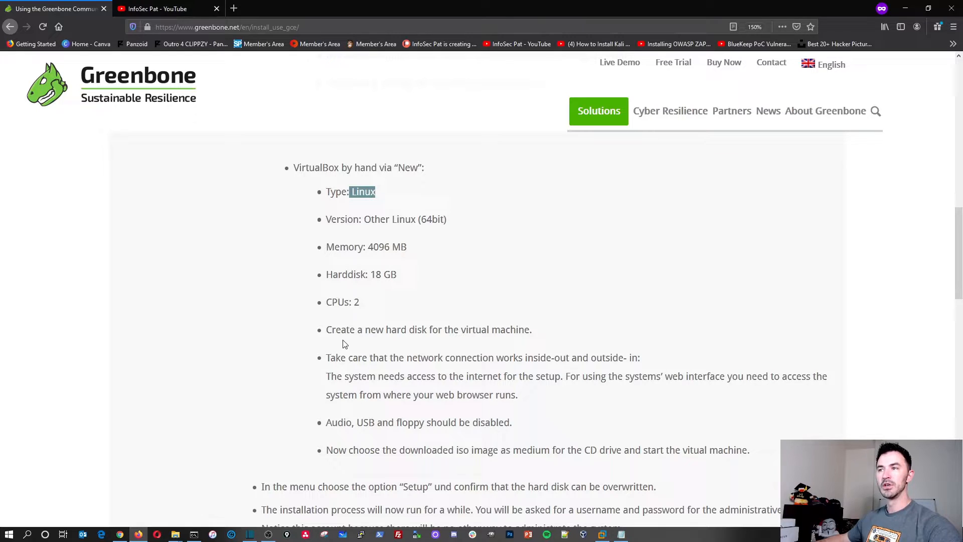
scroll("down", 3)
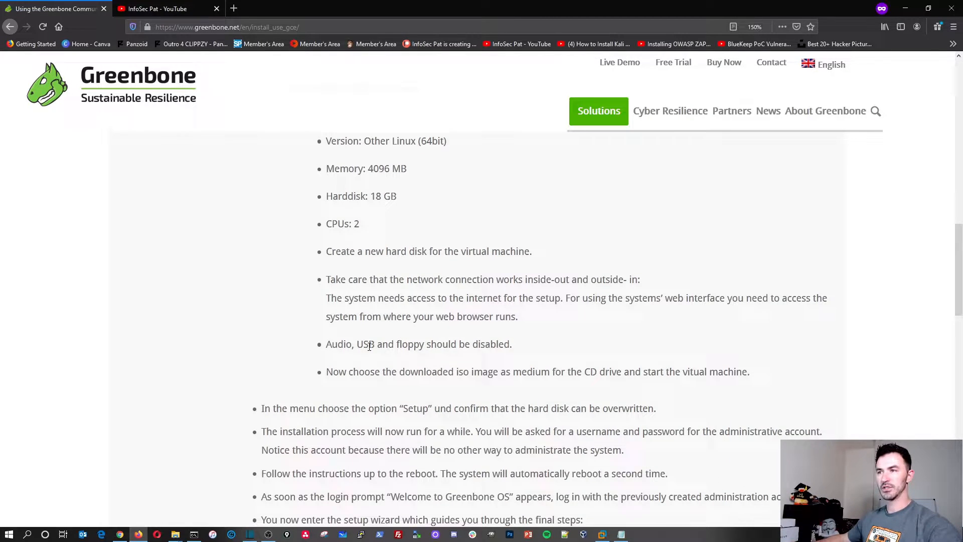
scroll("down", 3)
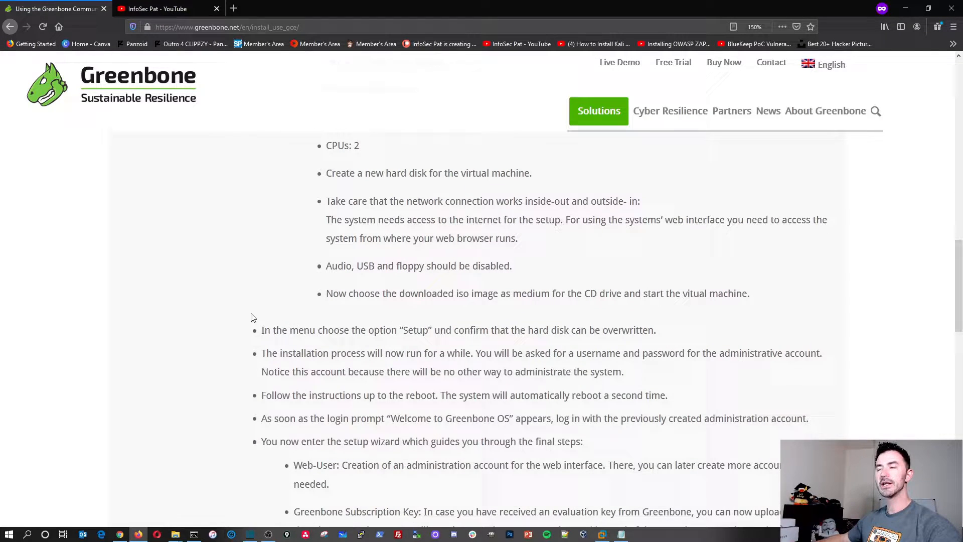
scroll("up", 3)
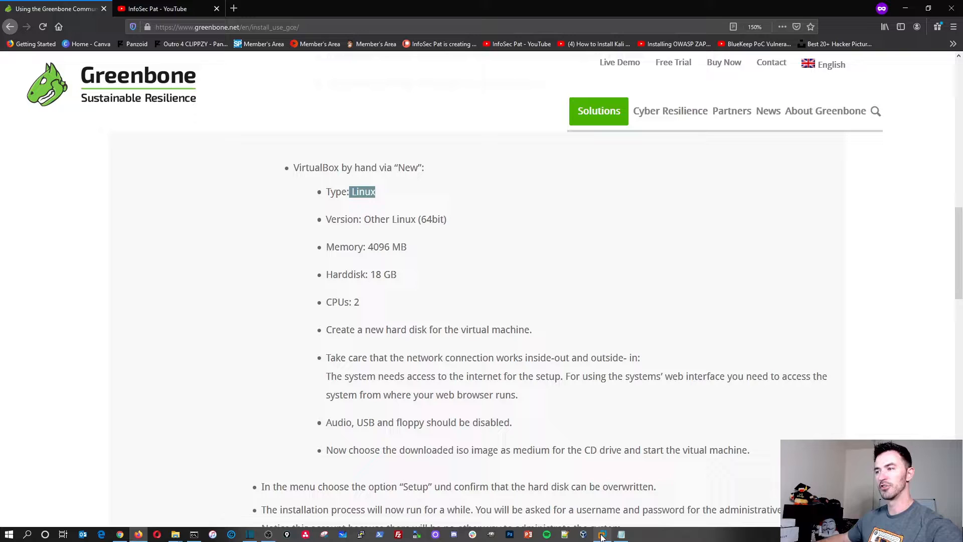
Switch to VMware Workstation's My Computer library and open the File menu.
left_click(602, 534)
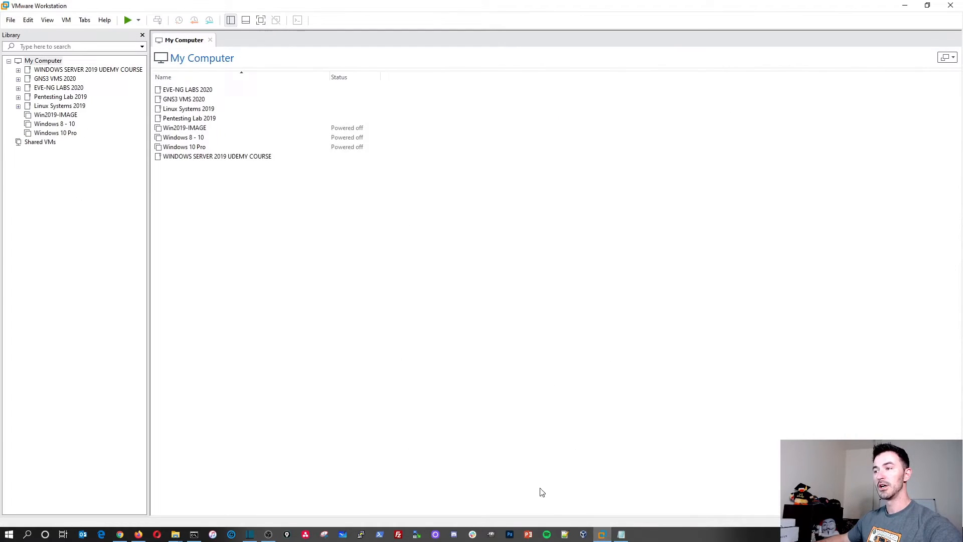
mouse_move(200, 243)
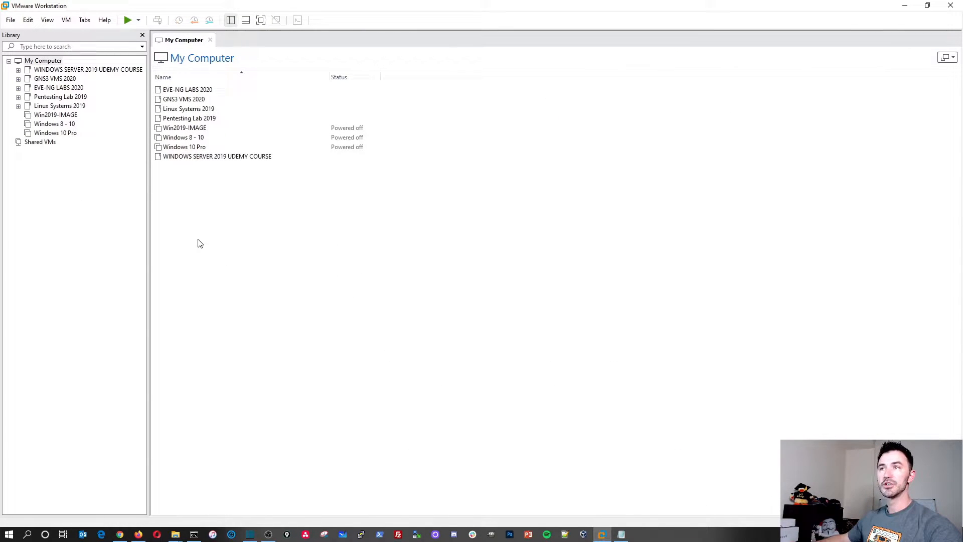
left_click(8, 20)
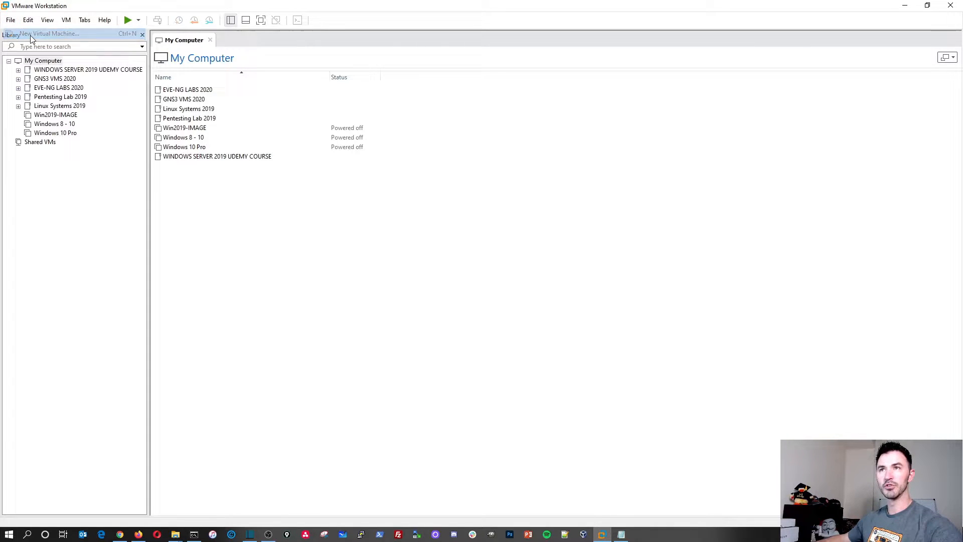
Begin a Typical VM installing from the OpenVAS ISO, with Linux and the guide's recommended version.
left_click(66, 35)
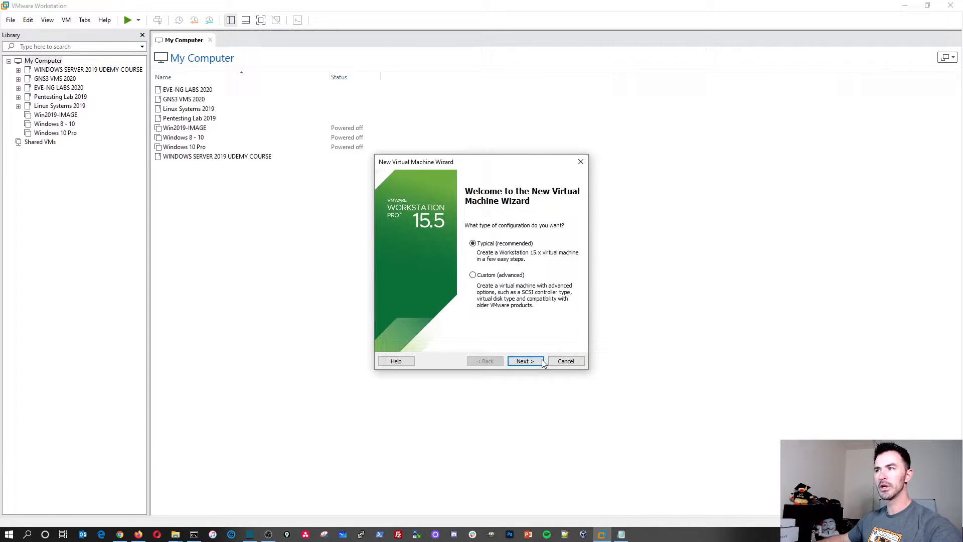
left_click(526, 360)
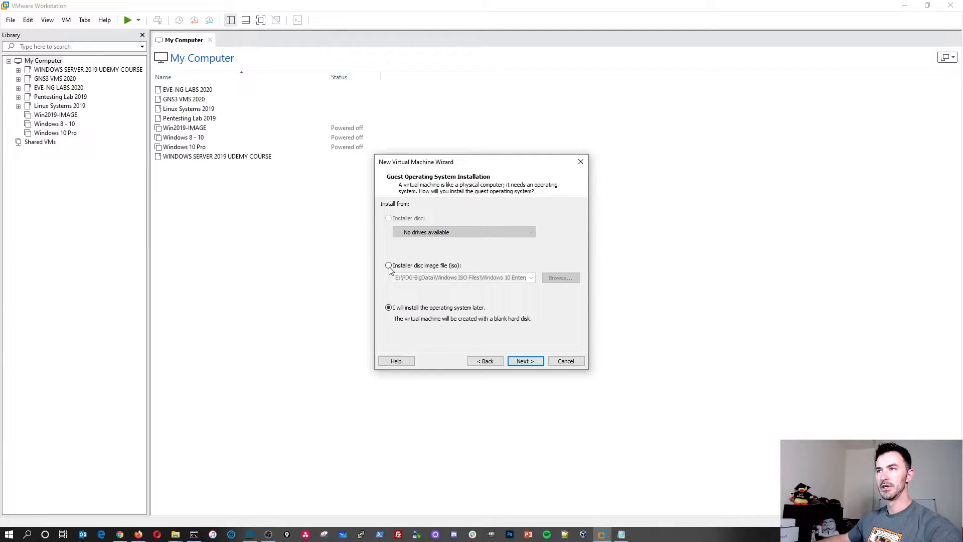
left_click(388, 265)
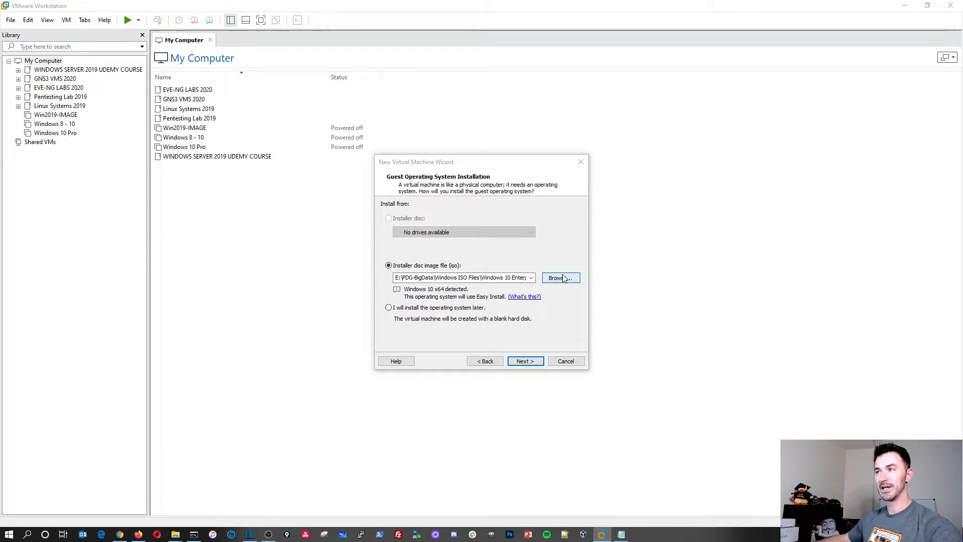
left_click(558, 278)
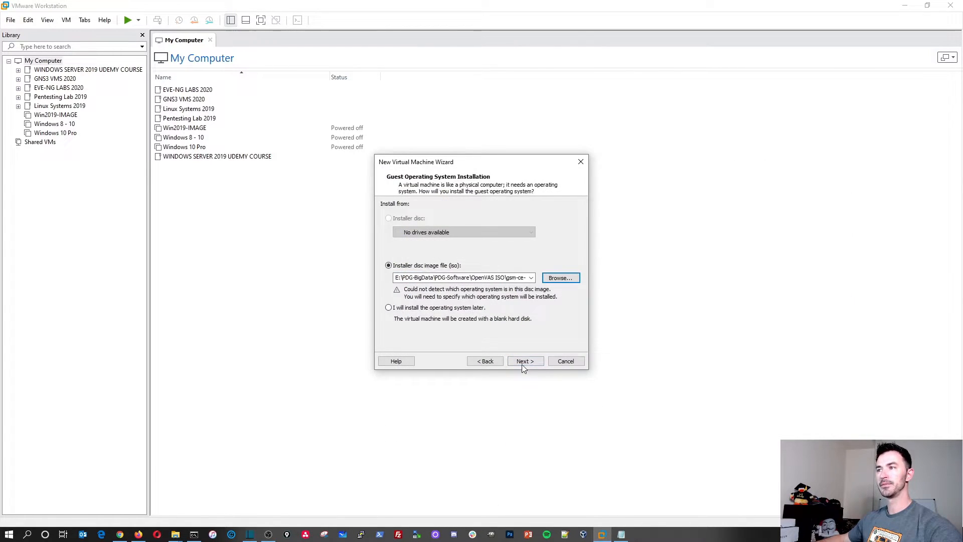
left_click(525, 361)
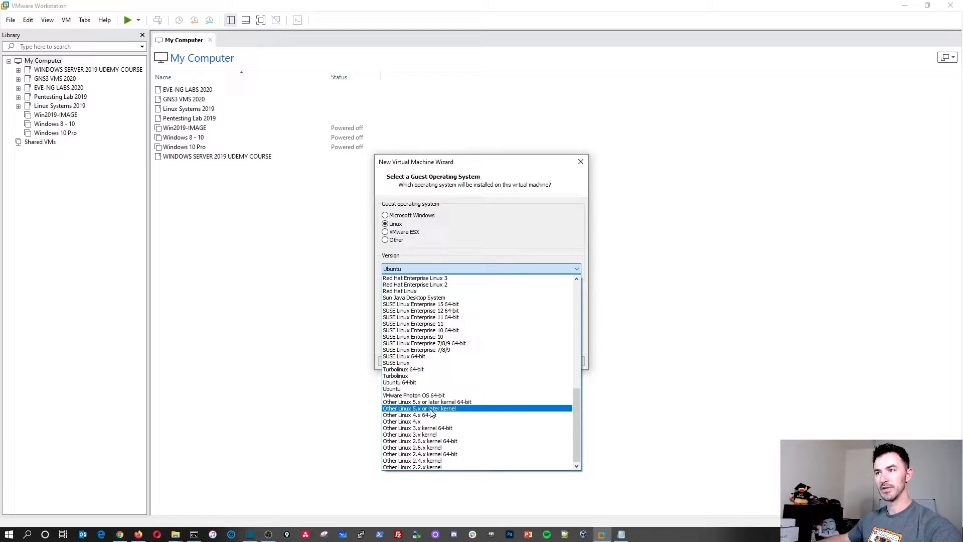
left_click(418, 409)
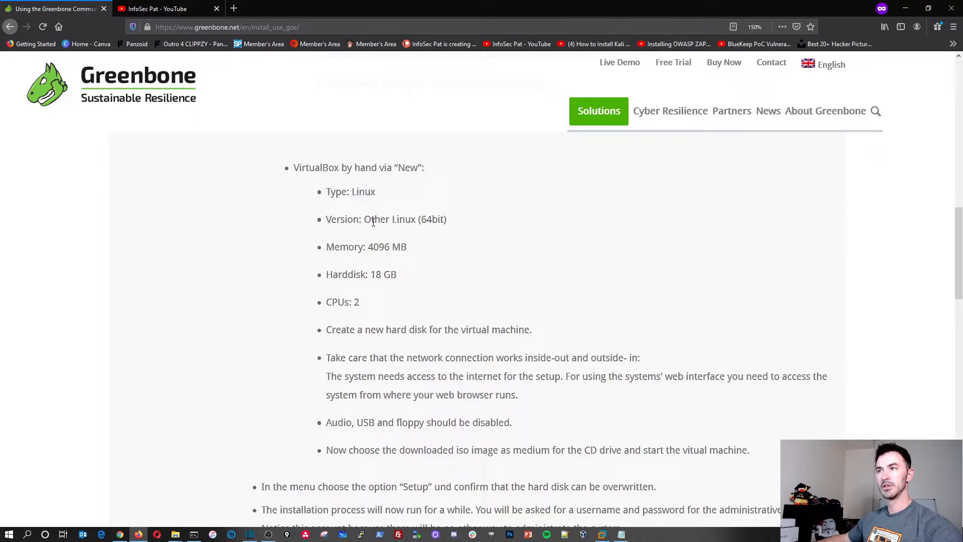
left_click_drag(370, 219, 447, 219)
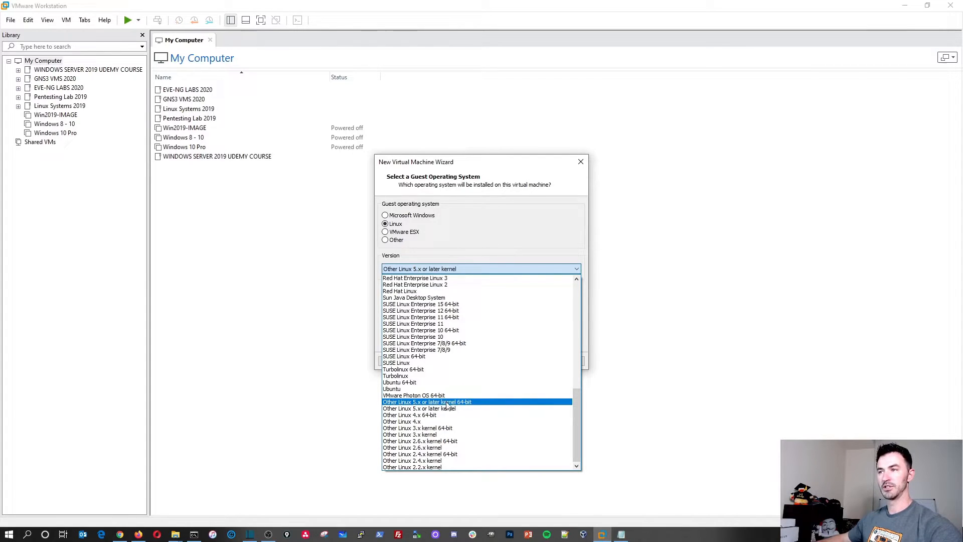
mouse_move(477, 409)
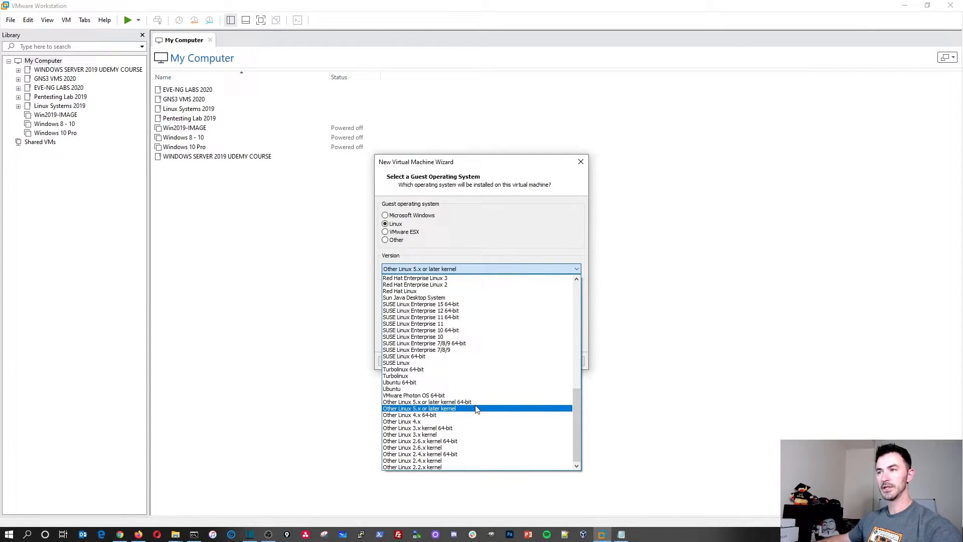
Choose Other Linux 5.x or later kernel 64-bit as the guest version and continue.
left_click(427, 402)
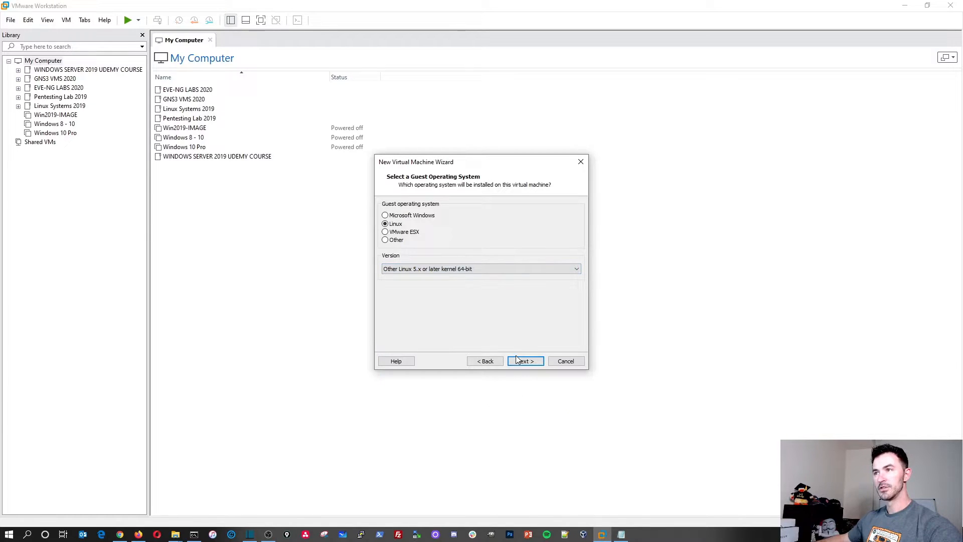
left_click(525, 361)
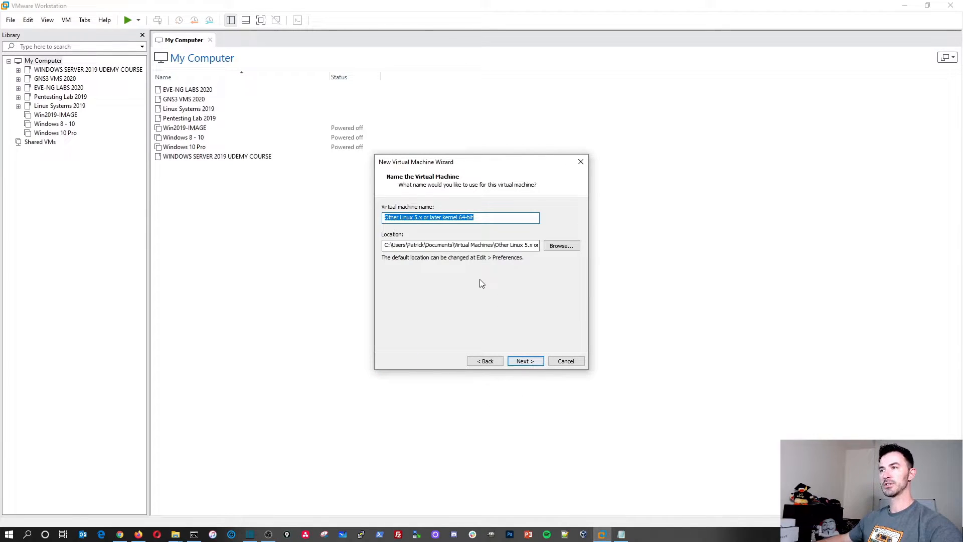
Name the VM OpenVAS-VM and store it under E:\PDG-BigData\VMs-2019.
type("Openb")
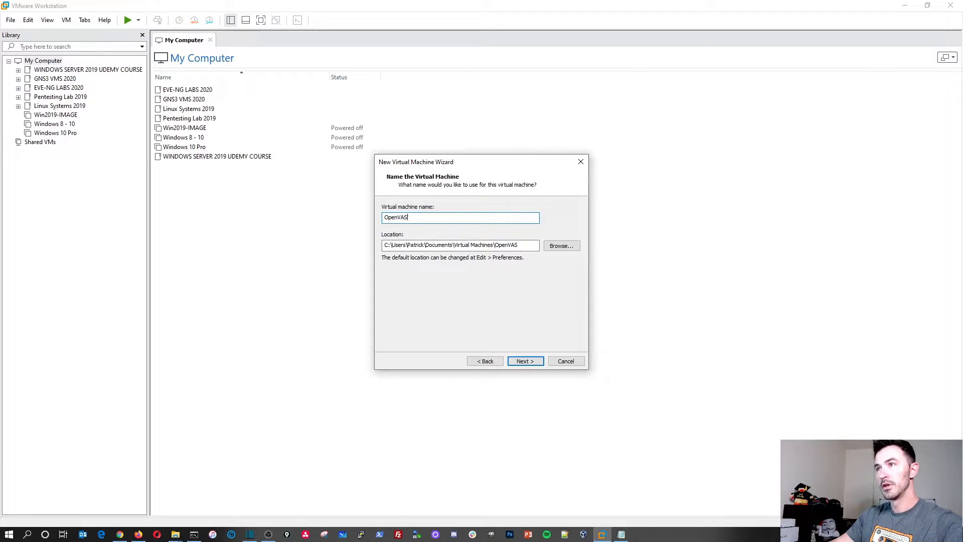
type("-VM")
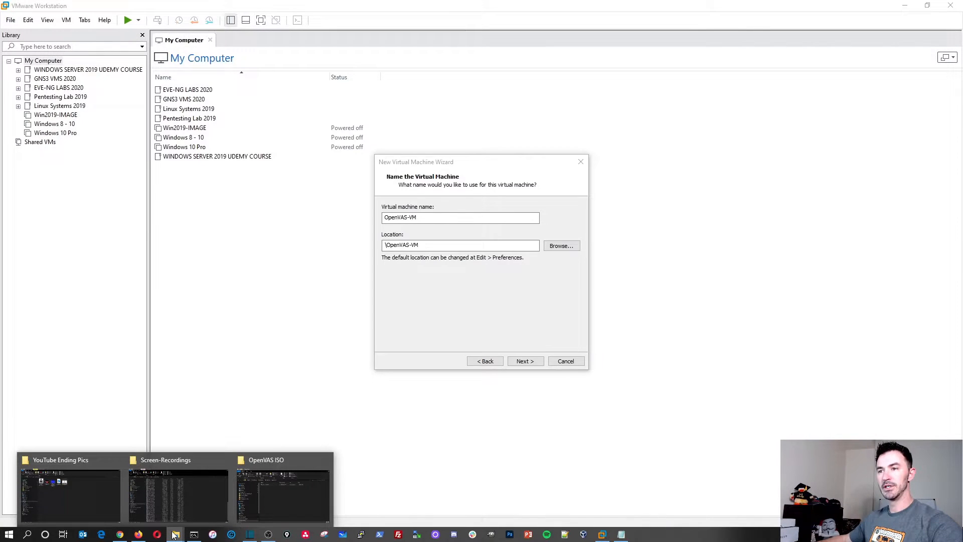
right_click(175, 534)
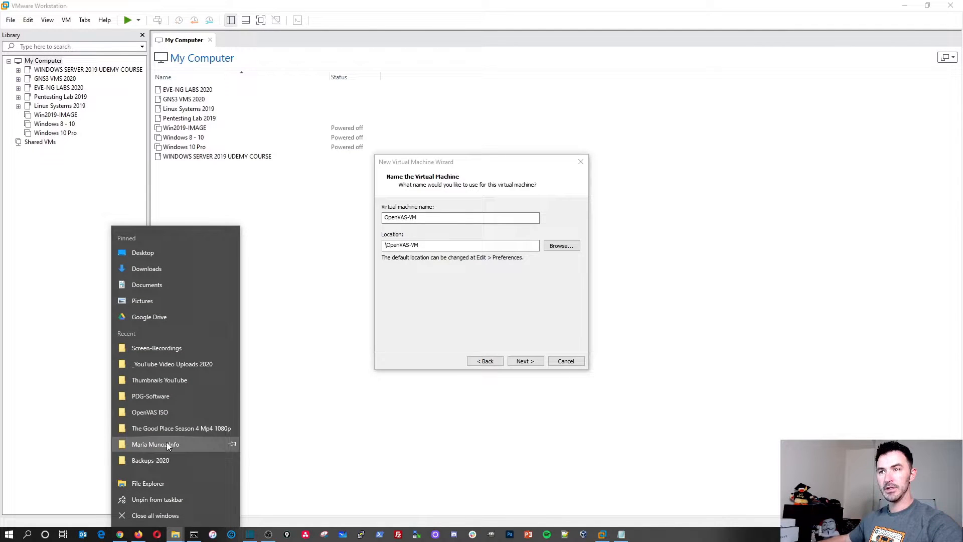
left_click(148, 483)
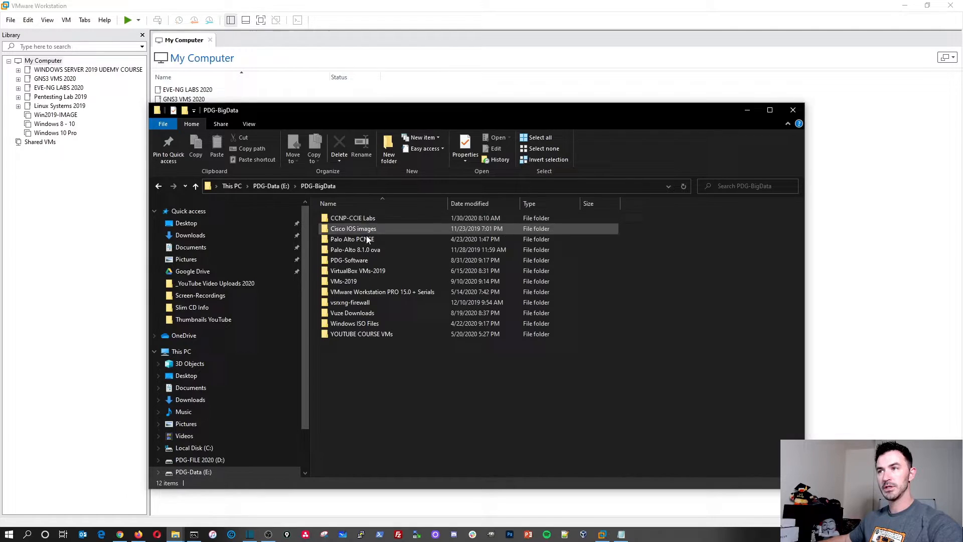
double_click(343, 281)
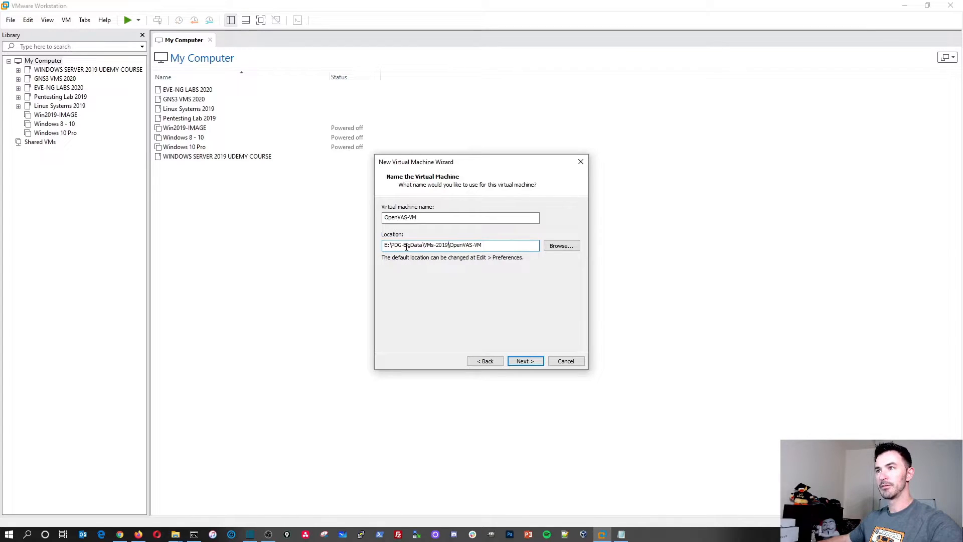
mouse_move(510, 262)
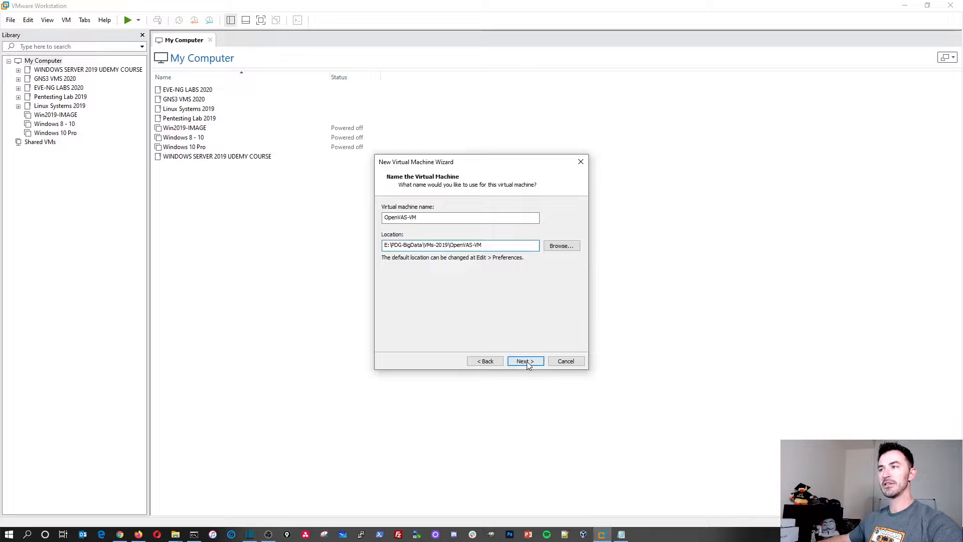
Give the virtual machine a 20 GB disk and move on to hardware settings.
left_click(526, 360)
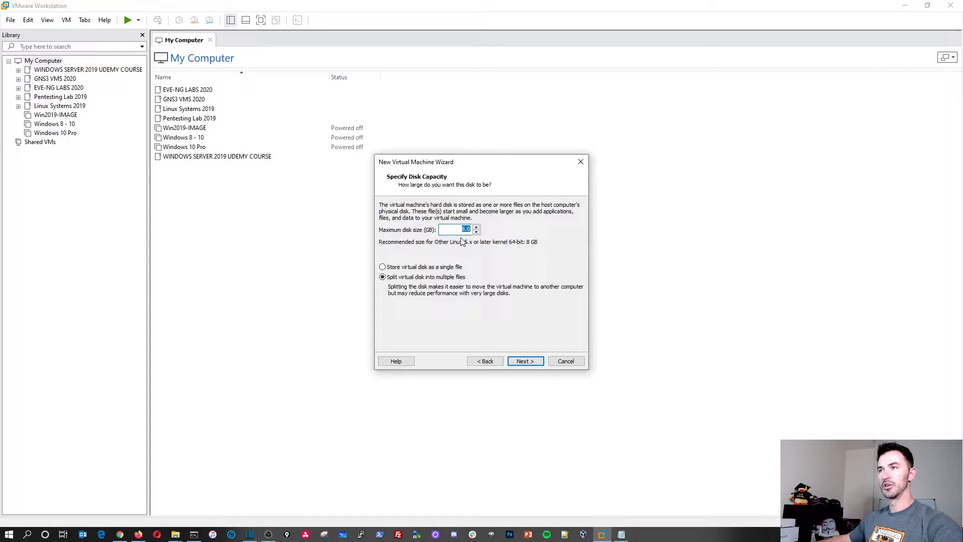
type("20")
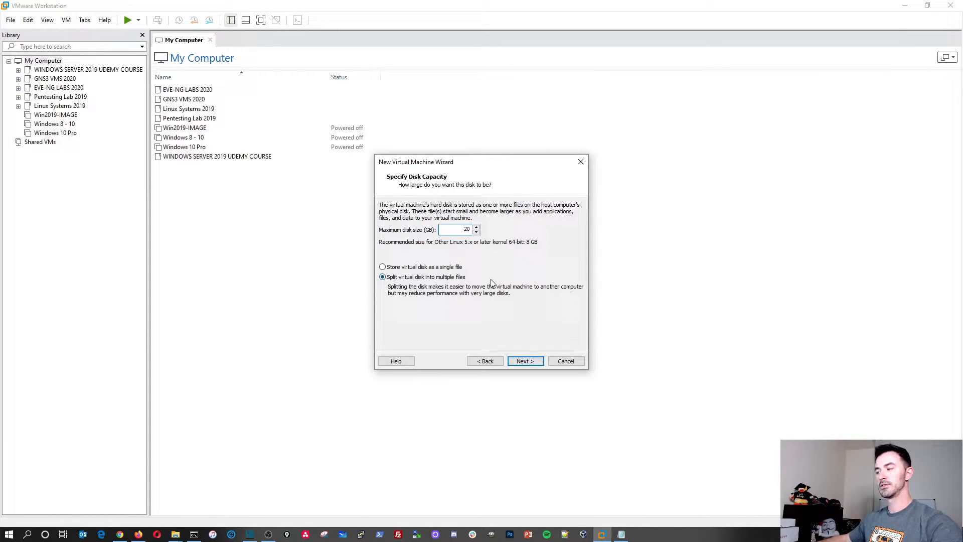
left_click(525, 361)
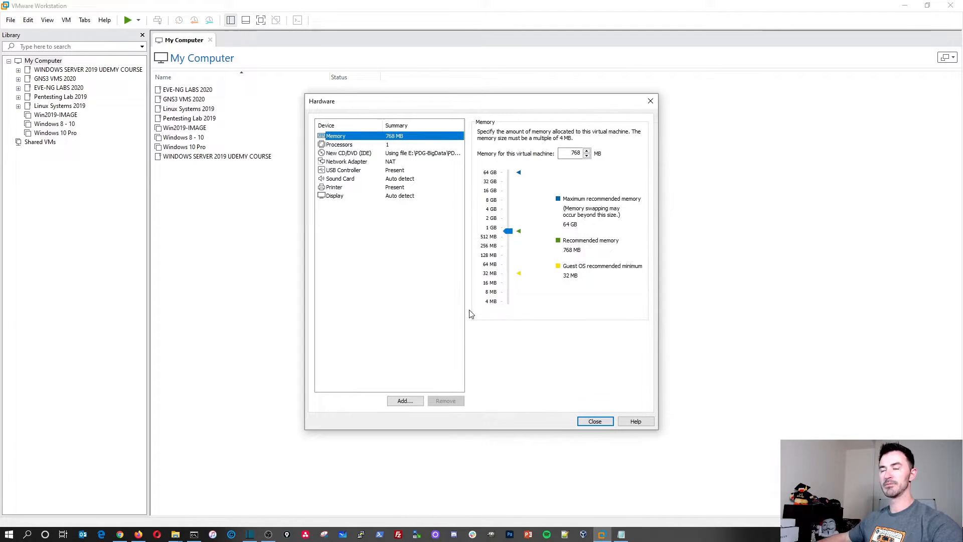
mouse_move(505, 223)
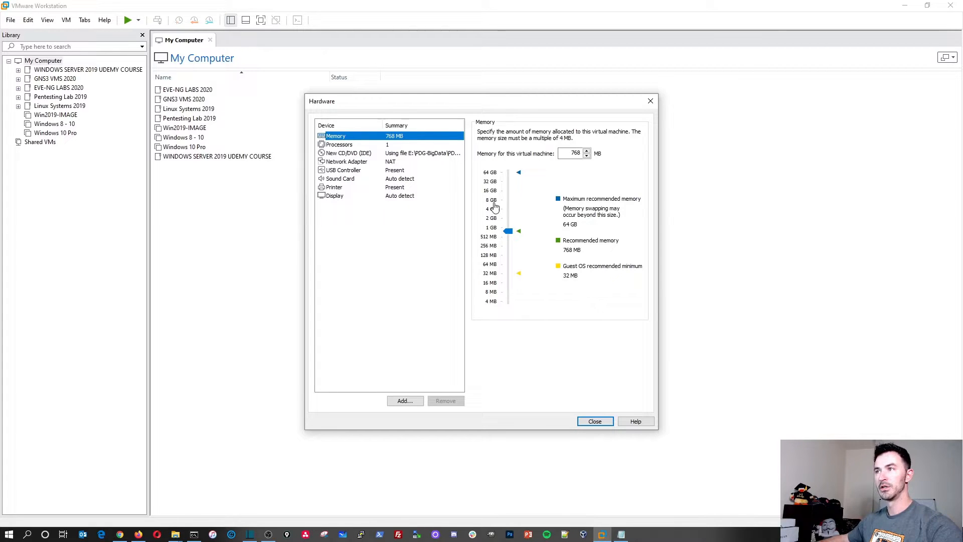
Set OpenVAS-VM to 8 GB memory and 2 processors, confirming NAT networking.
left_click(339, 144)
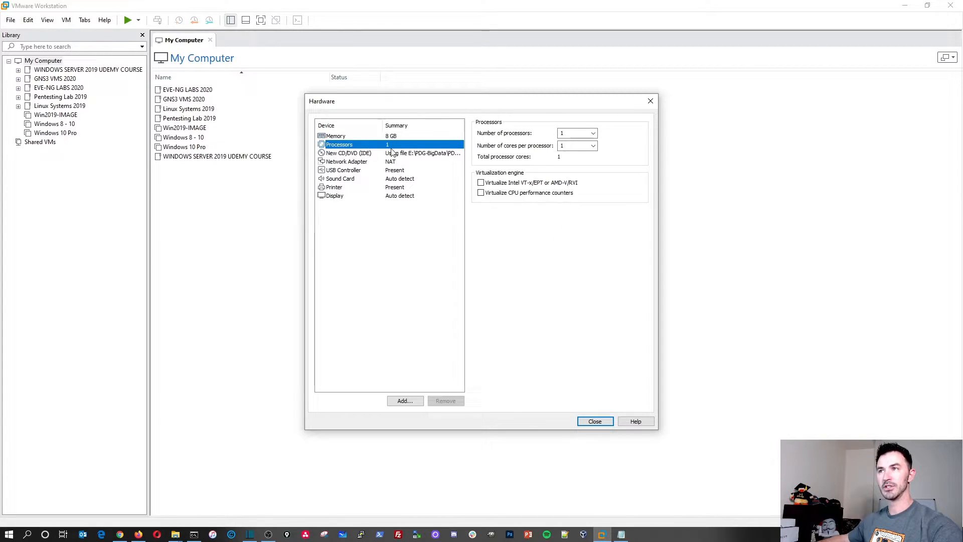
left_click(593, 133)
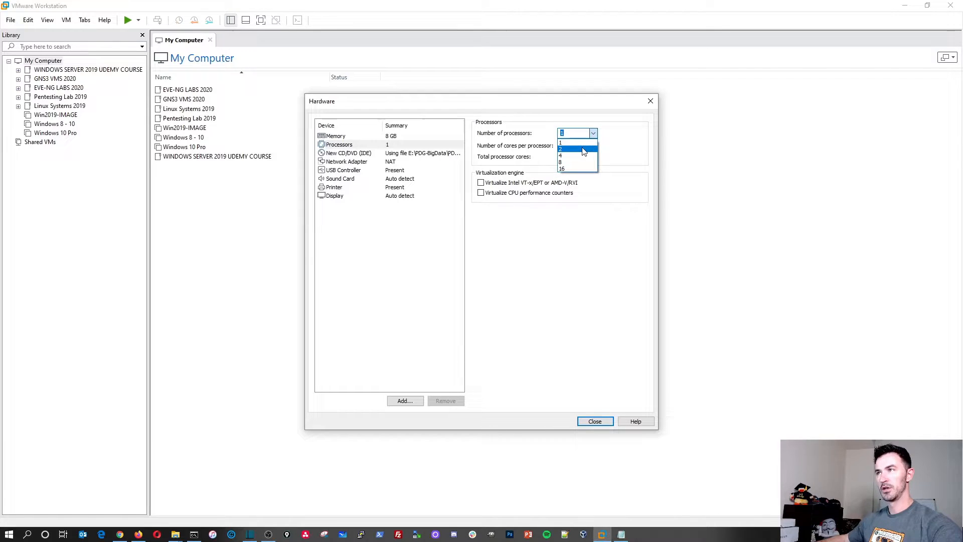
left_click(570, 149)
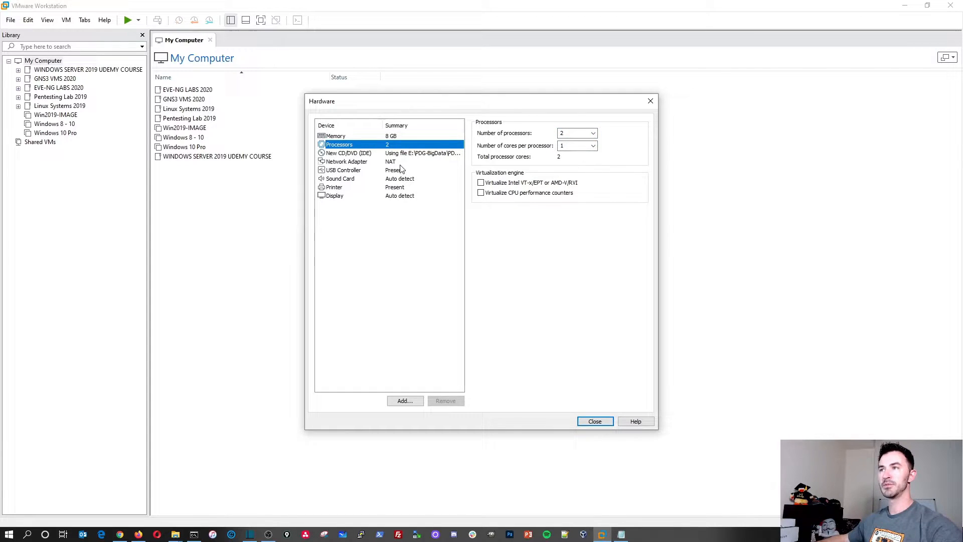
left_click(348, 161)
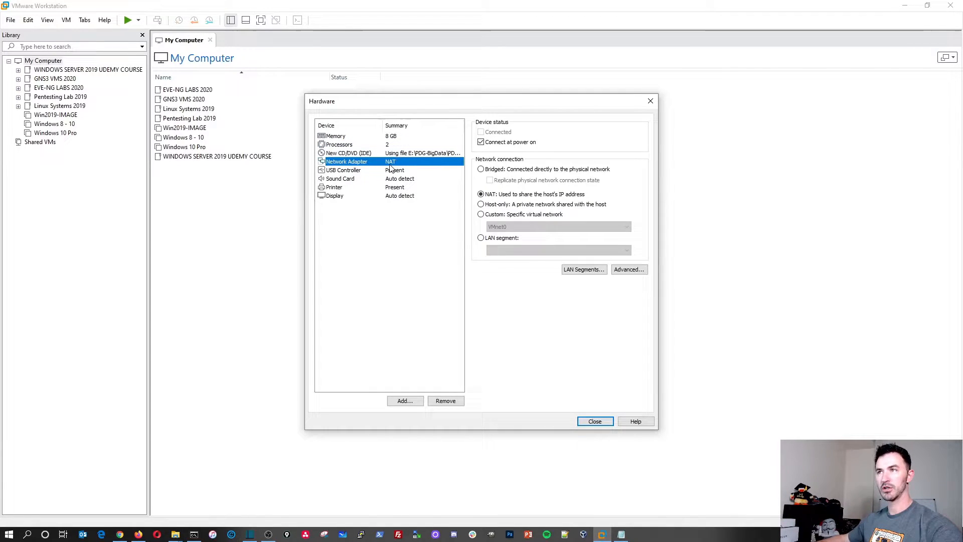
mouse_move(399, 175)
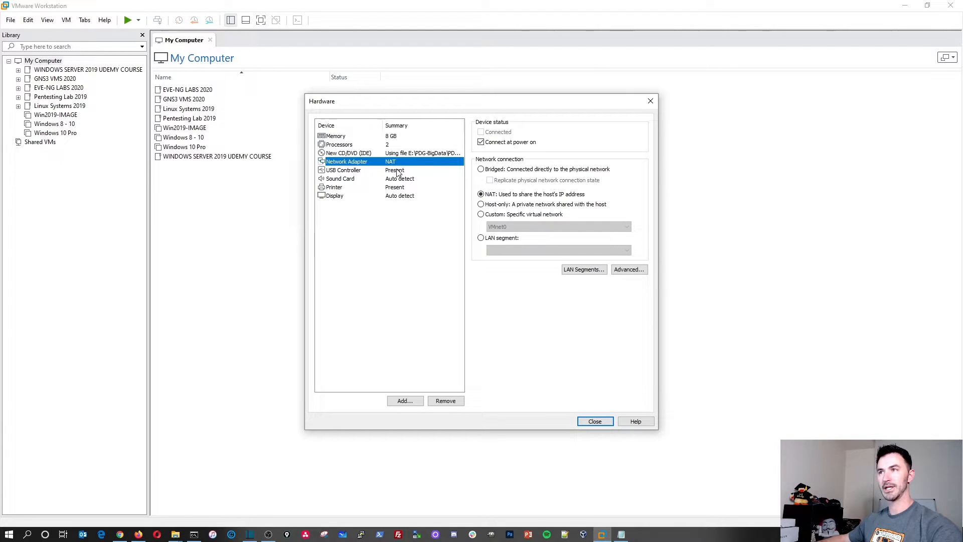
left_click(343, 170)
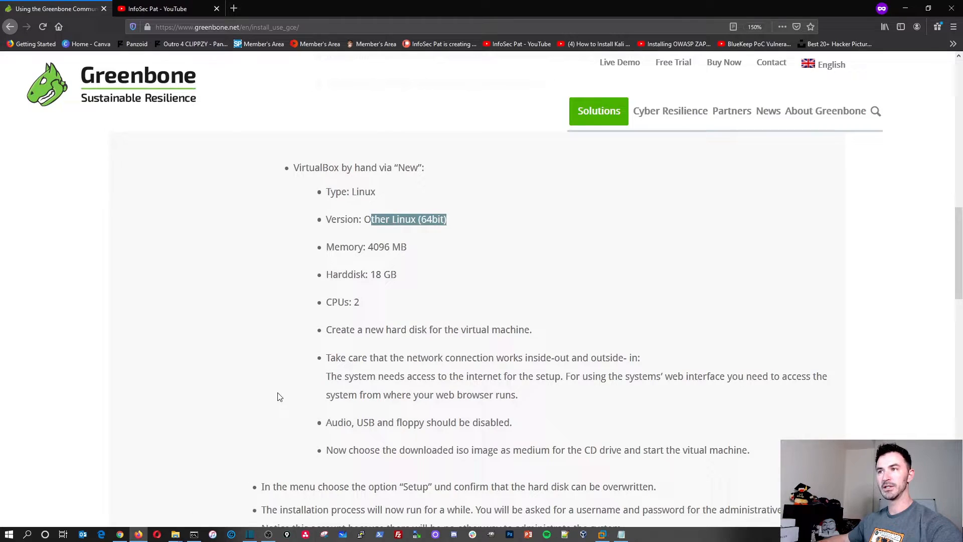
scroll("down", 3)
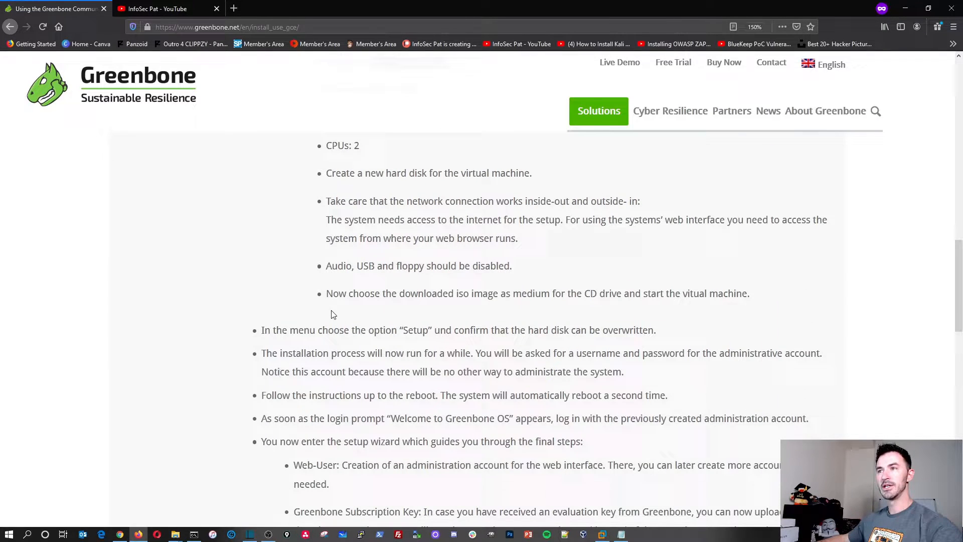
left_click_drag(396, 265, 512, 266)
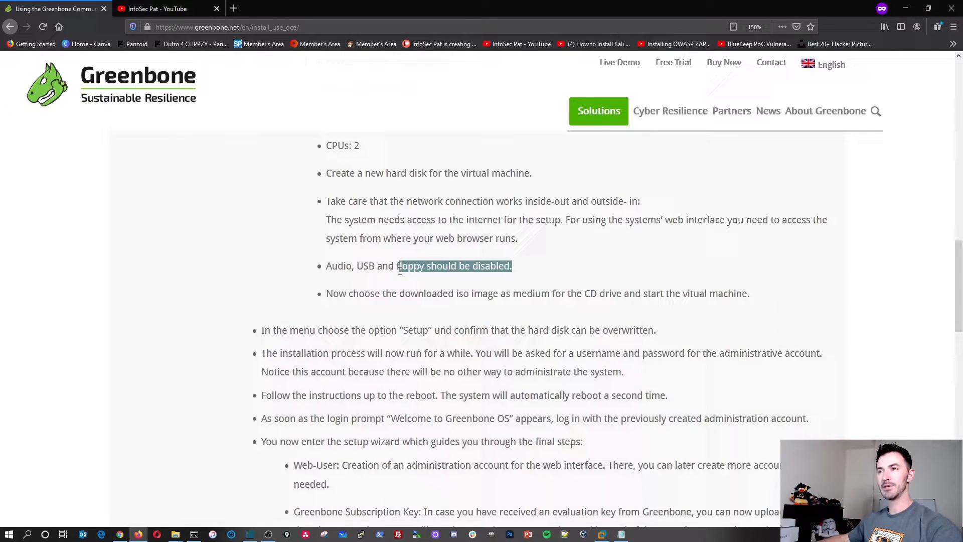
left_click(434, 269)
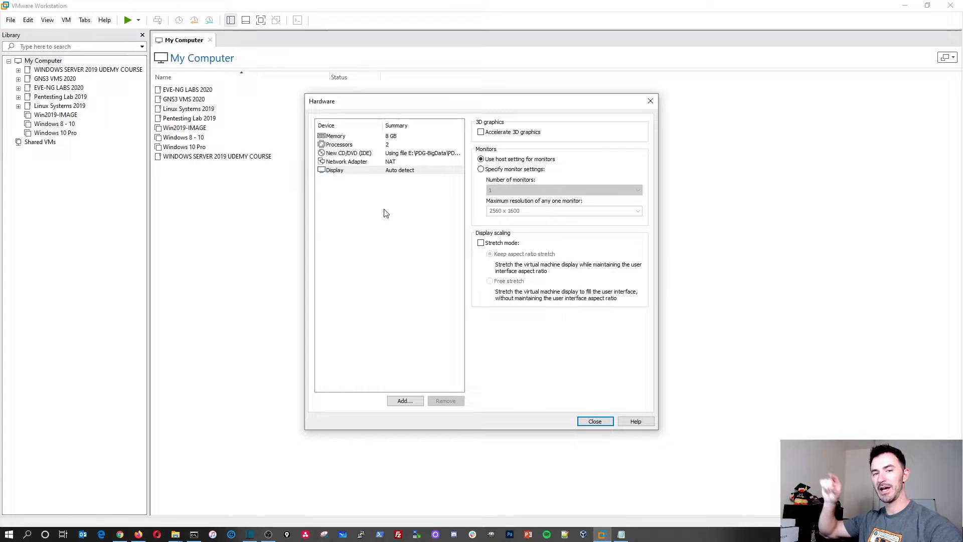
mouse_move(379, 223)
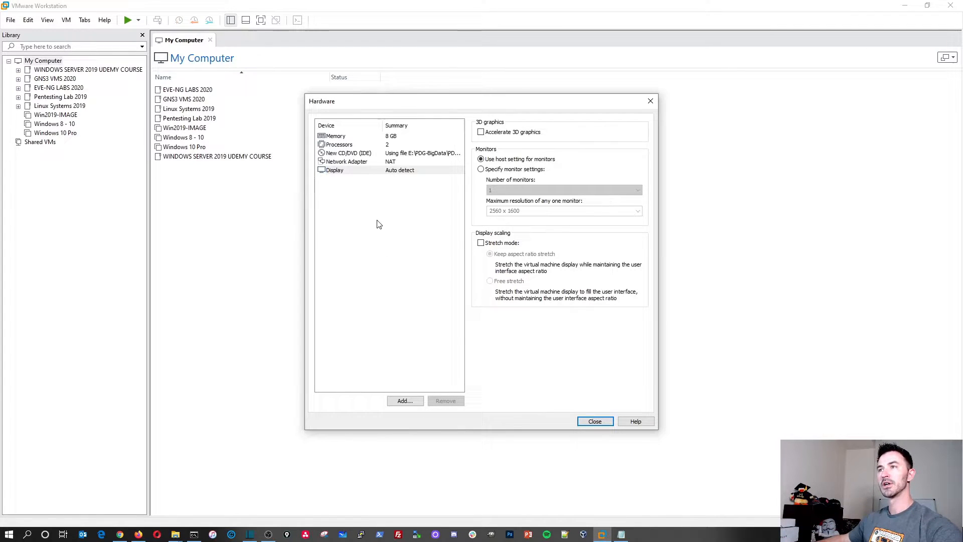
Leave hardware customization and Finish the wizard to create OpenVAS-VM.
left_click(595, 421)
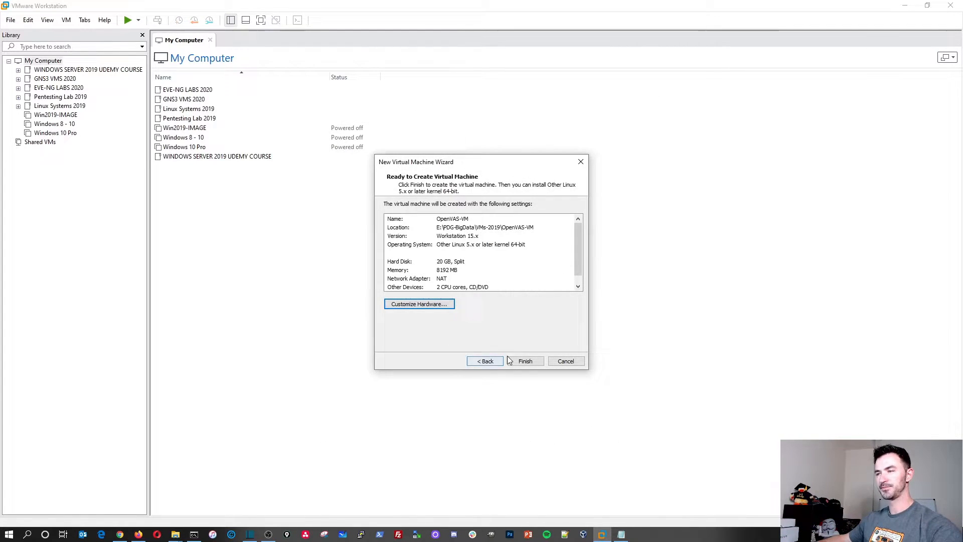
left_click(525, 361)
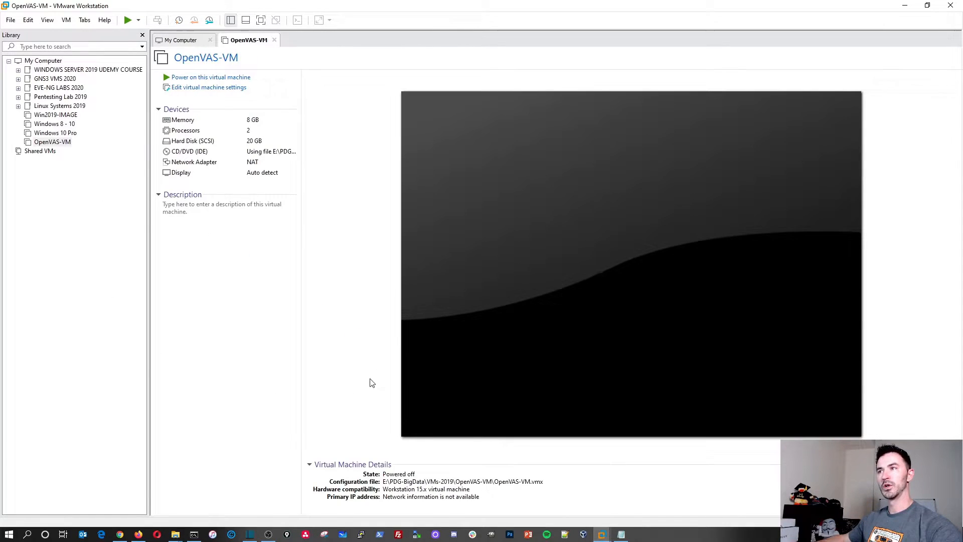
mouse_move(267, 102)
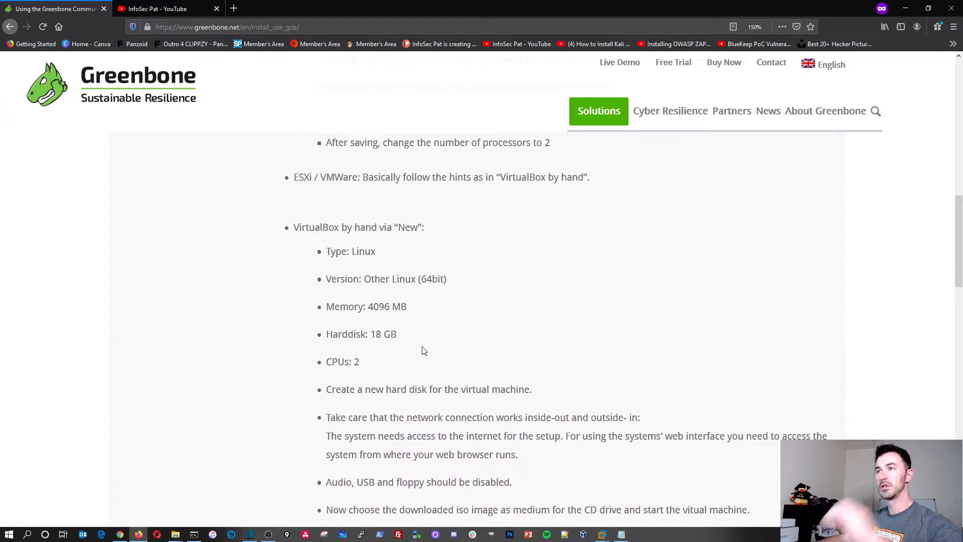
scroll("down", 3)
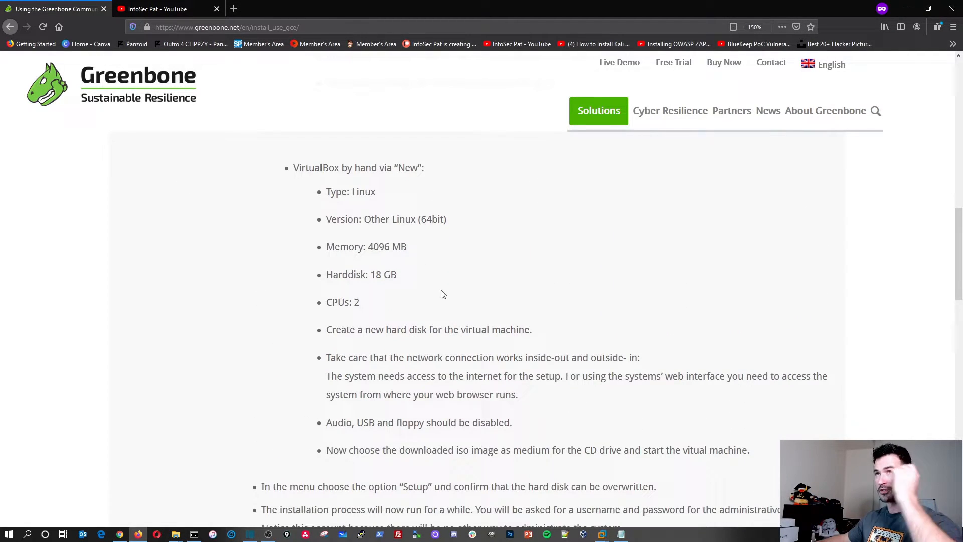
mouse_move(200, 155)
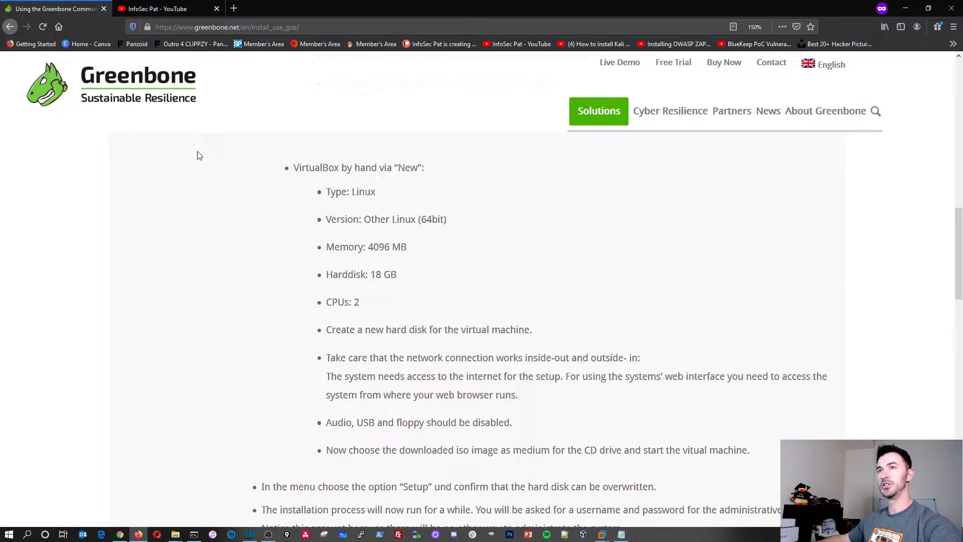
scroll("down", 3)
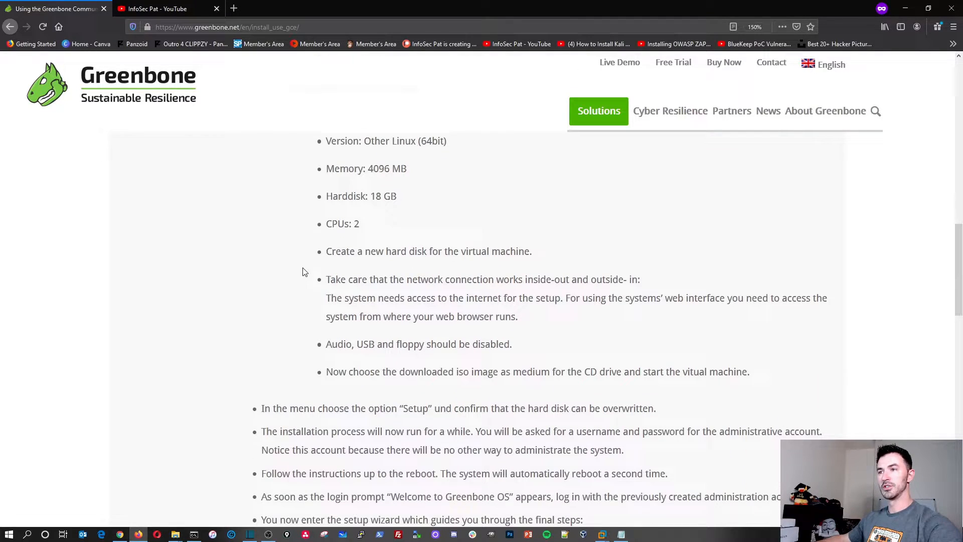
mouse_move(691, 389)
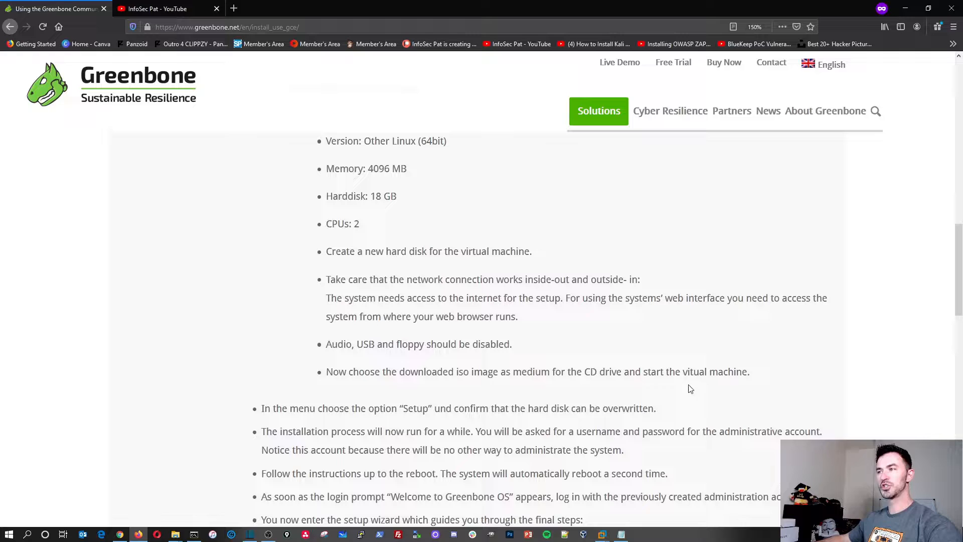
scroll("down", 3)
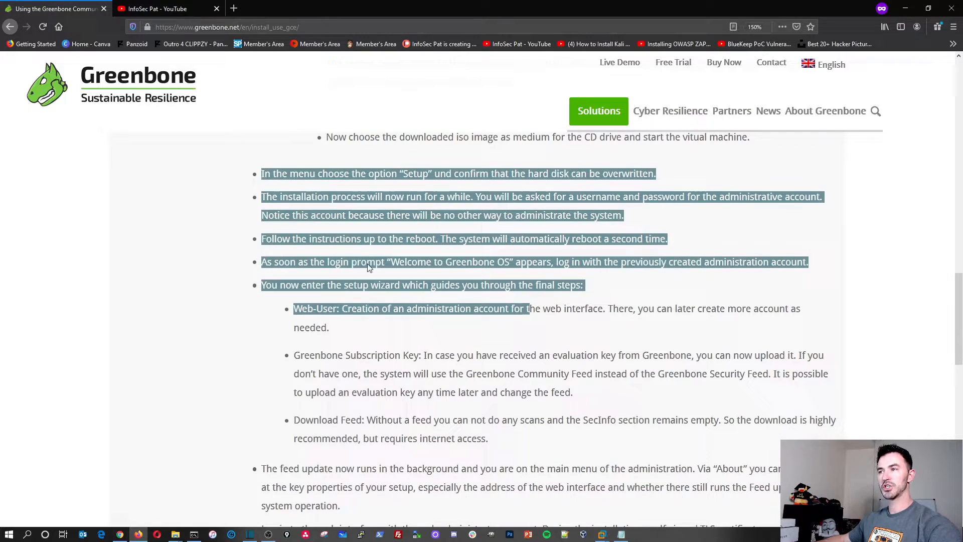
scroll("down", 3)
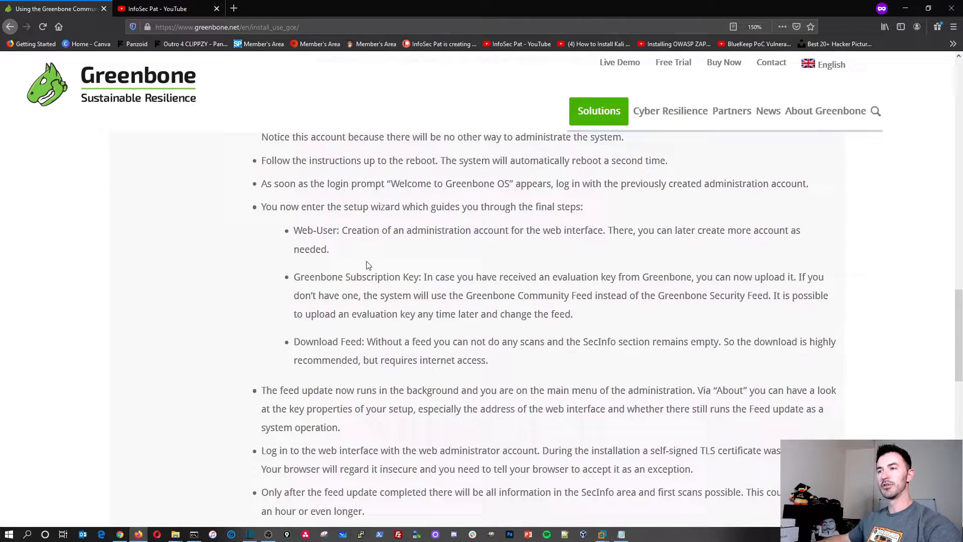
scroll("down", 3)
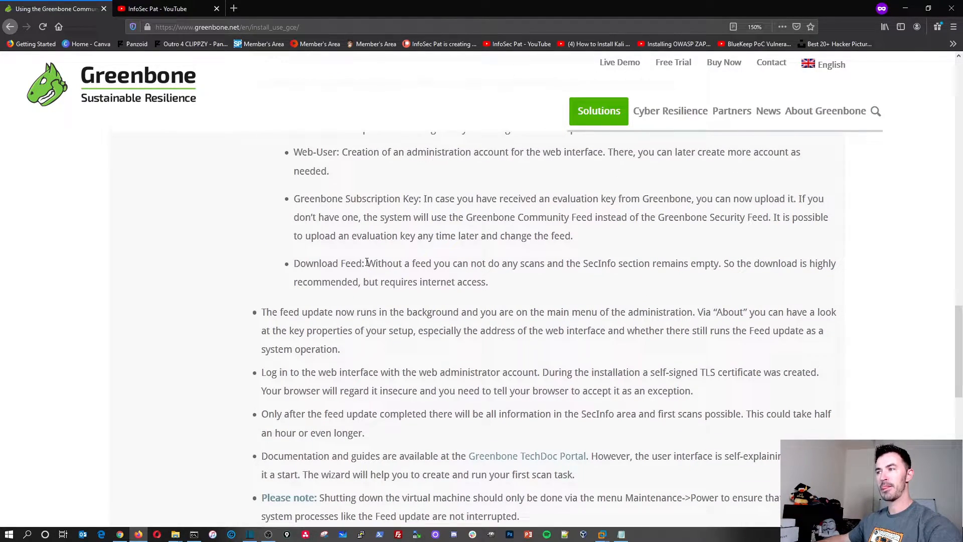
scroll("up", 3)
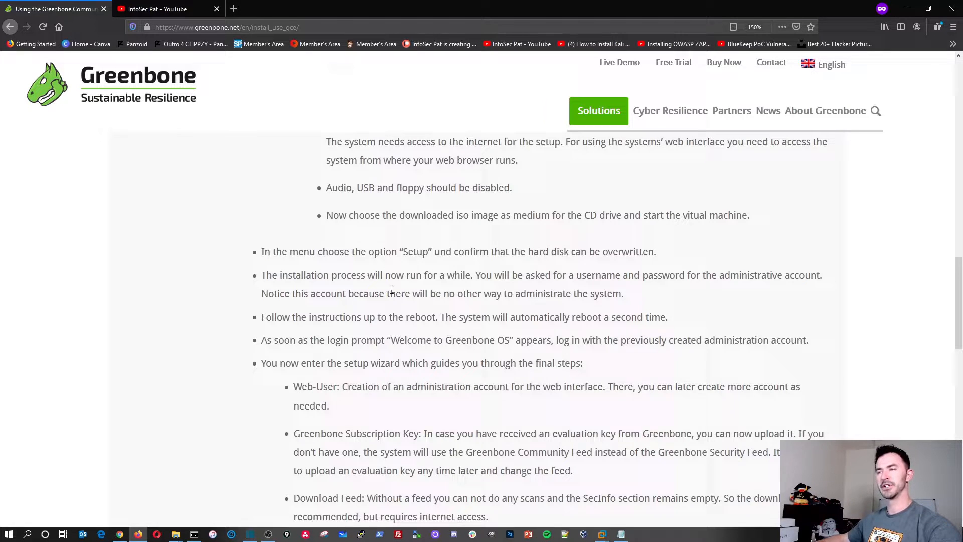
scroll("down", 3)
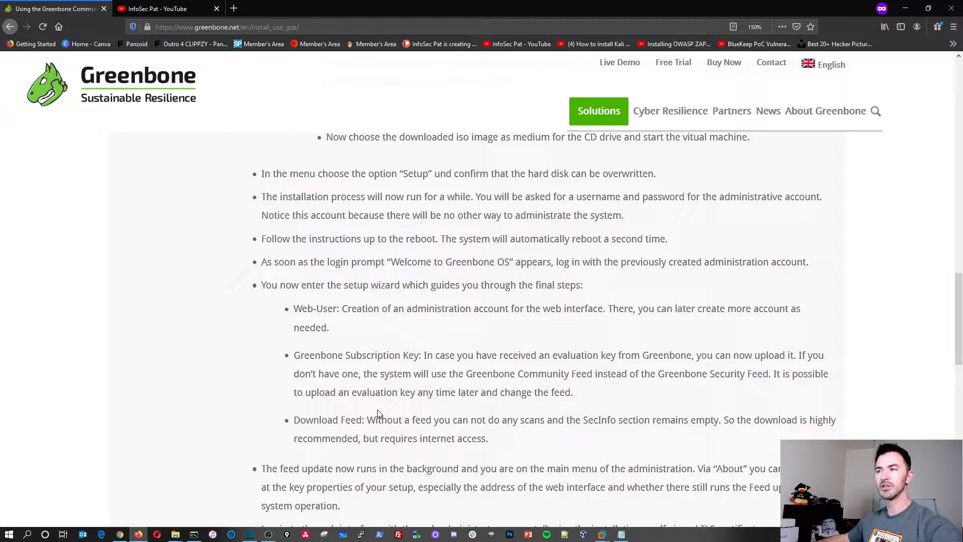
left_click_drag(381, 420, 487, 438)
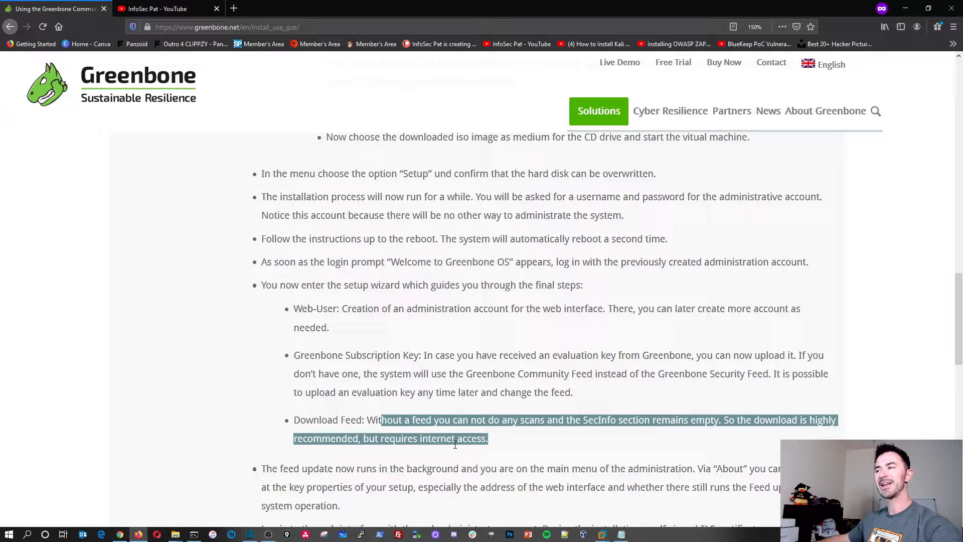
scroll("down", 3)
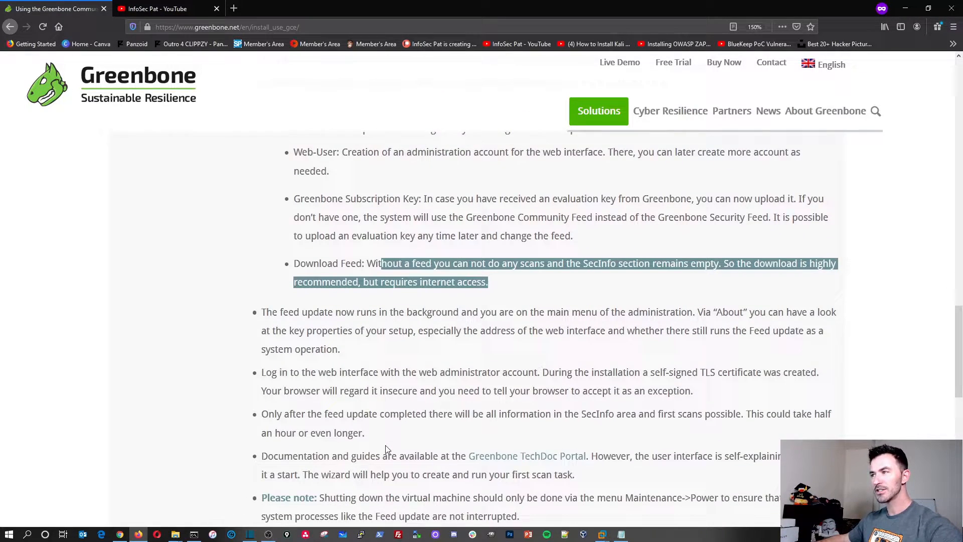
mouse_move(382, 427)
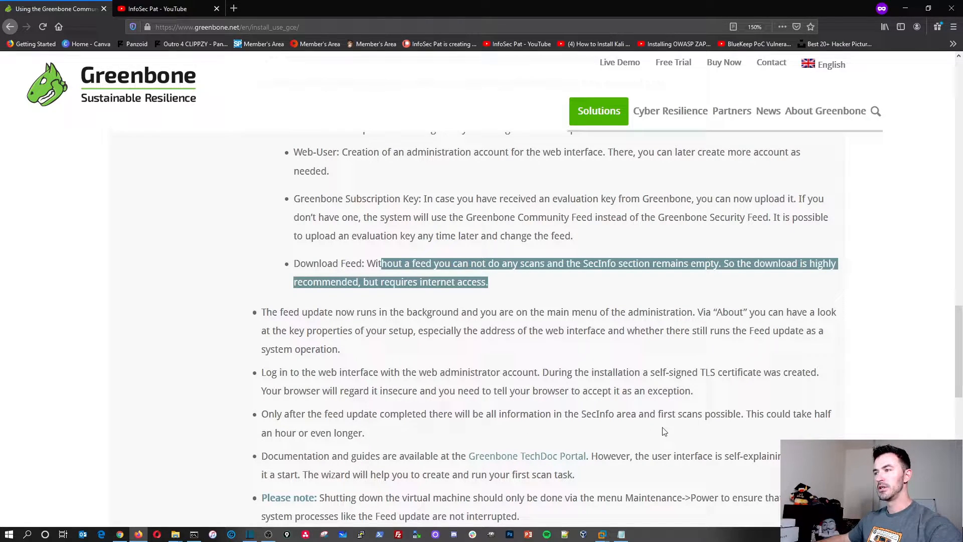
mouse_move(708, 431)
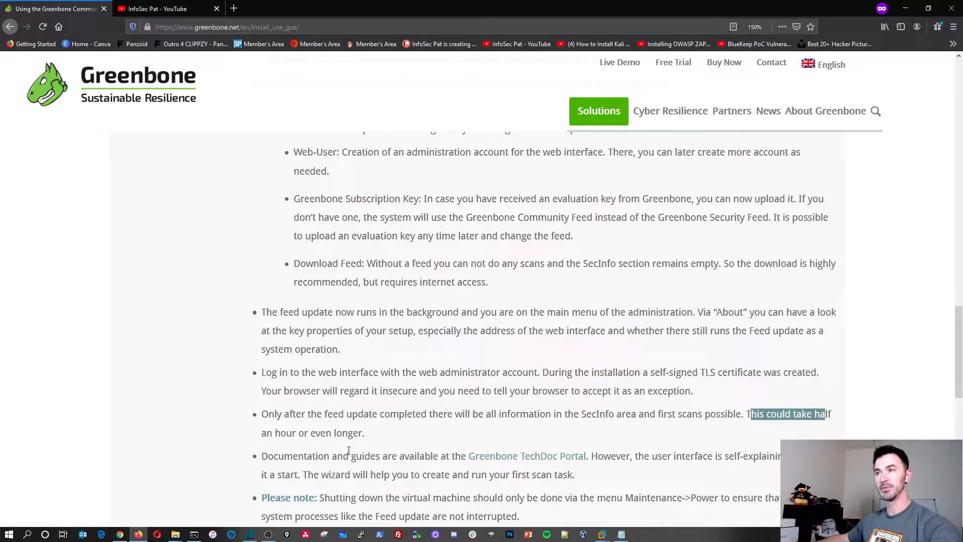
scroll("up", 3)
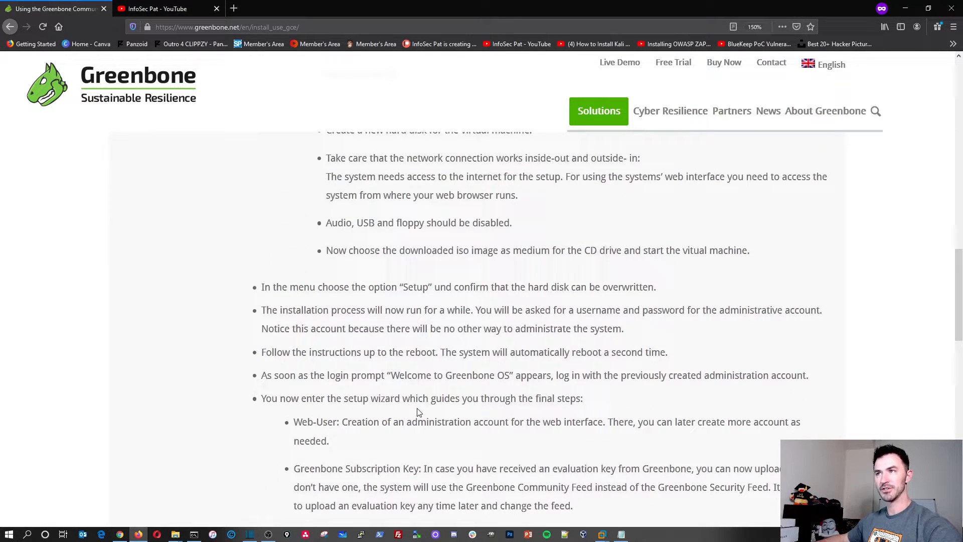
scroll("up", 3)
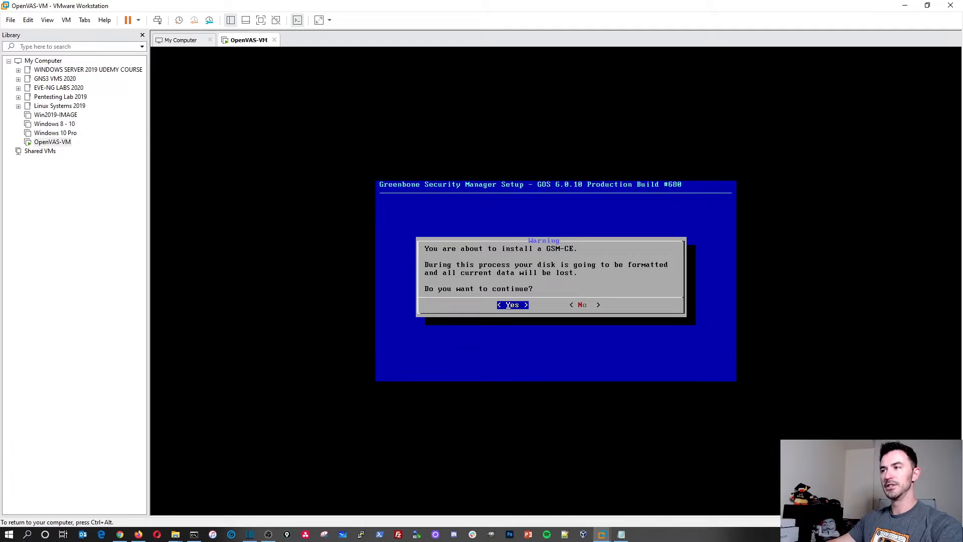
Confirm Yes to install GSM-CE, accepting that the disk will be formatted.
left_click(512, 305)
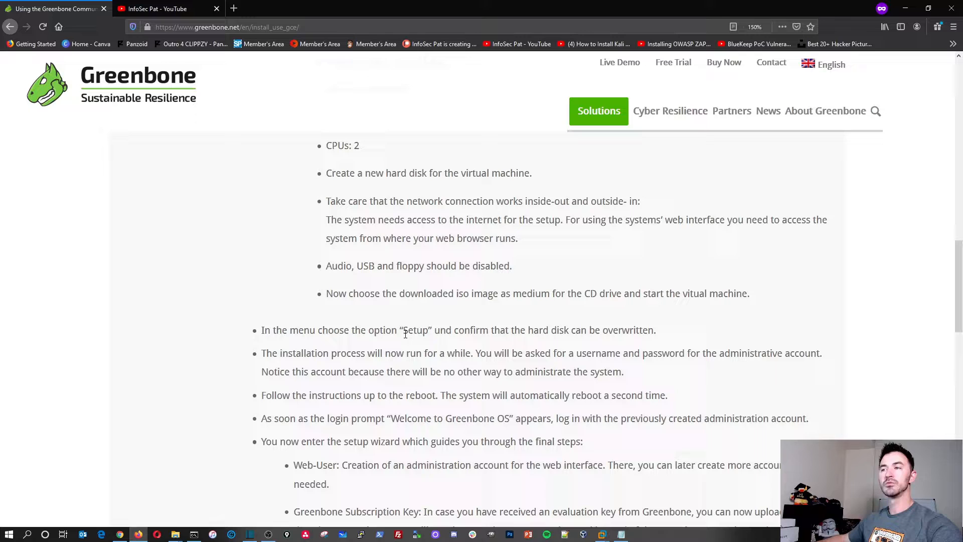
Highlight the guide's Setup option instruction and the note that installation takes a while.
left_click_drag(407, 330, 465, 330)
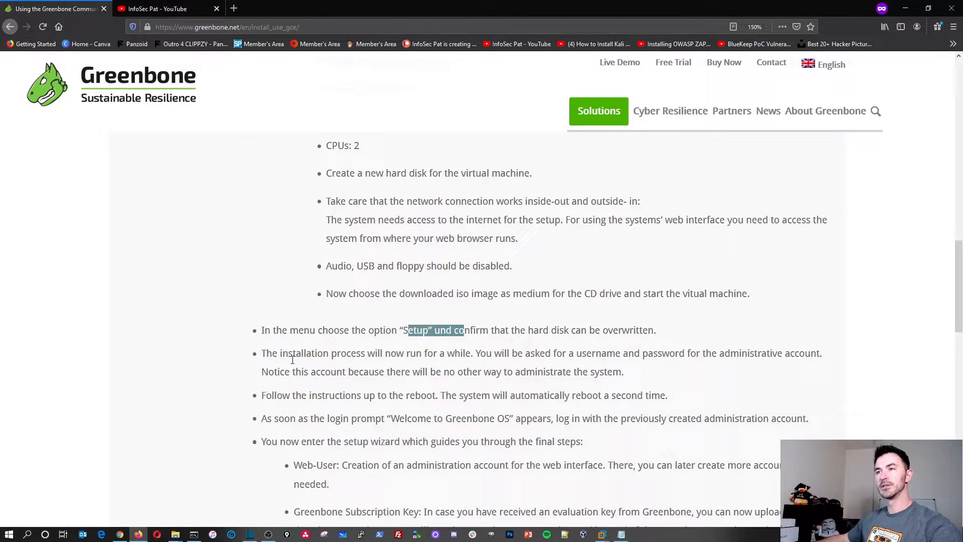
mouse_move(337, 356)
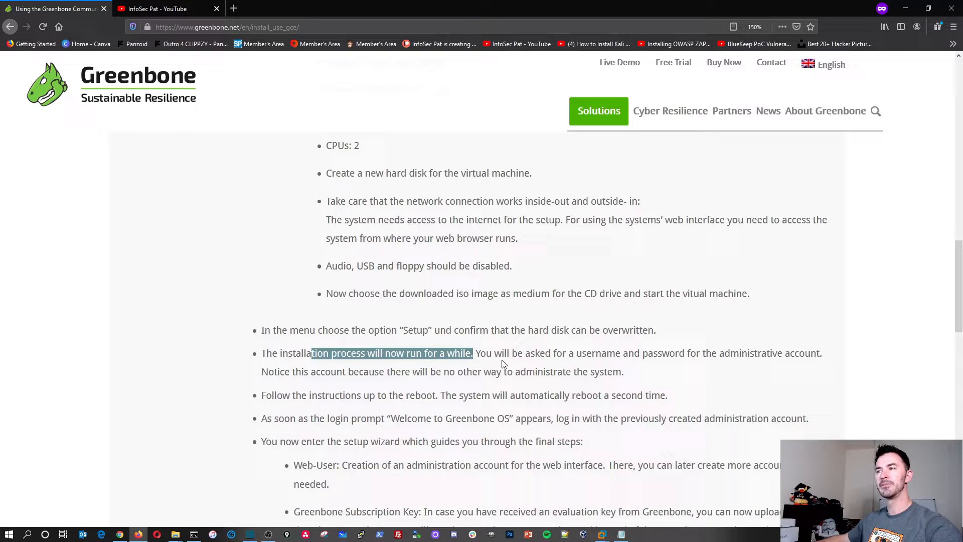
left_click_drag(502, 352, 710, 352)
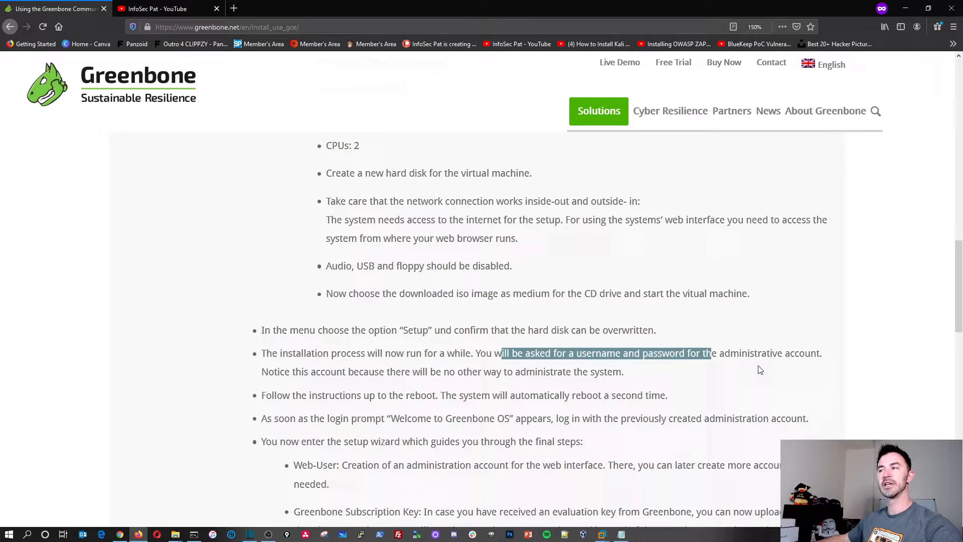
mouse_move(393, 393)
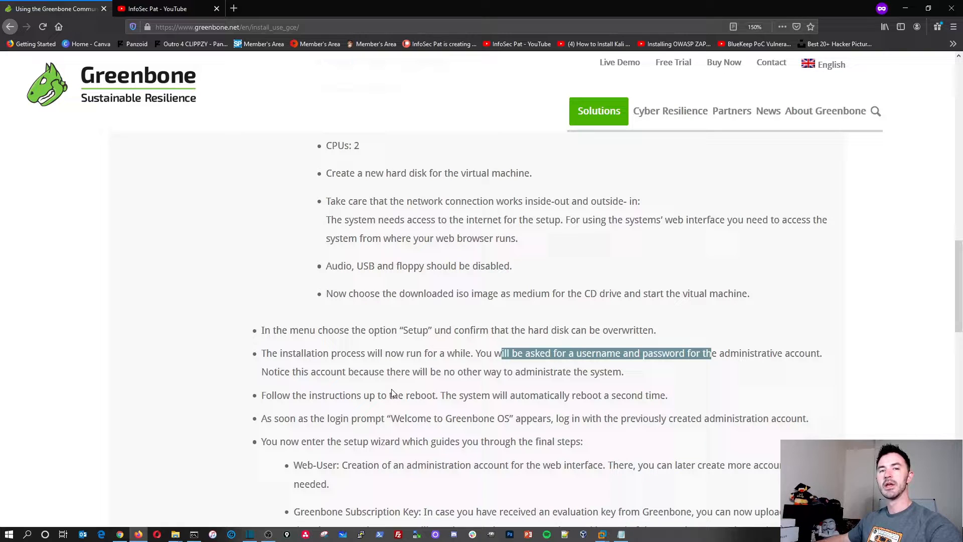
mouse_move(630, 534)
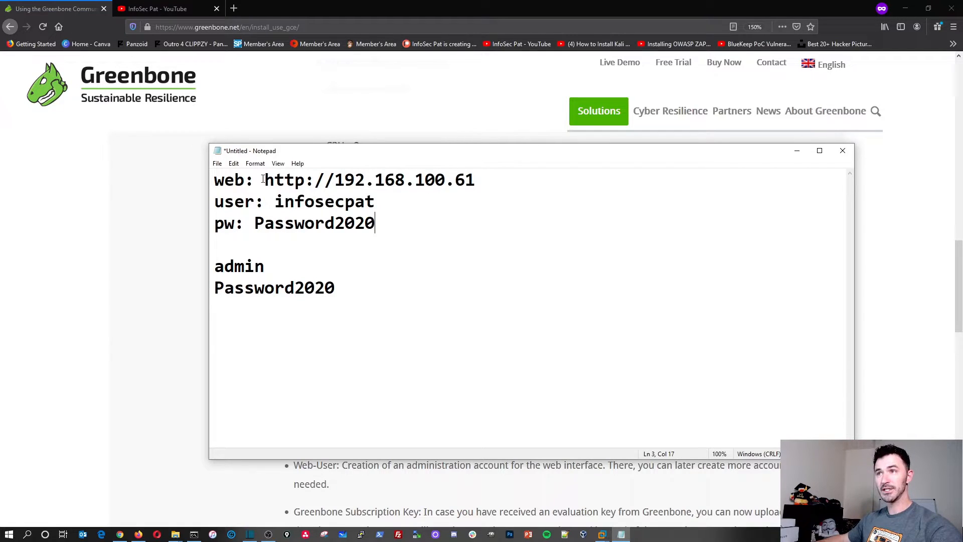
Review the web address and password, then add a 'setup info:' heading above the admin lines.
left_click(494, 183)
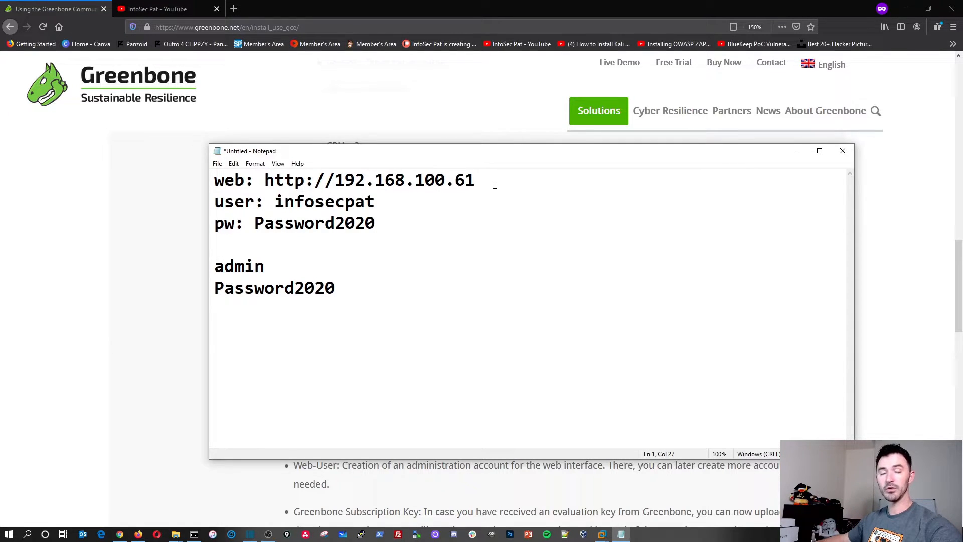
mouse_move(477, 194)
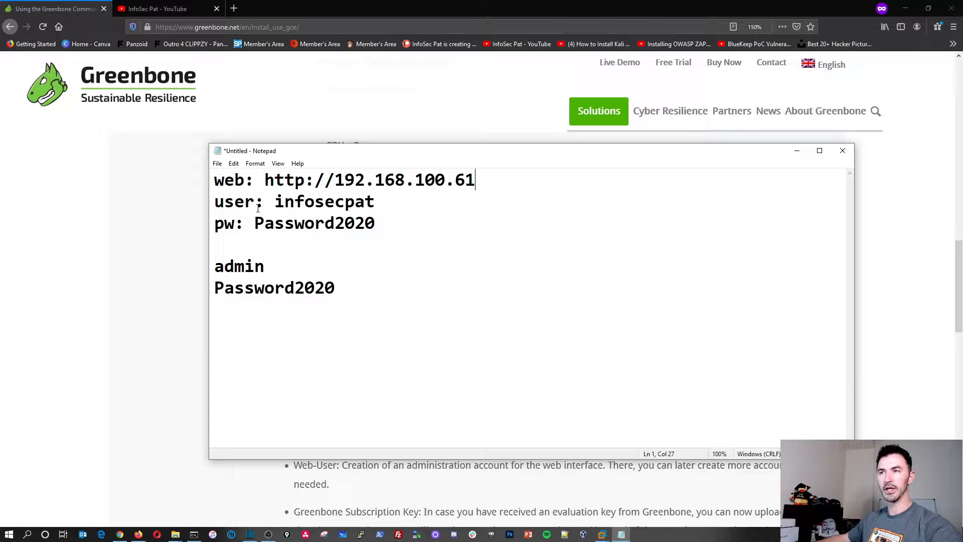
double_click(324, 201)
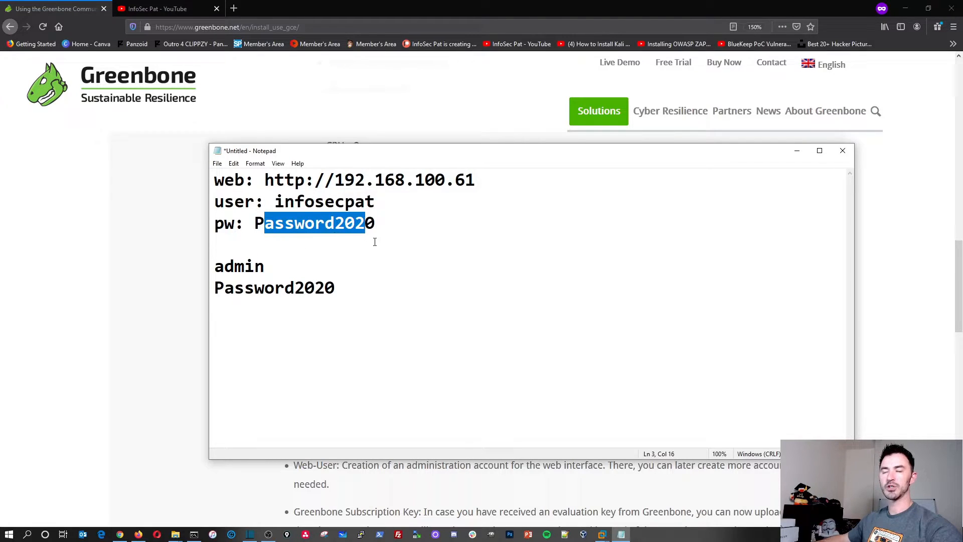
left_click(260, 247)
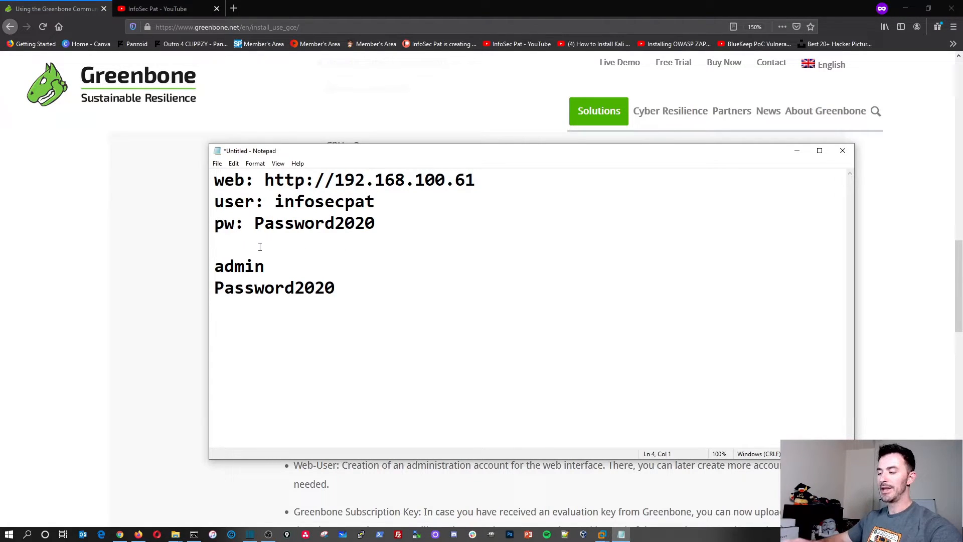
type("setup info")
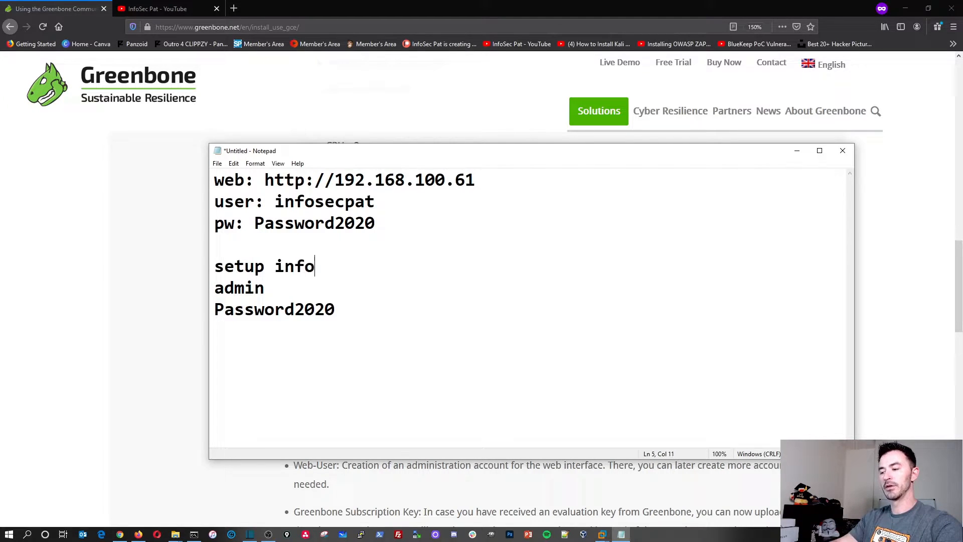
type(":")
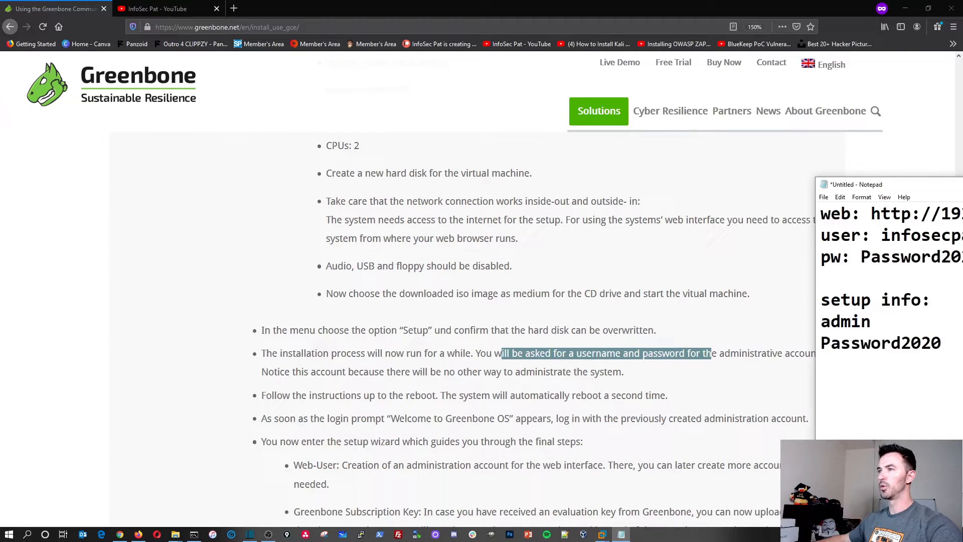
left_click(175, 534)
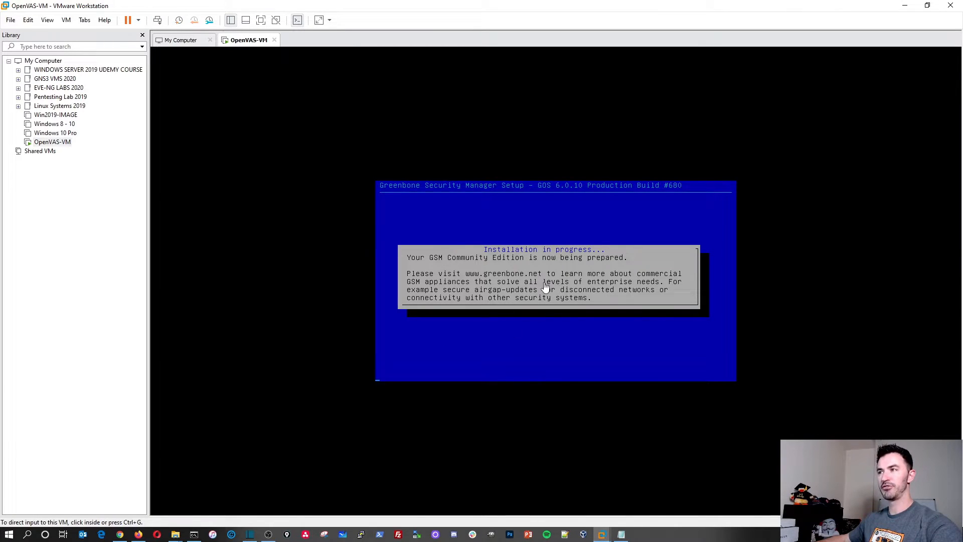
mouse_move(458, 295)
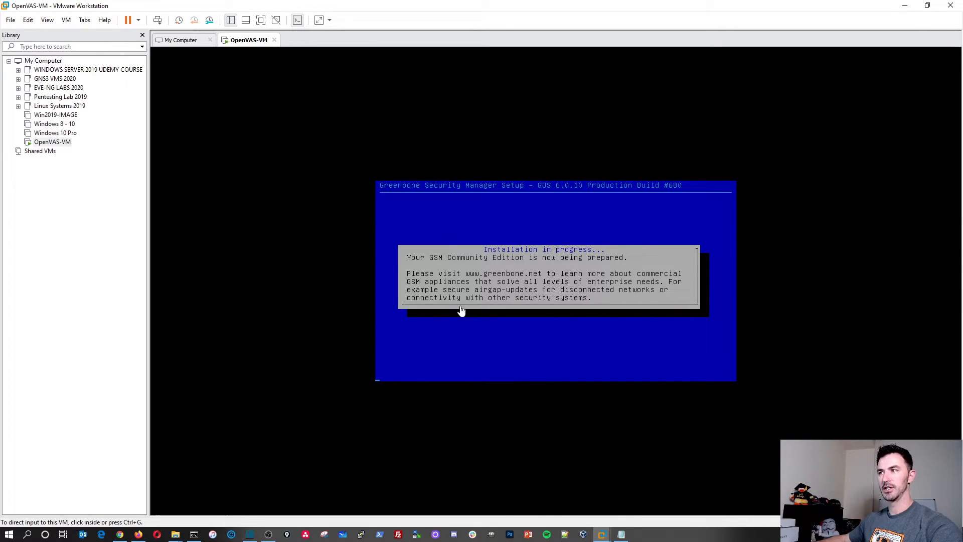
mouse_move(541, 283)
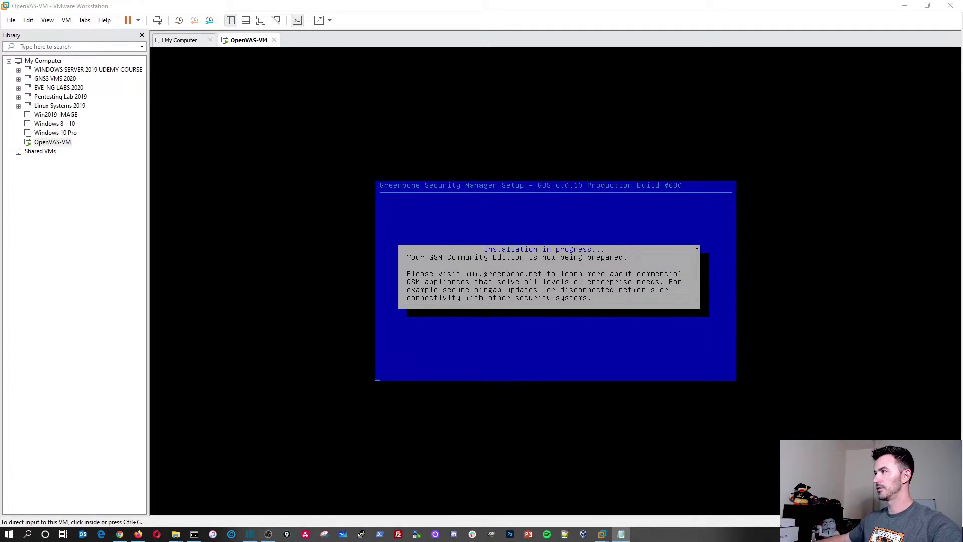
mouse_move(699, 272)
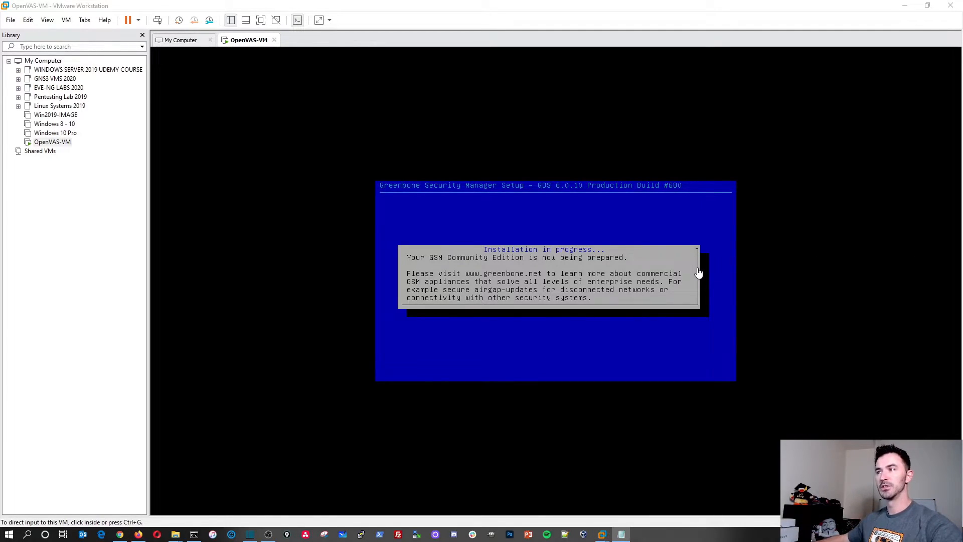
mouse_move(495, 295)
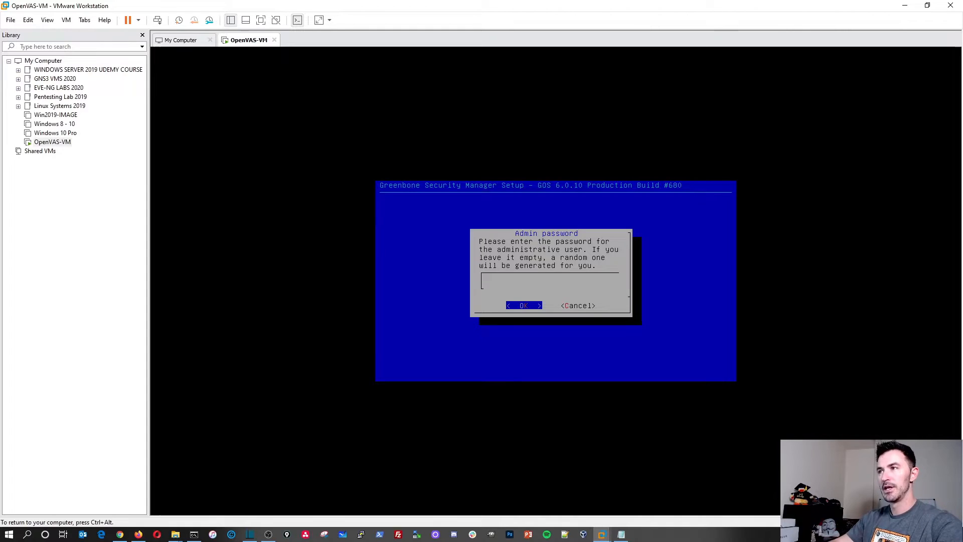
Enter the admin password, choose Yes to eject the CD-ROM, and let the VM reboot.
type("Passwo")
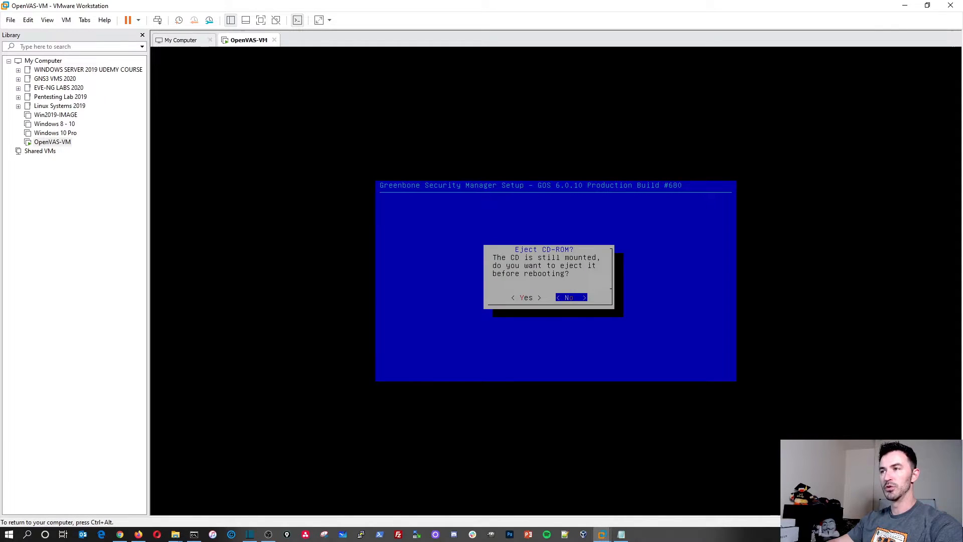
key("Left")
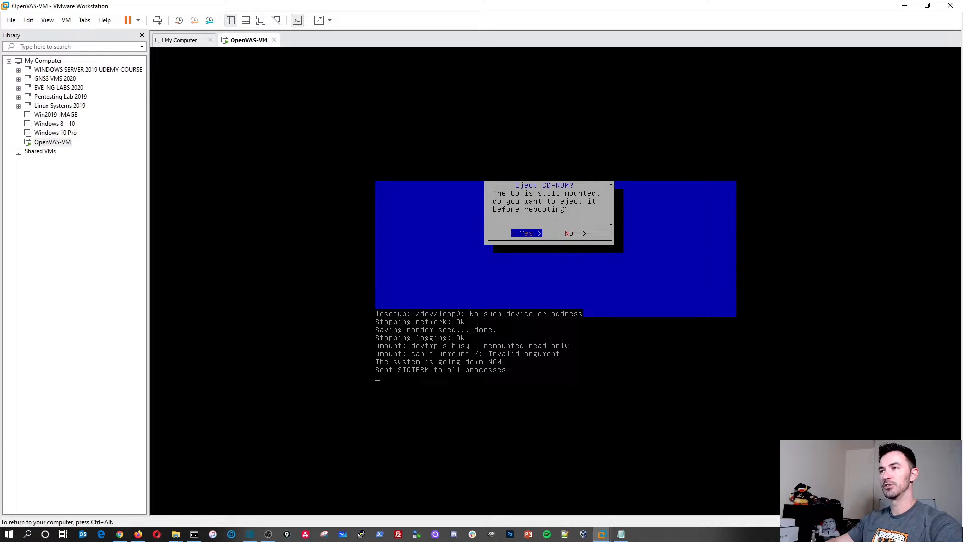
left_click(526, 233)
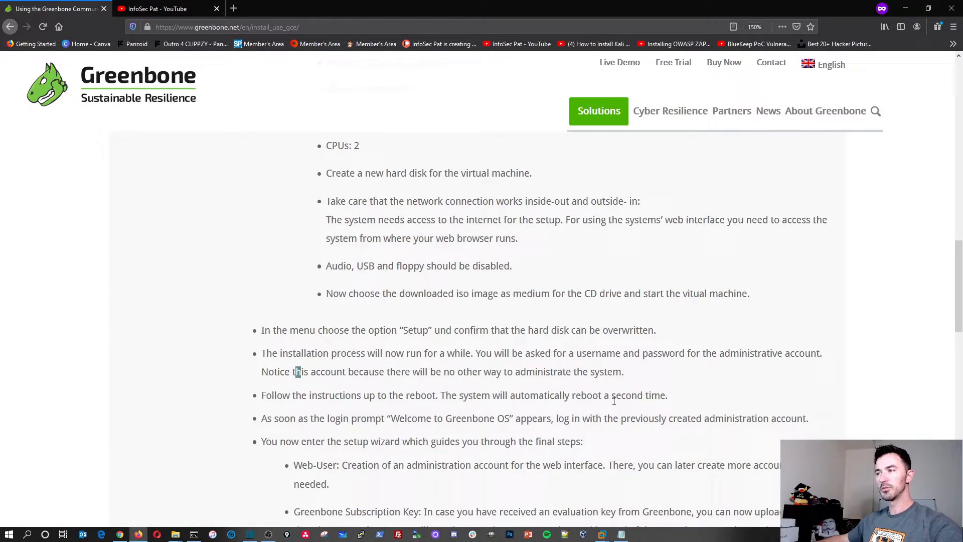
left_click_drag(278, 395, 667, 395)
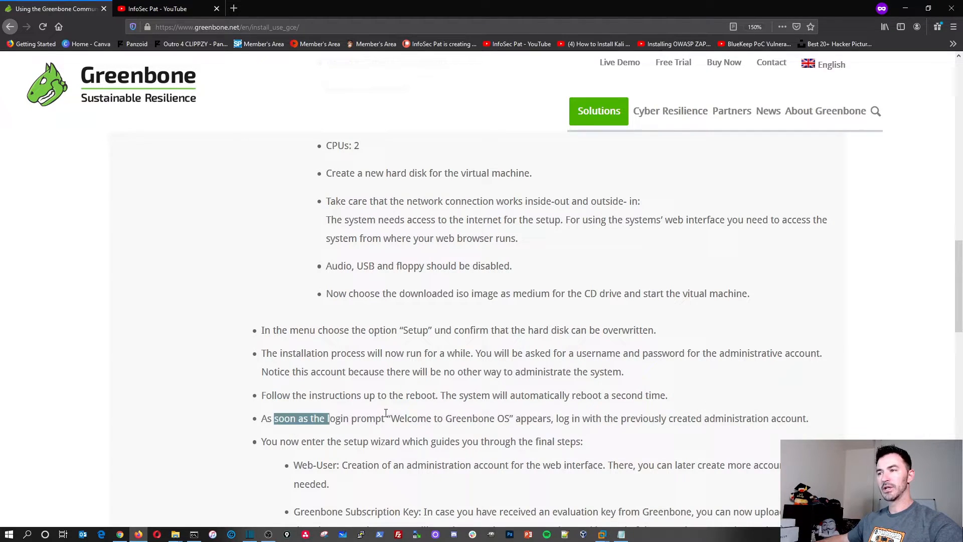
left_click_drag(274, 419, 593, 418)
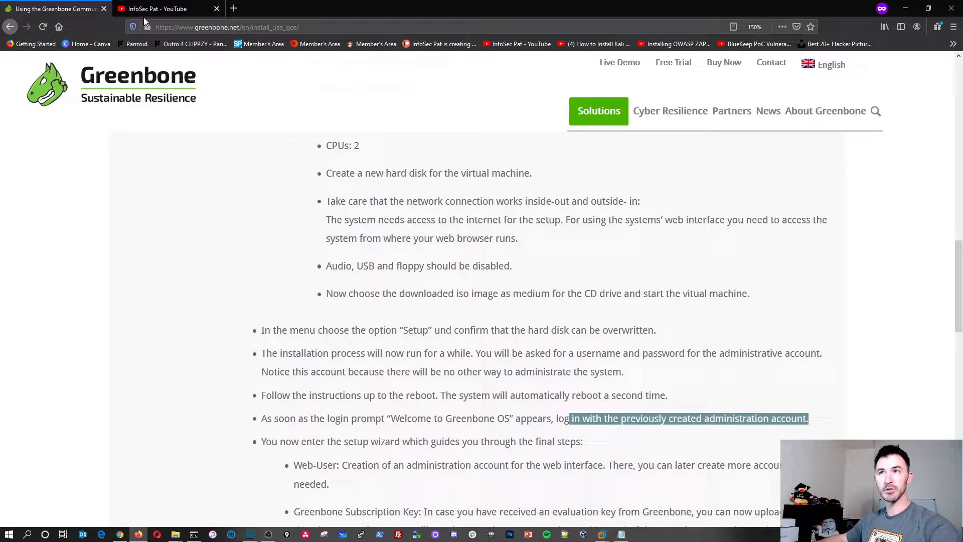
Play the OpenVAS setup video from the 'Linux Videos 2020' playlist and skip the ad.
left_click(161, 9)
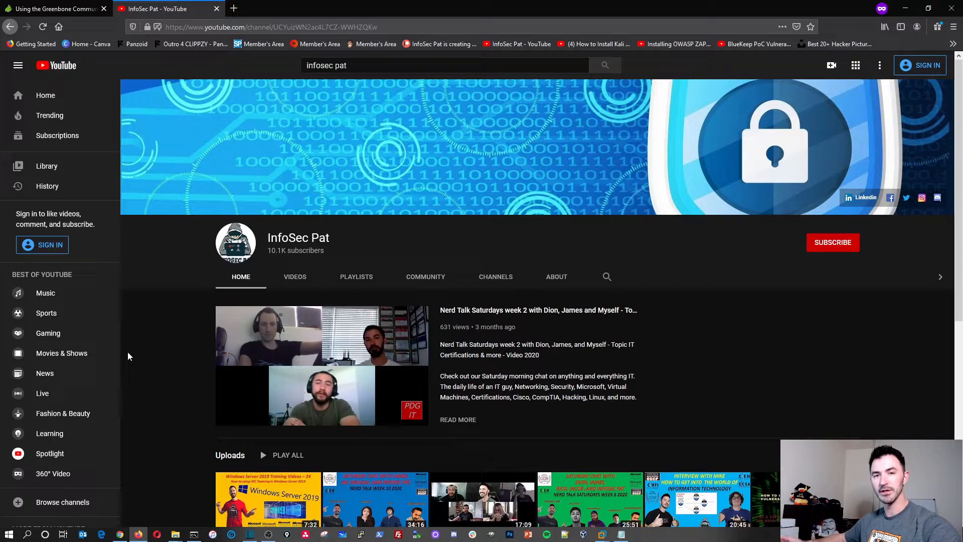
scroll("down", 3)
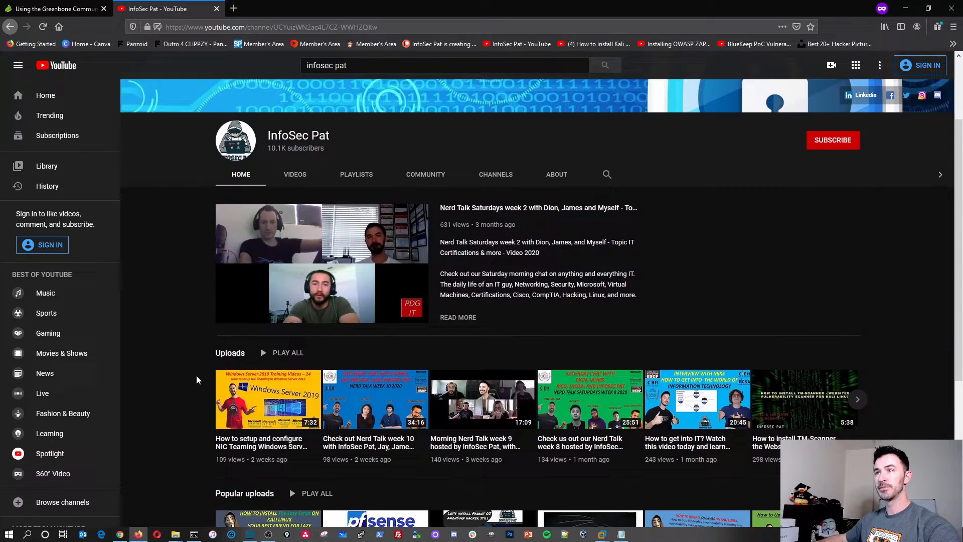
left_click(356, 175)
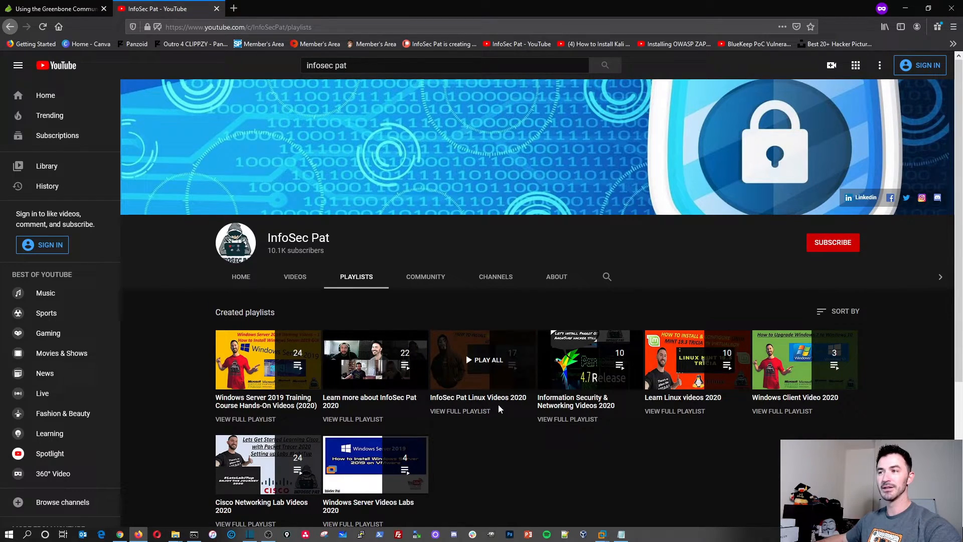
left_click(483, 359)
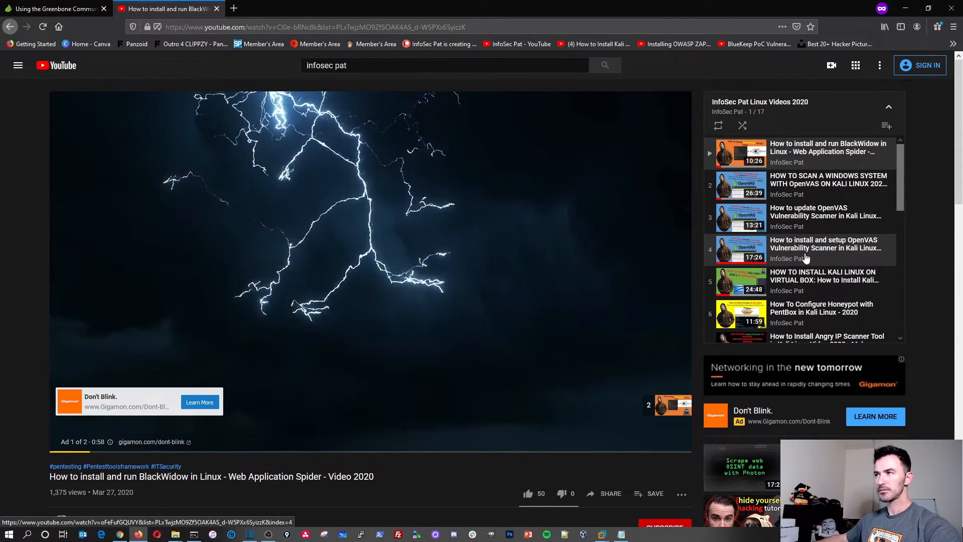
left_click(826, 244)
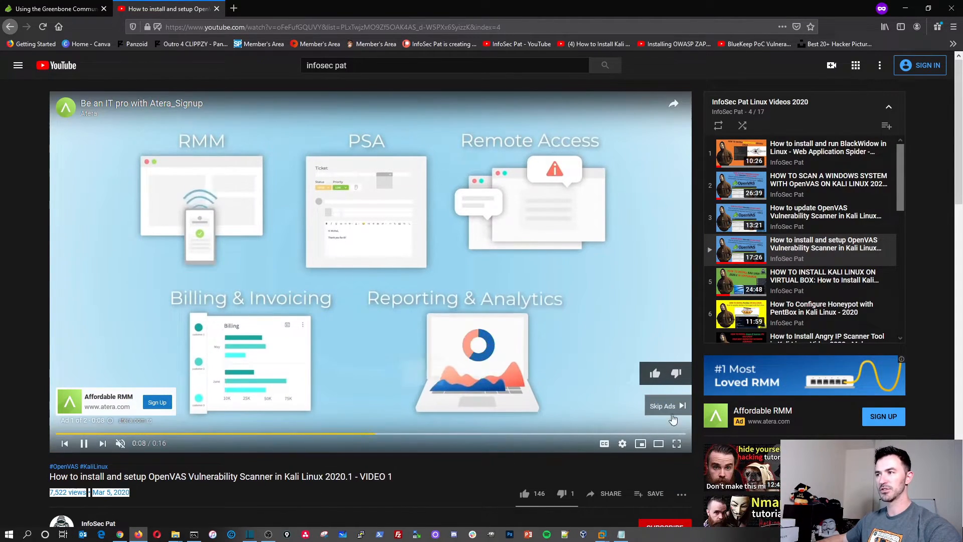
left_click(664, 406)
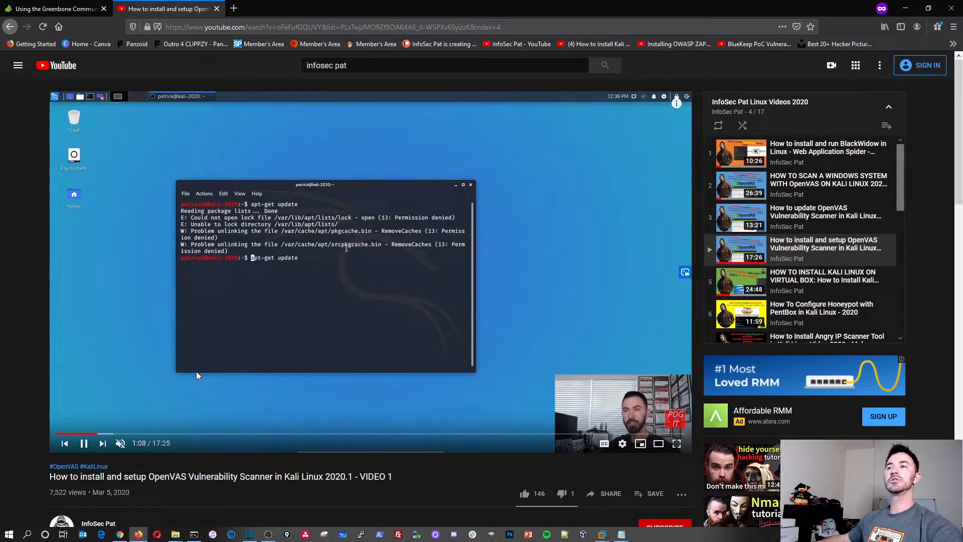
mouse_move(289, 439)
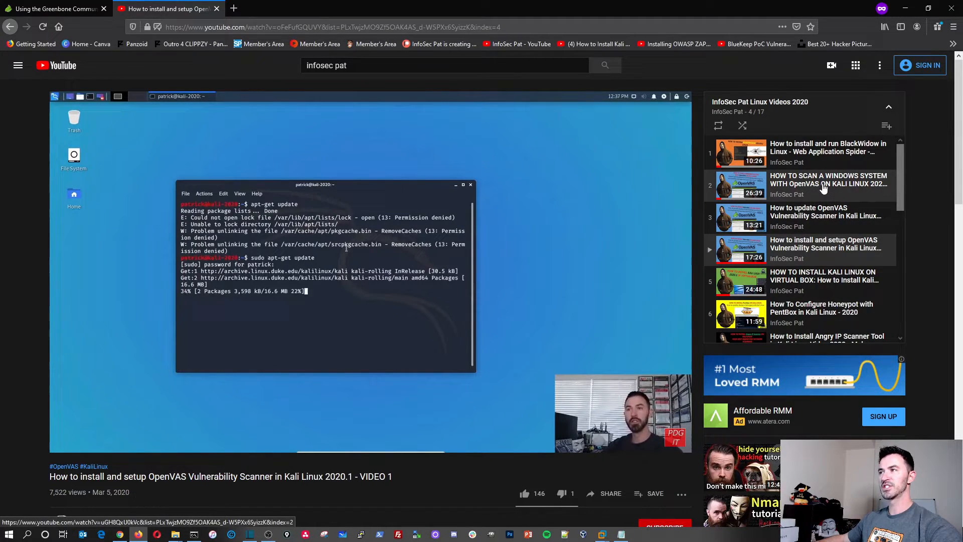
mouse_move(670, 274)
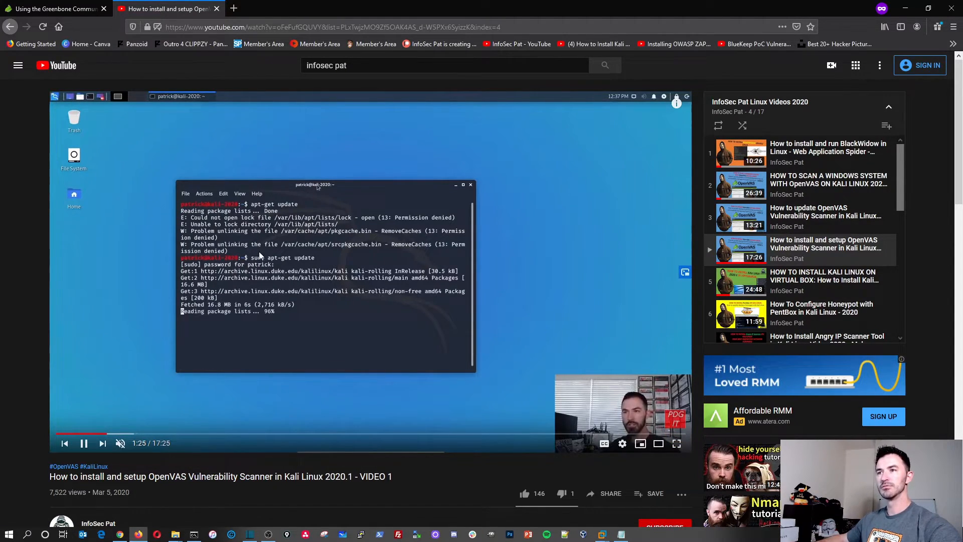
left_click(55, 23)
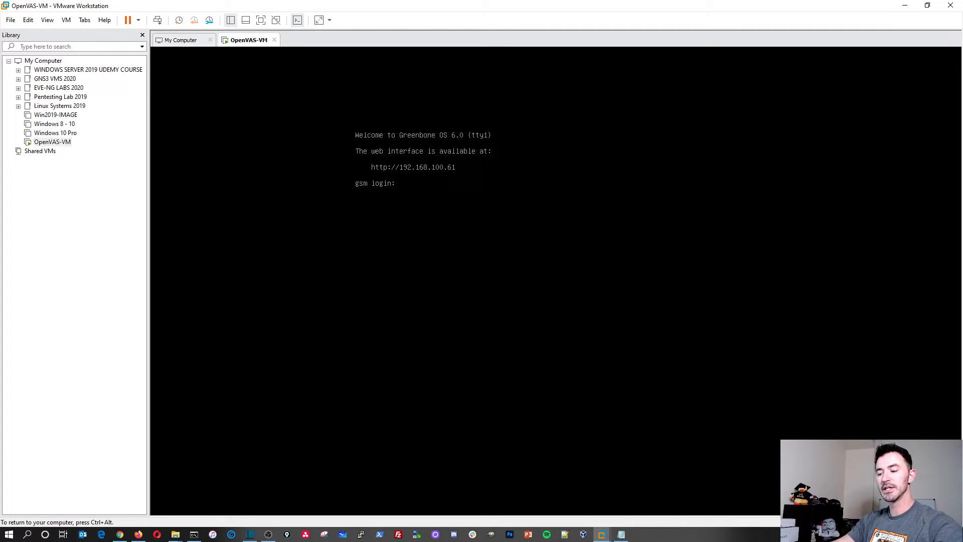
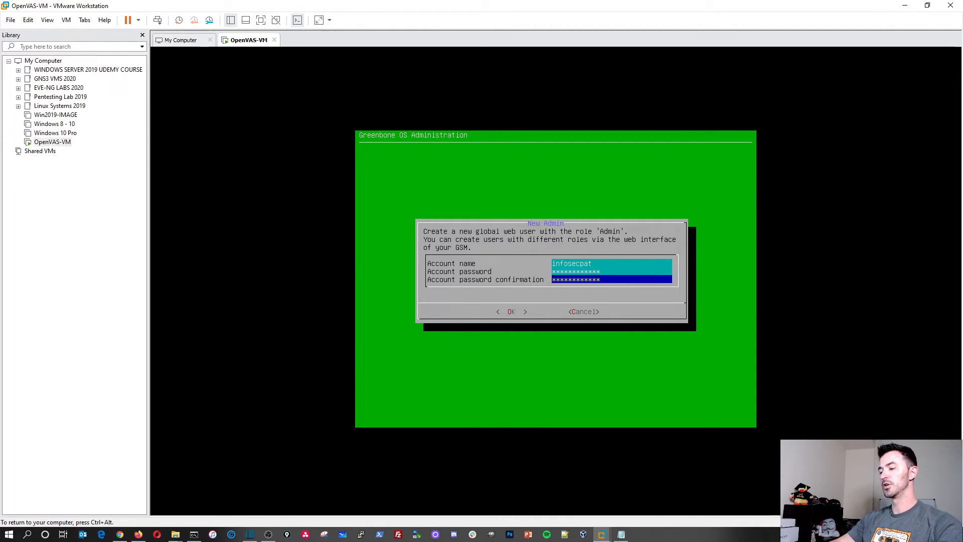
Log in as admin and create the Admin web user 'infosecpat' with its password.
left_click(511, 312)
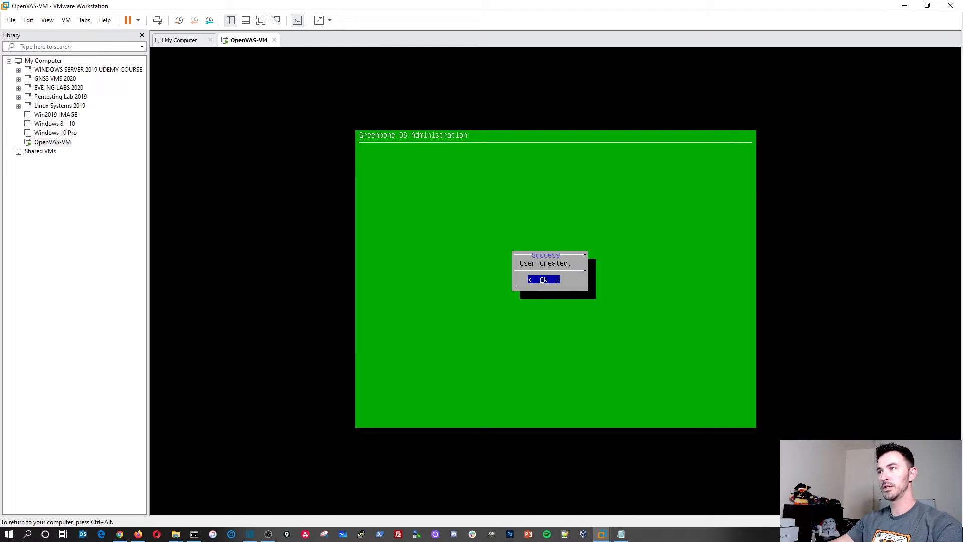
left_click(543, 279)
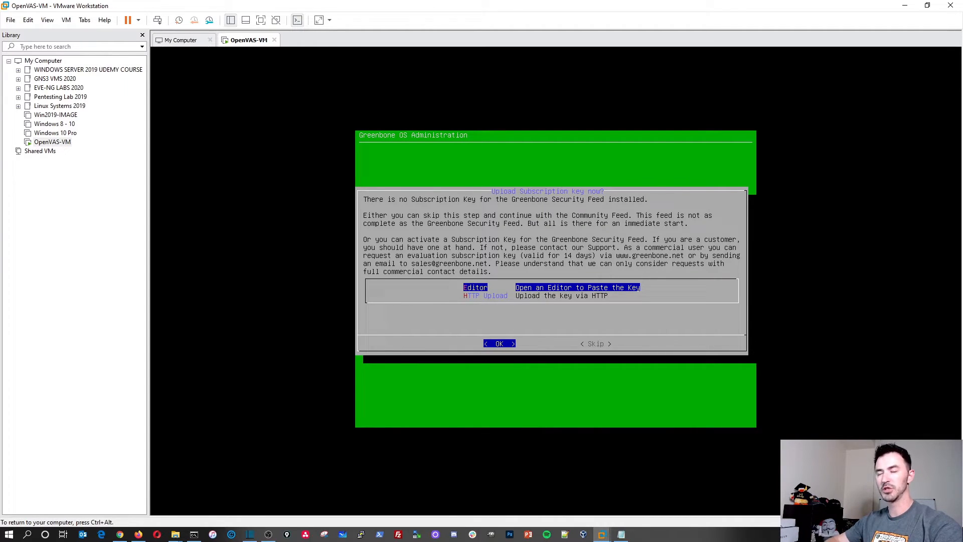
Skip the subscription key upload and acknowledge the feed-server-unreachable status warning.
key("Tab")
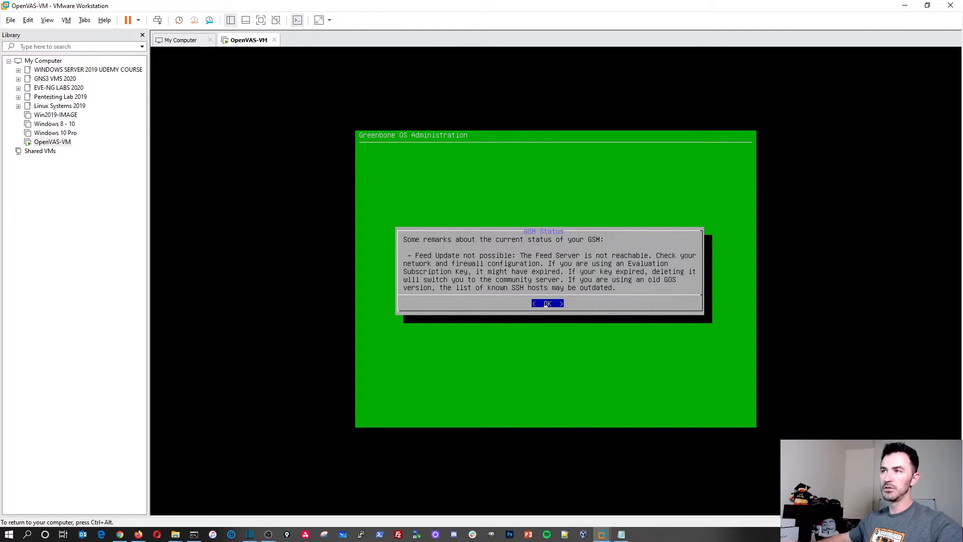
mouse_move(246, 477)
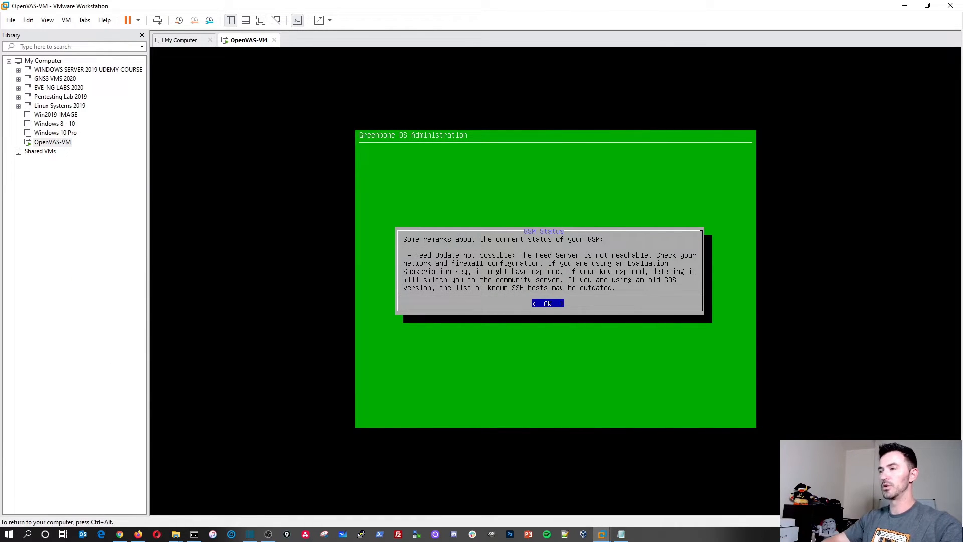
left_click(547, 303)
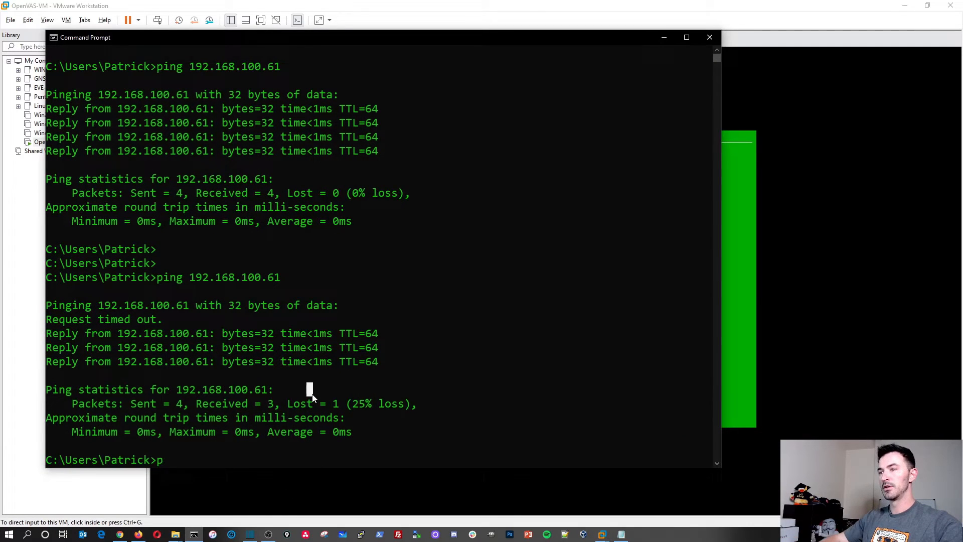
Rerun the ping to 192.168.100.61 with 0% loss and minimize Command Prompt.
key("enter")
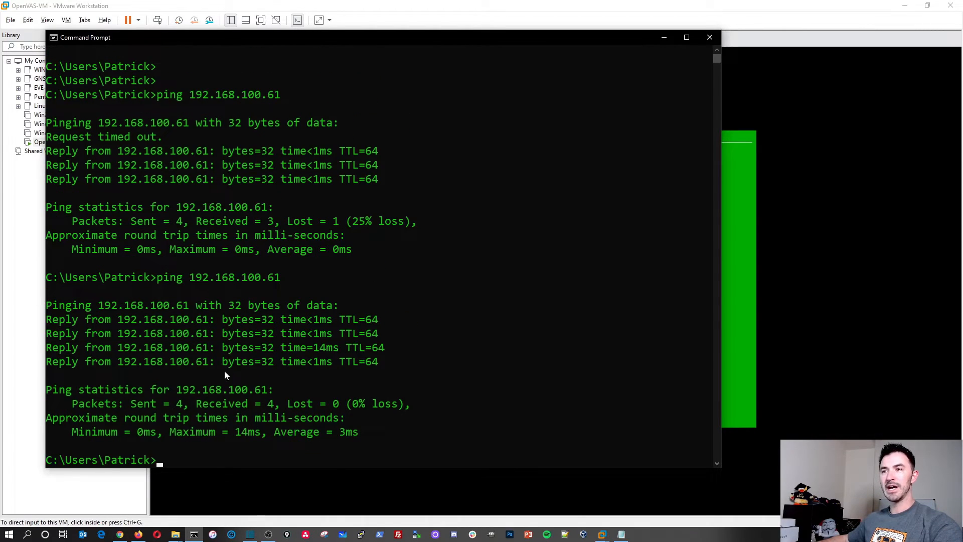
left_click(250, 39)
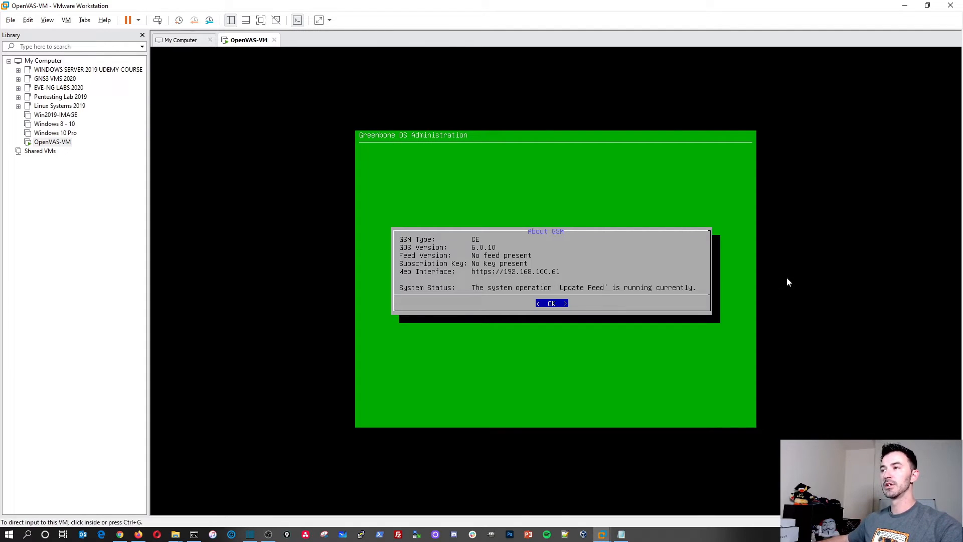
left_click(551, 303)
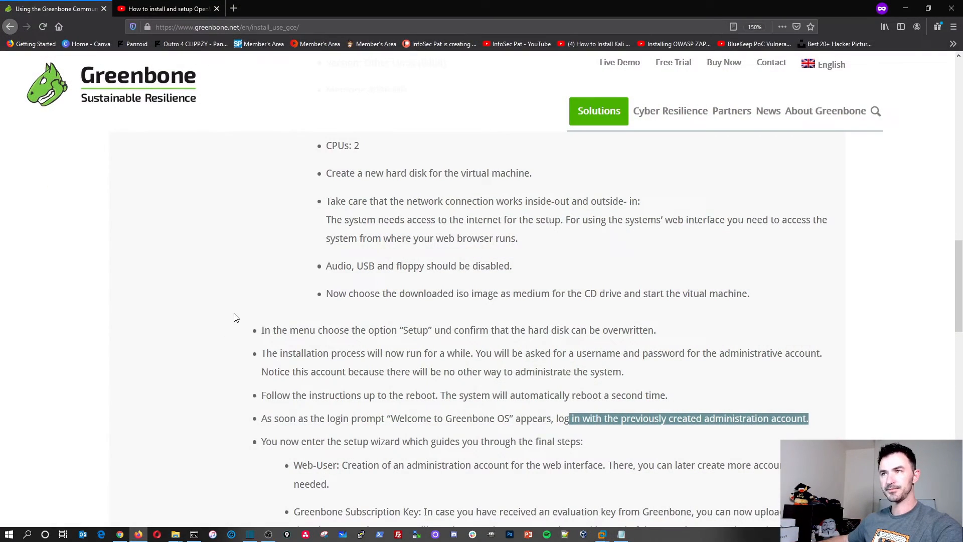
scroll("down", 3)
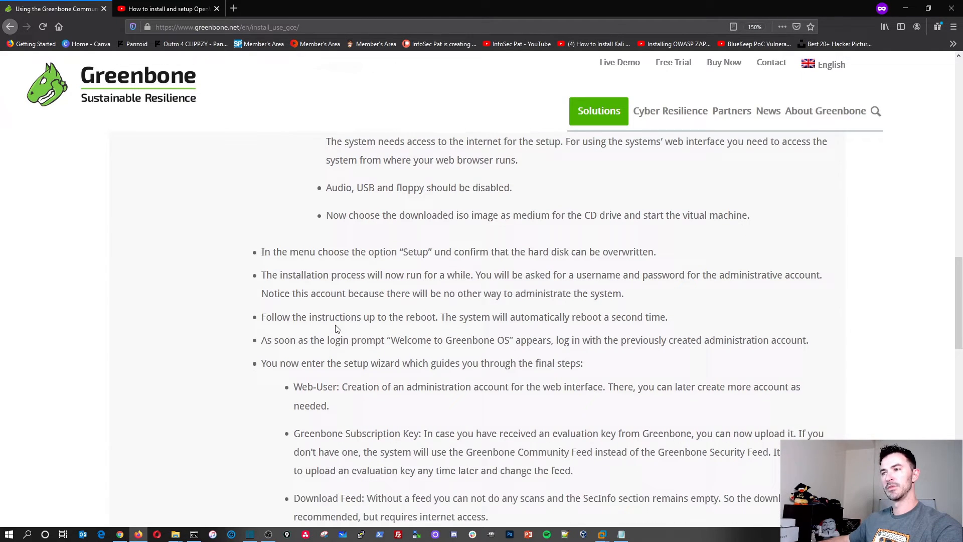
scroll("down", 3)
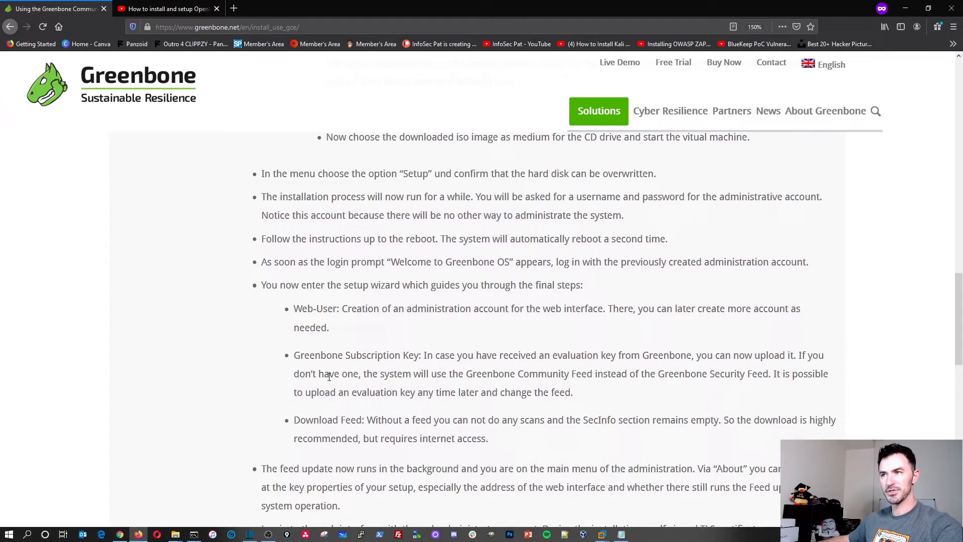
left_click_drag(309, 355, 573, 392)
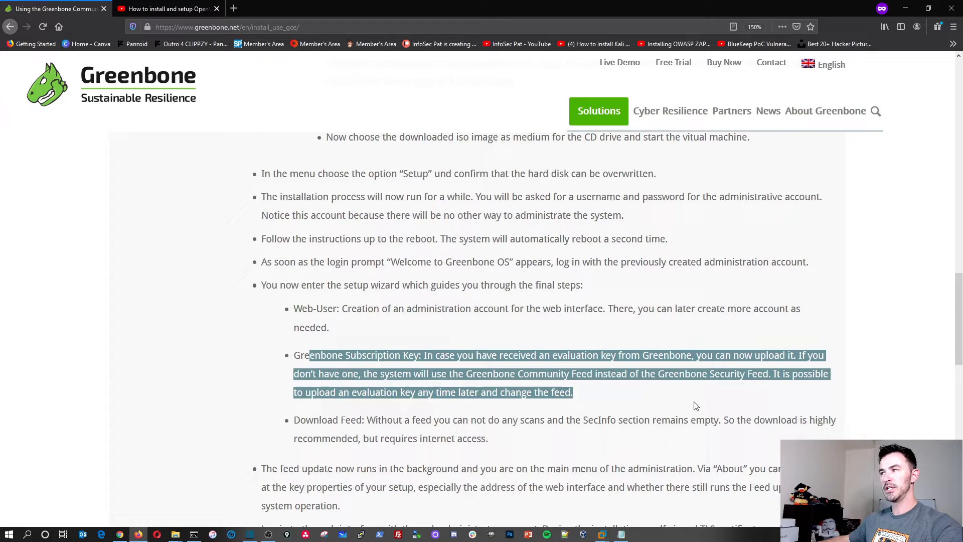
scroll("down", 3)
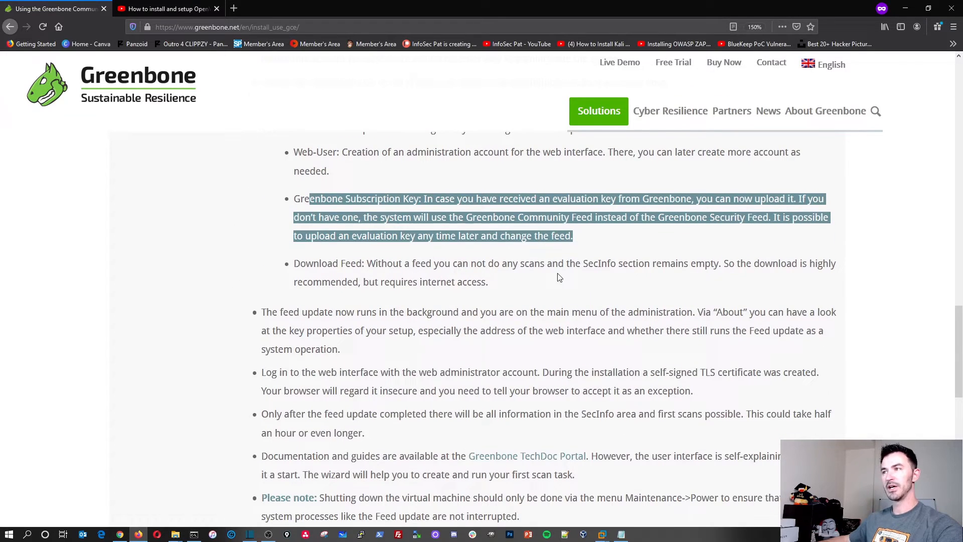
mouse_move(681, 278)
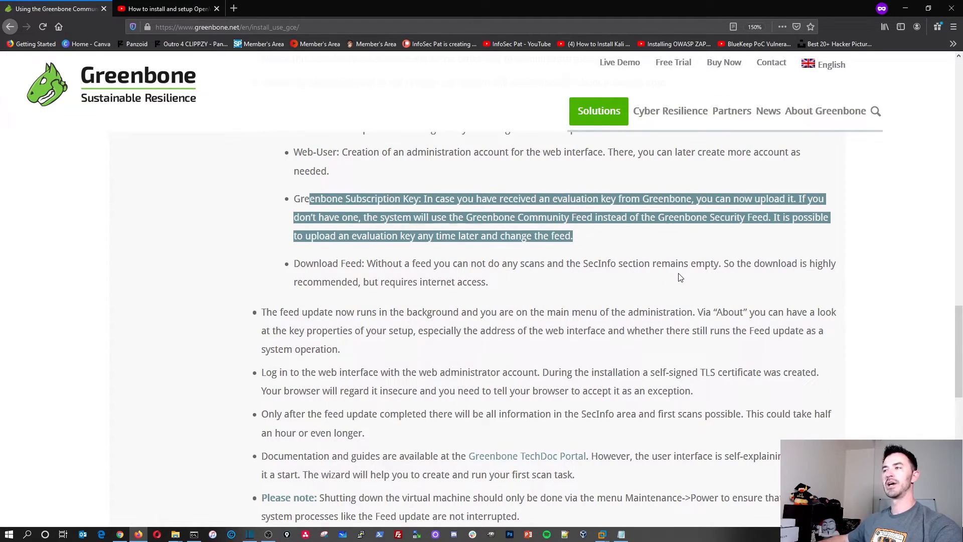
scroll("down", 3)
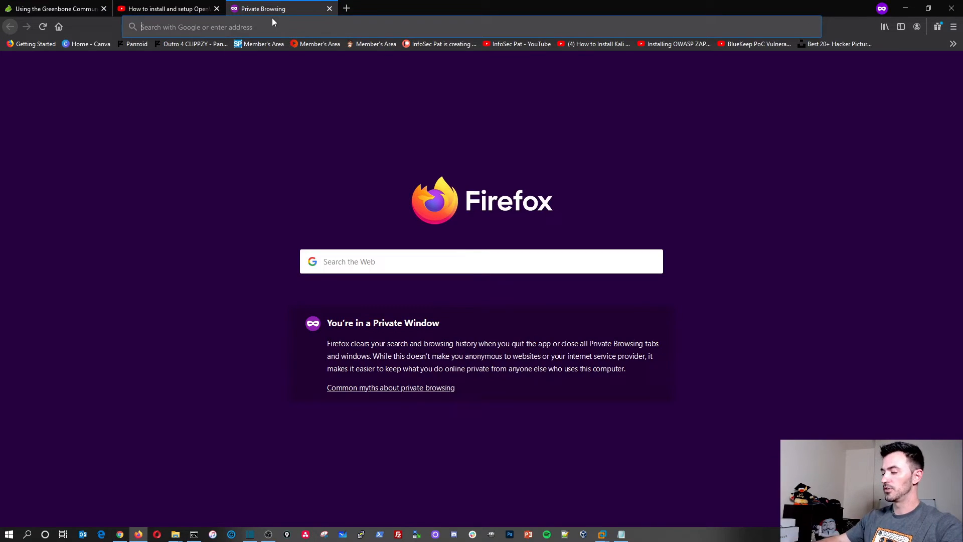
Browse to 192.168.100.61 and accept the self-signed certificate risk.
type("192.168.50.128")
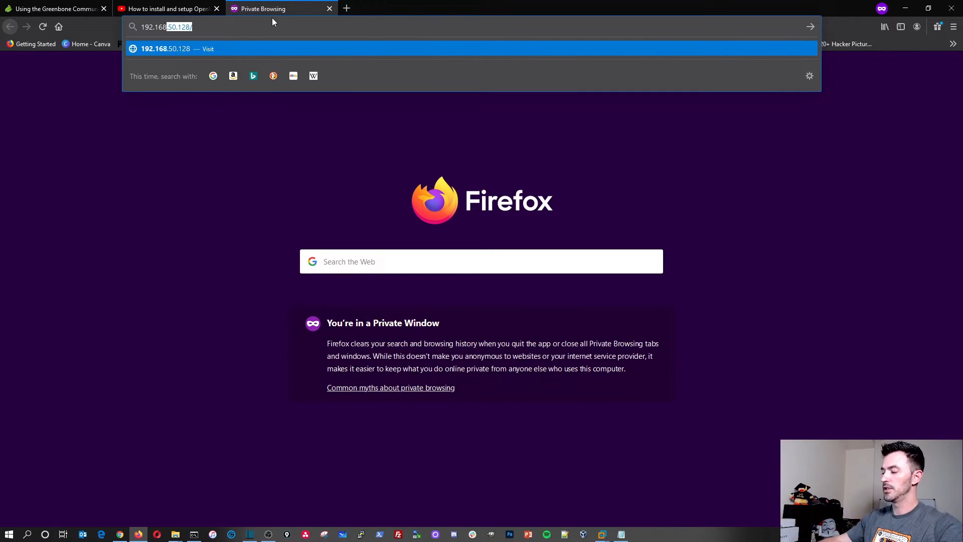
type("192.168.100.61")
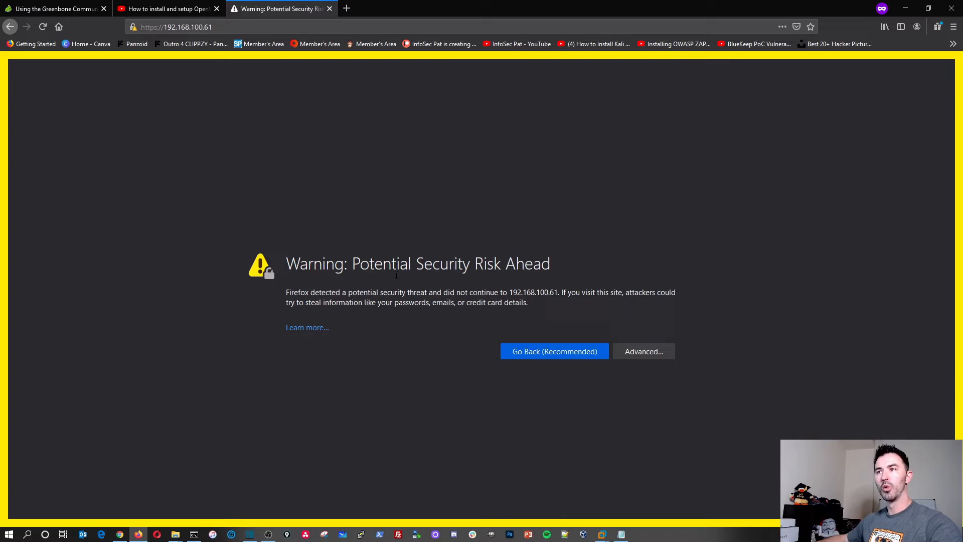
mouse_move(396, 280)
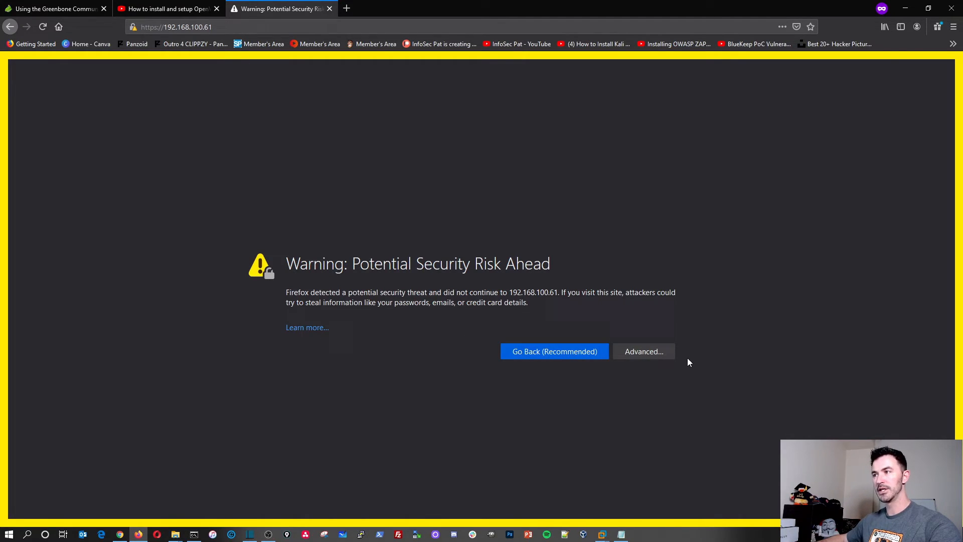
left_click(645, 351)
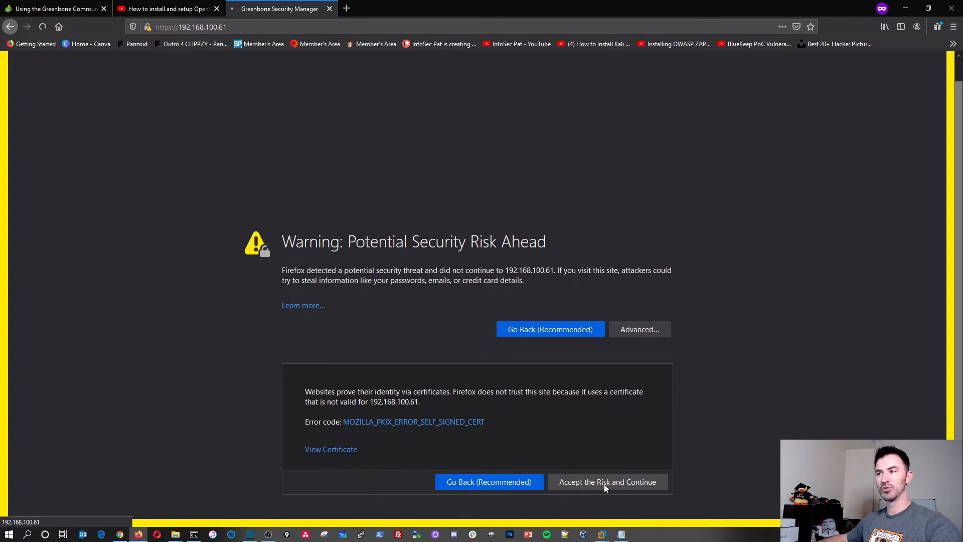
left_click(607, 481)
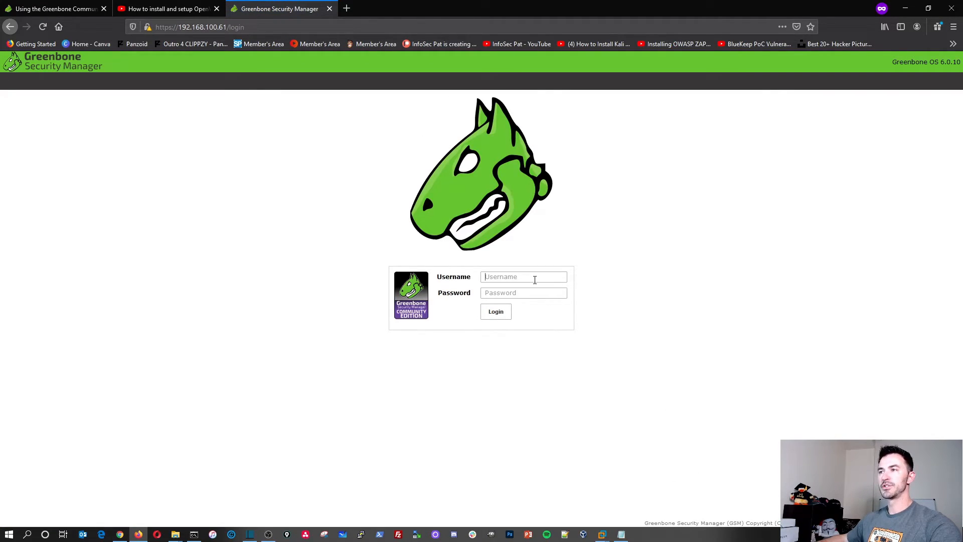
mouse_move(421, 139)
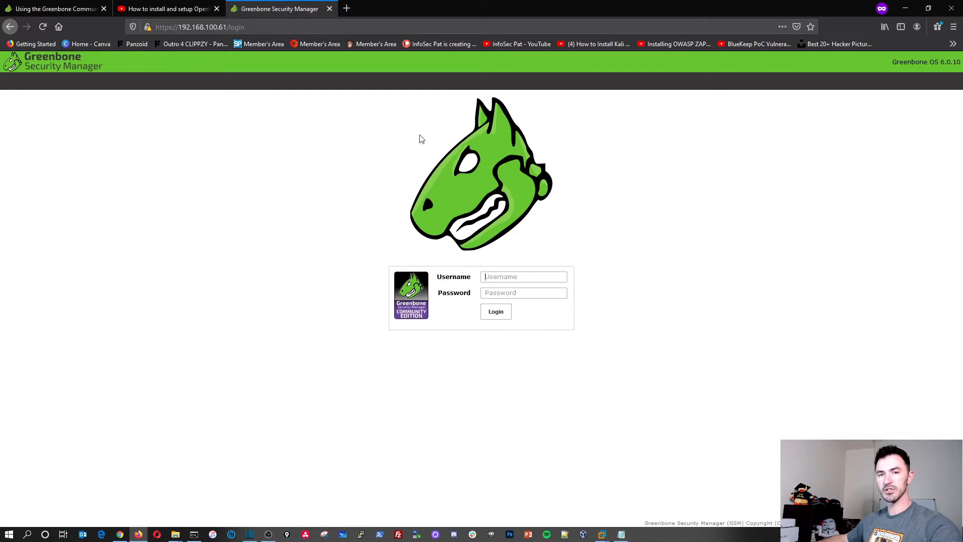
Log into Greenbone Security Manager as 'infosecpat' with its password.
left_click(548, 276)
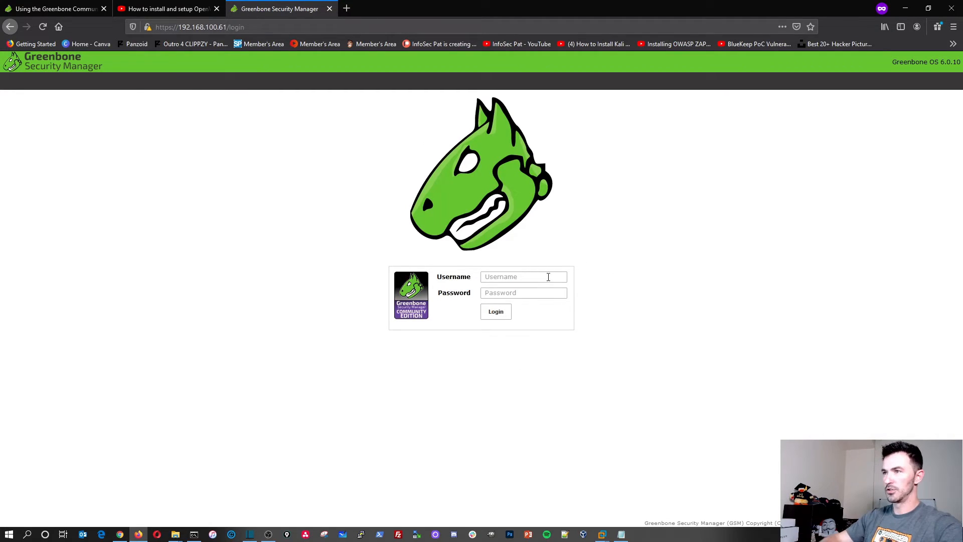
type("infosec")
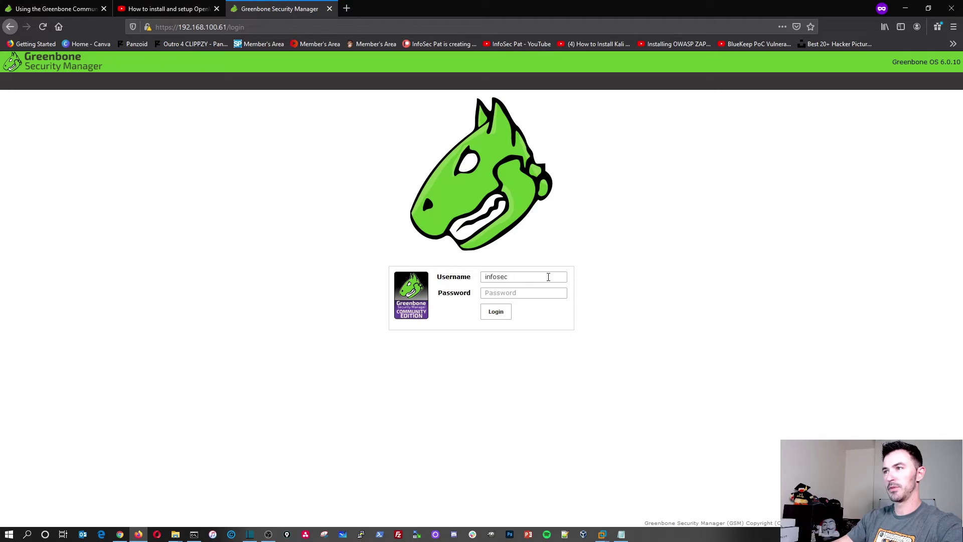
type("pat")
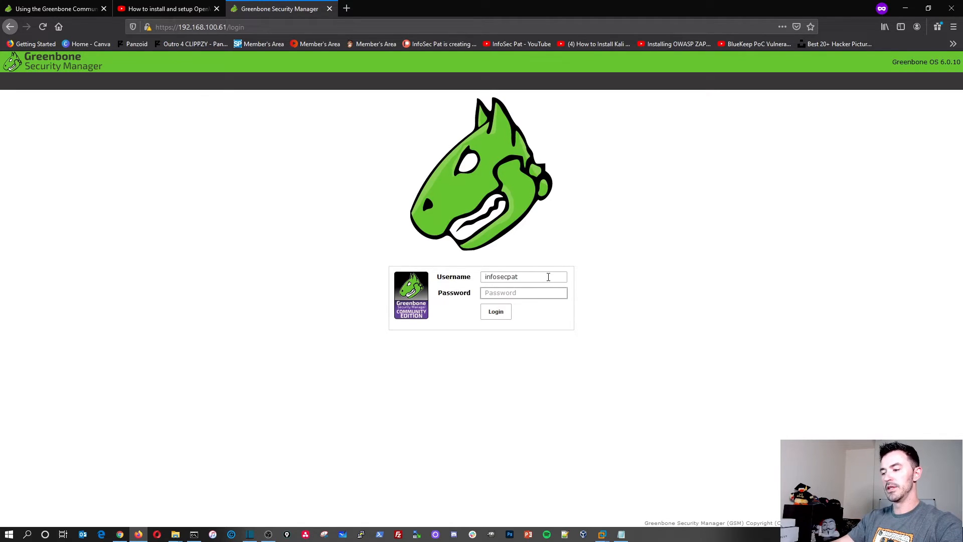
type("password")
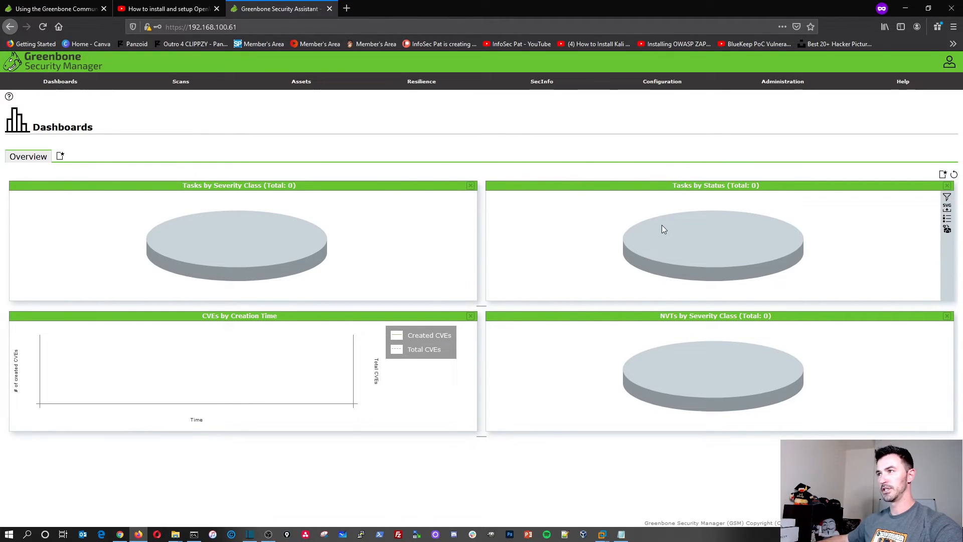
Open Configuration > Targets, then check the feed status page.
left_click(663, 82)
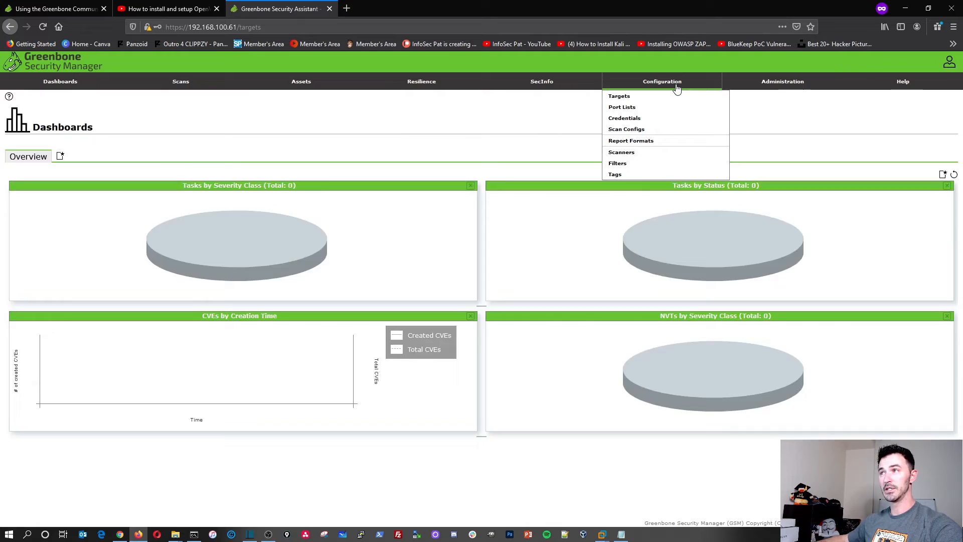
left_click(619, 95)
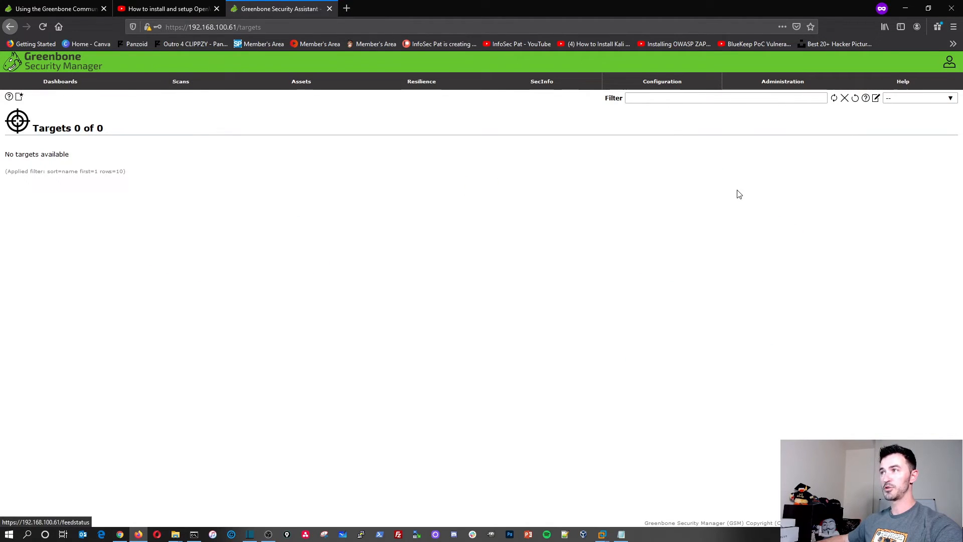
left_click(746, 162)
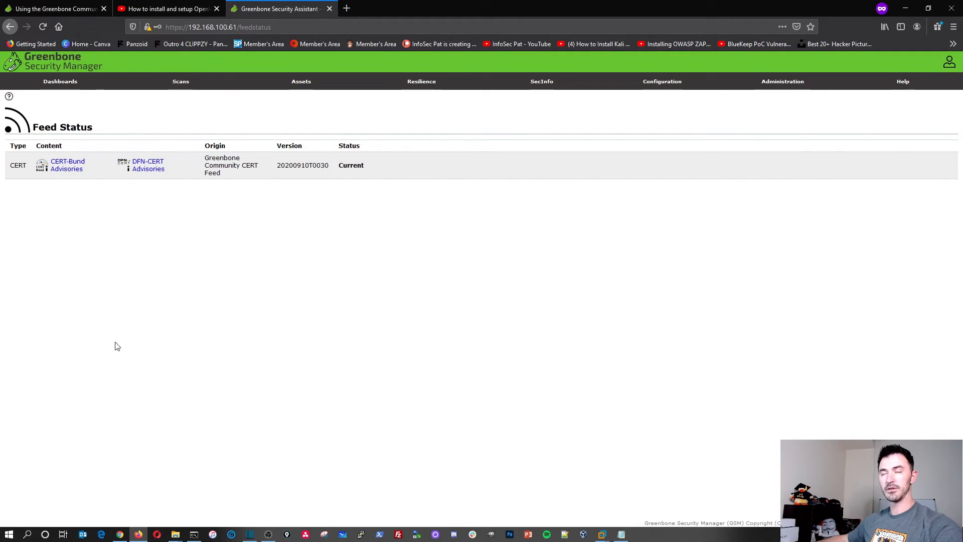
mouse_move(438, 363)
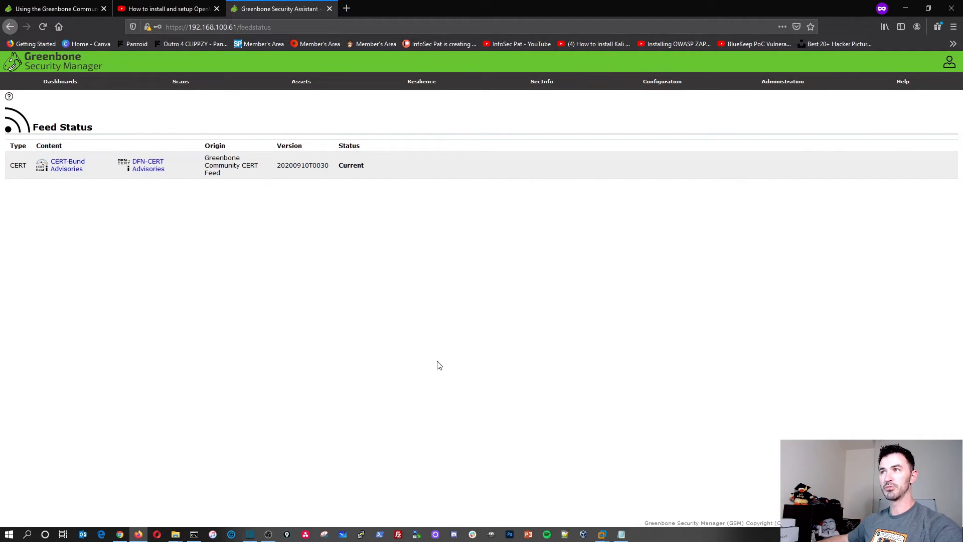
View SecInfo > NVTs, then the All SecInfo Information page.
left_click(542, 81)
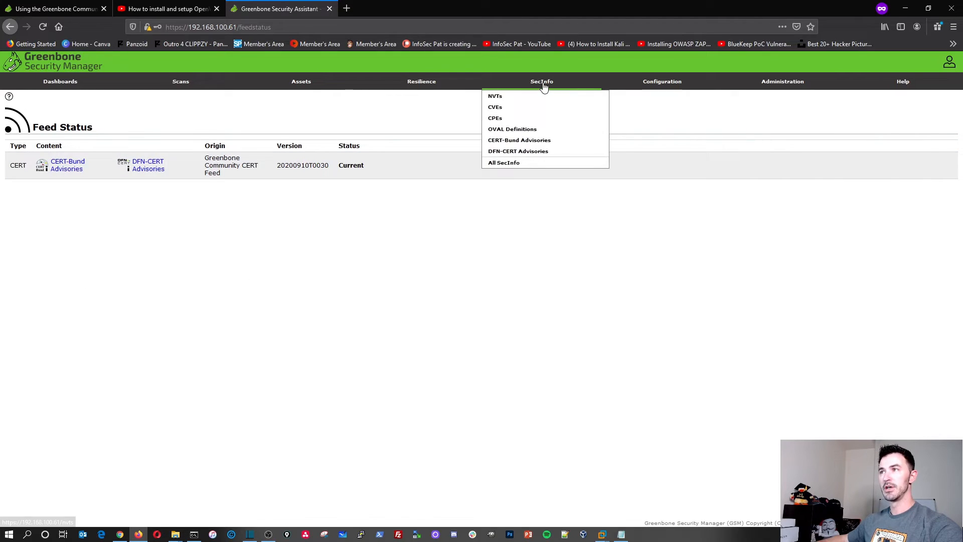
left_click(495, 96)
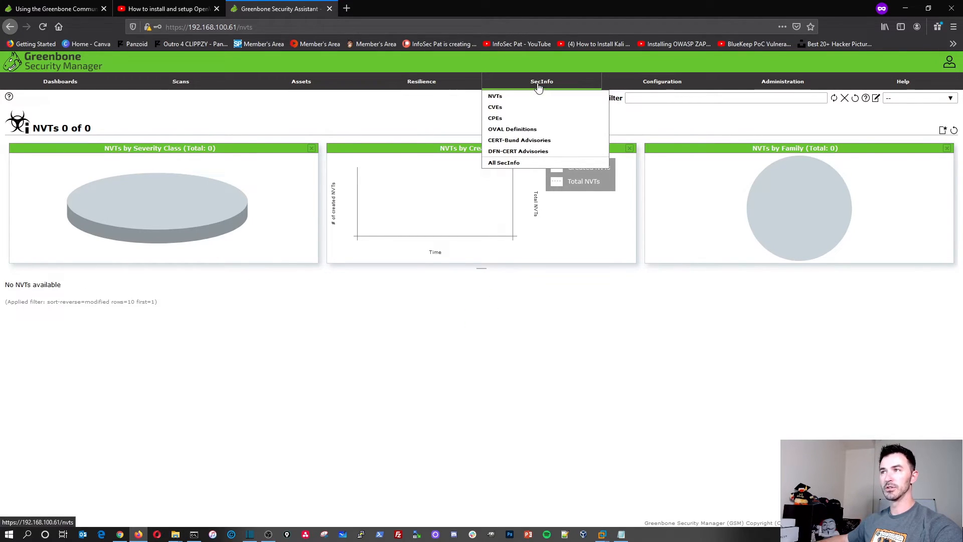
left_click(503, 163)
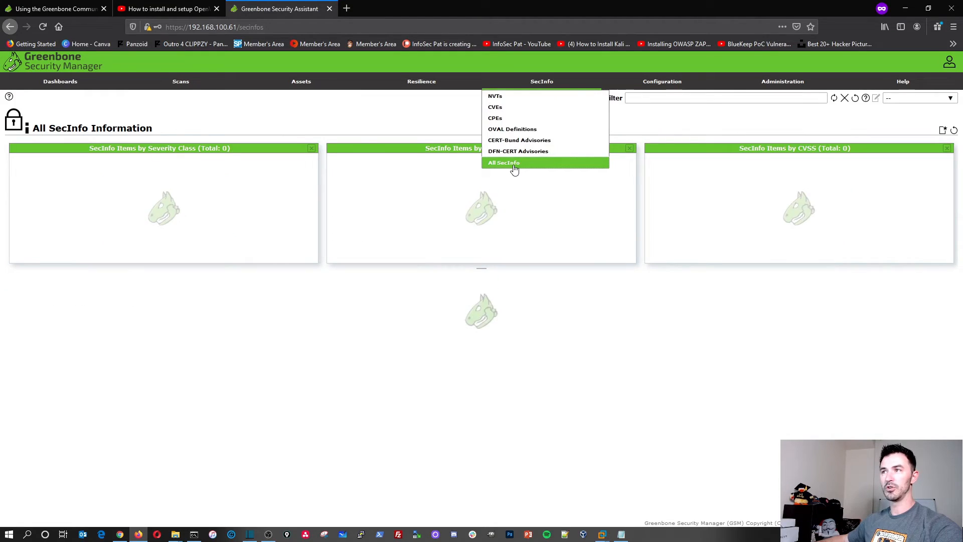
left_click(503, 163)
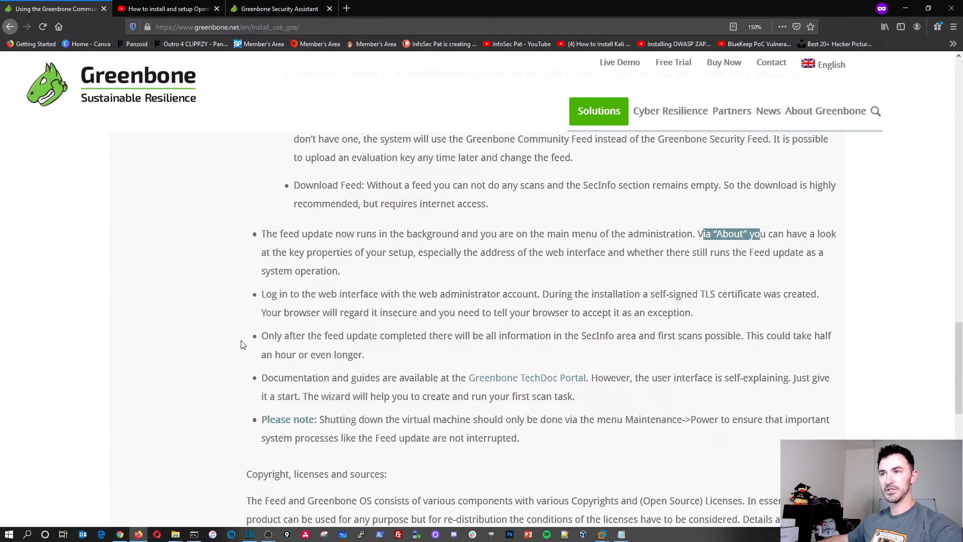
mouse_move(746, 350)
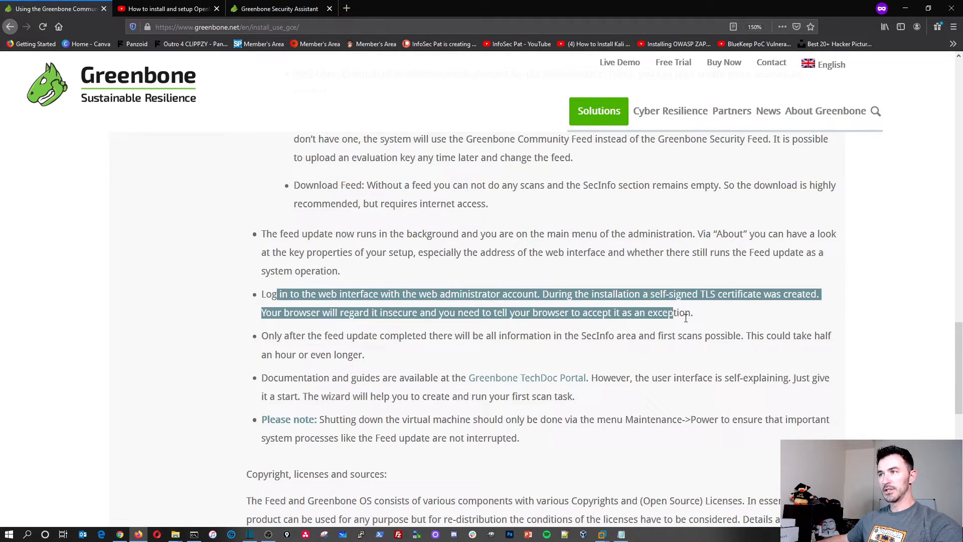
Highlight the guide's certificate-warning notes, then return to the Greenbone Security Manager tab.
left_click(649, 308)
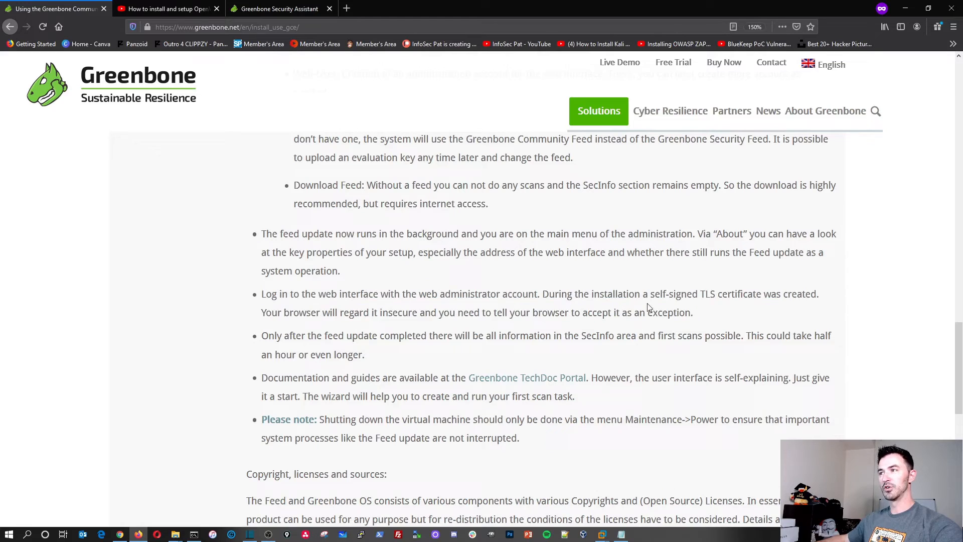
left_click_drag(649, 293, 805, 294)
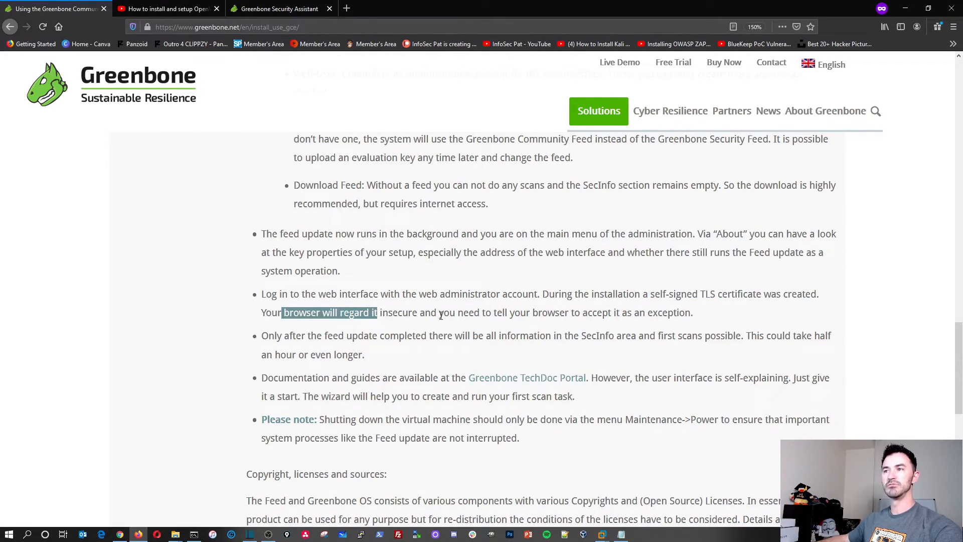
left_click_drag(376, 312, 497, 312)
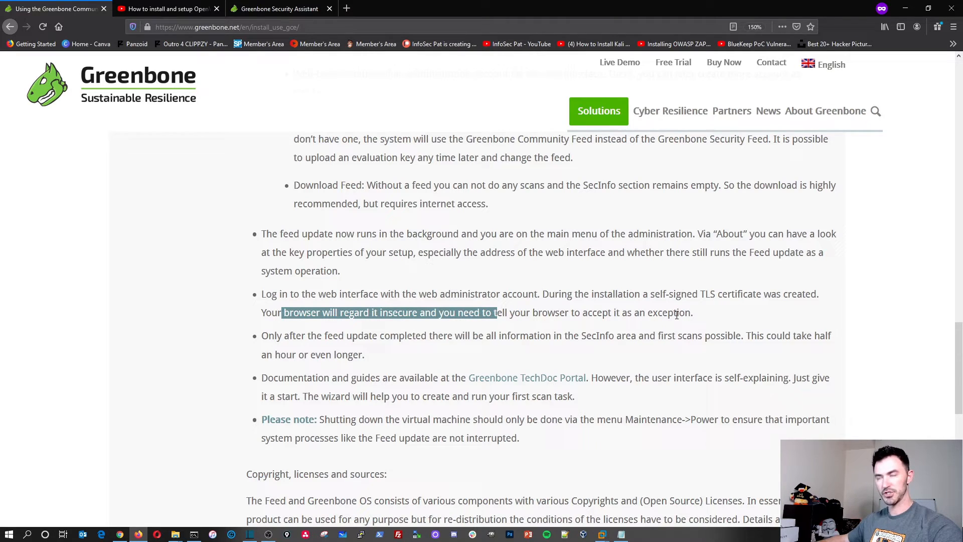
mouse_move(287, 350)
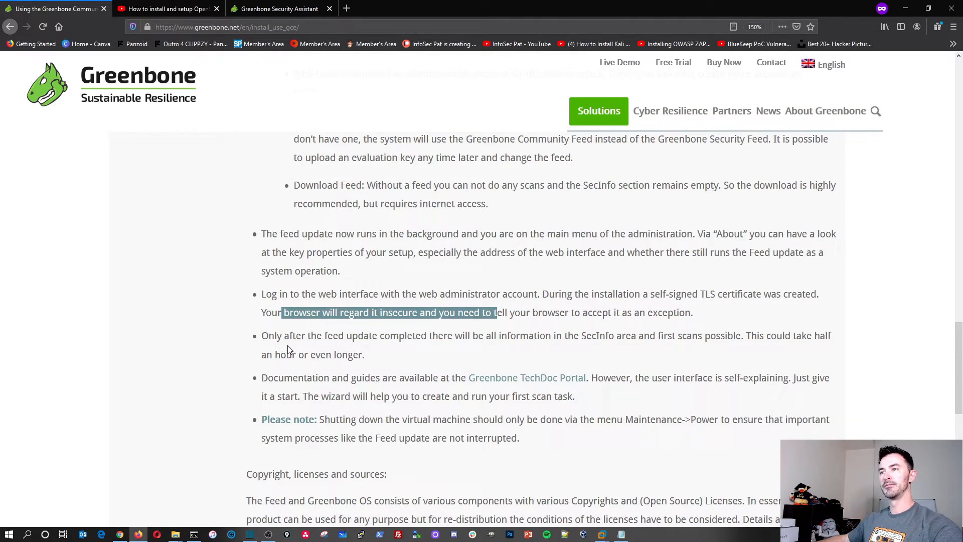
mouse_move(614, 347)
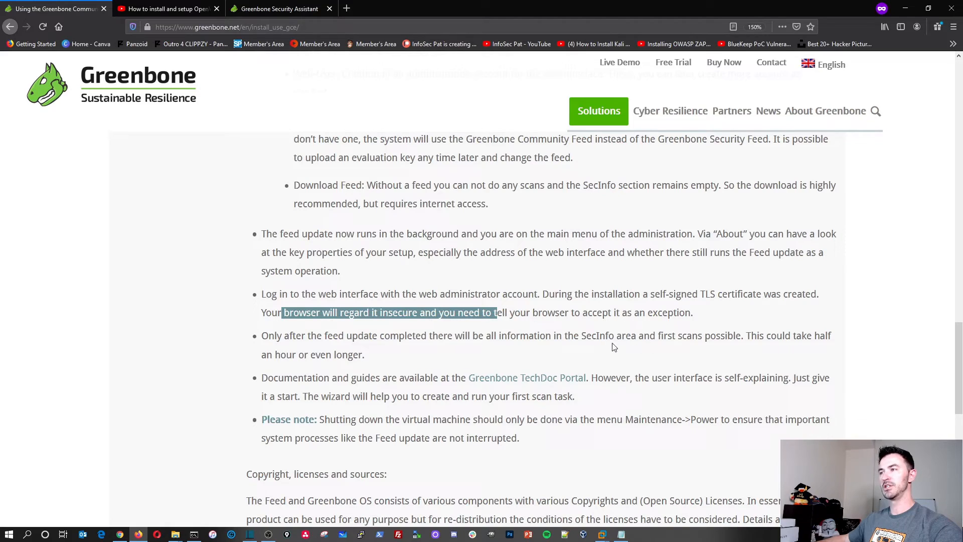
mouse_move(706, 350)
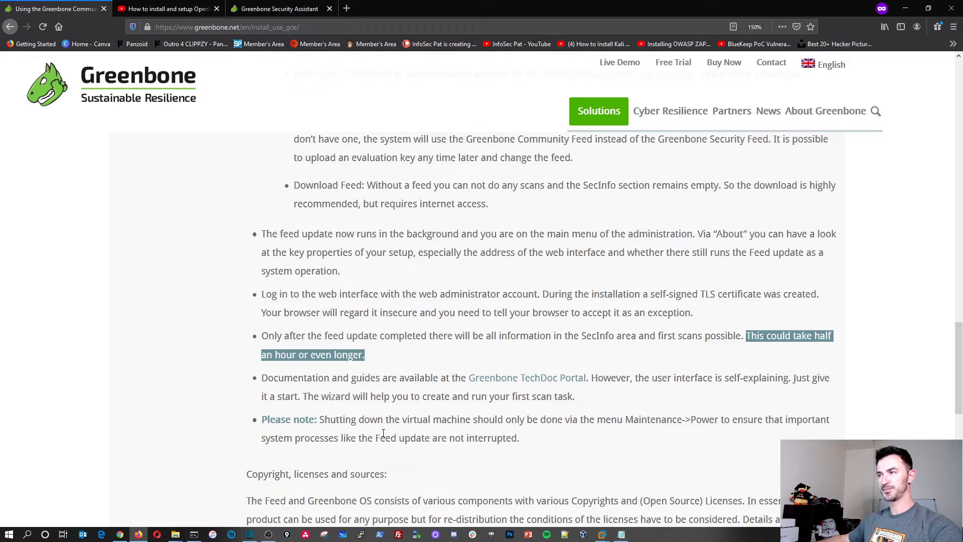
scroll("down", 3)
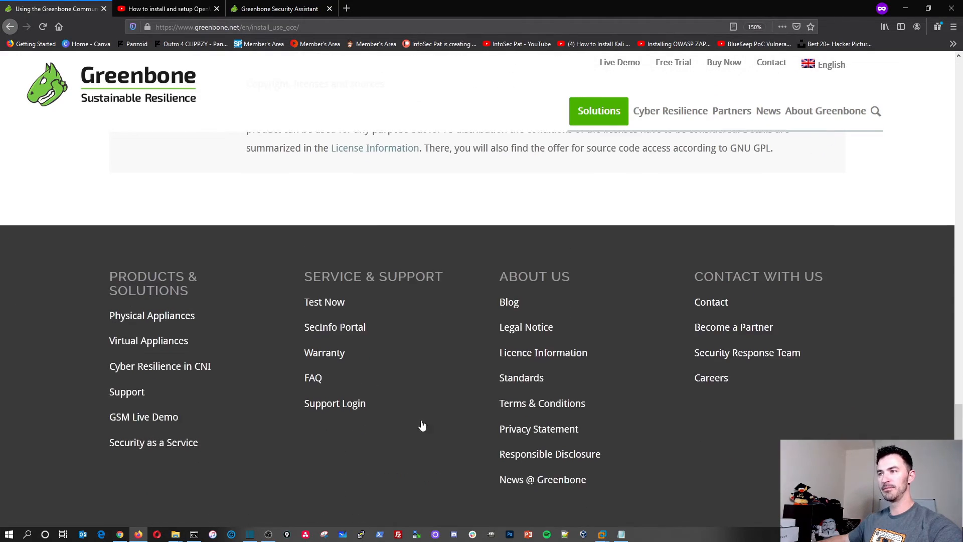
scroll("up", 3)
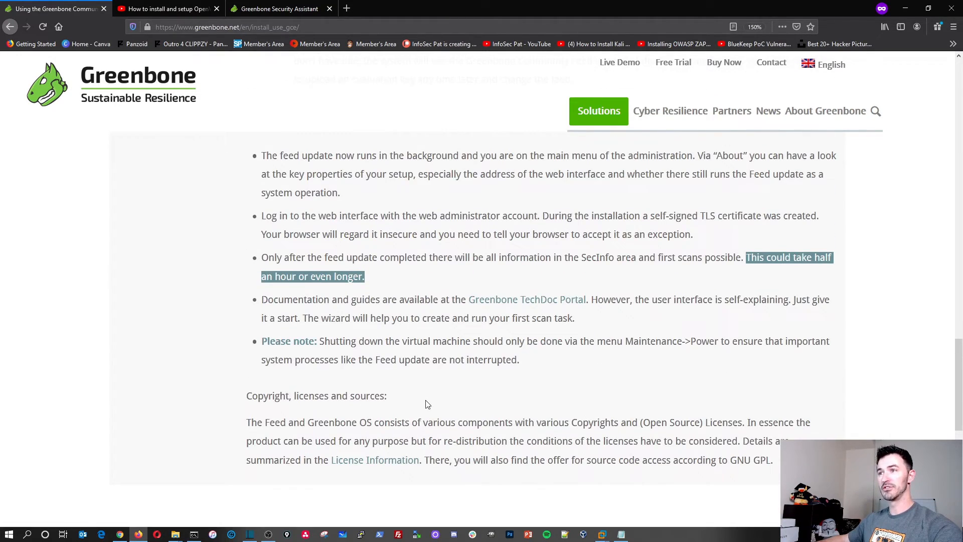
left_click(334, 341)
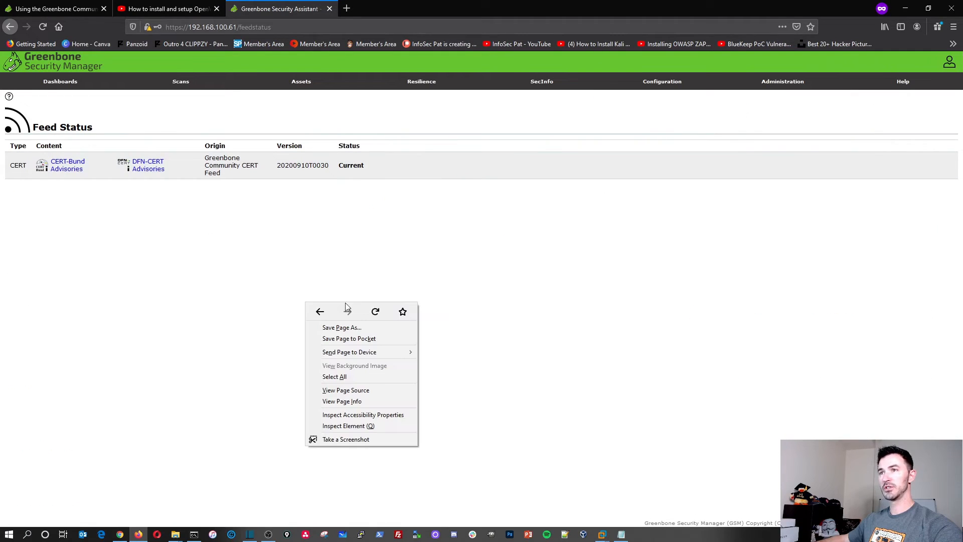
Dismiss the context menu and load All SecInfo listing 35,092 items, then hover Administration.
left_click(190, 219)
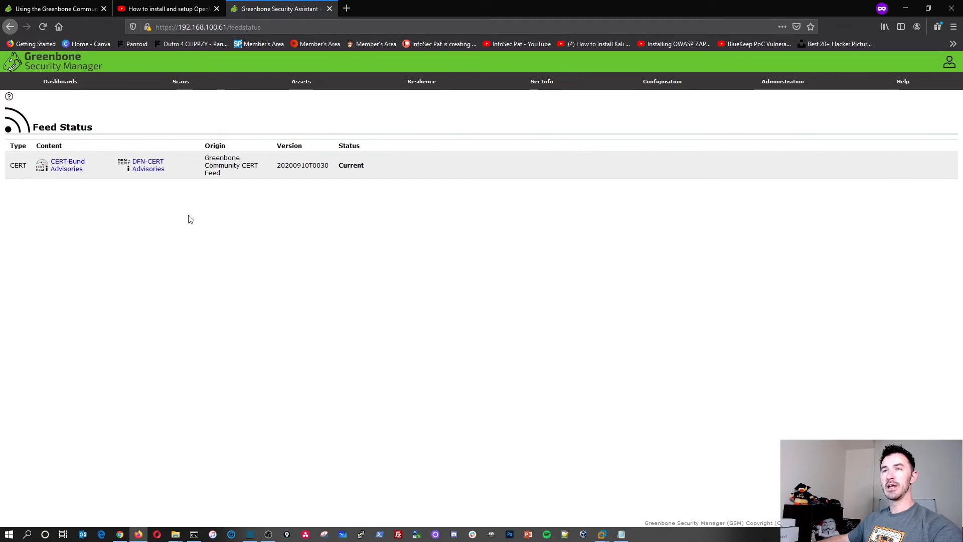
mouse_move(274, 214)
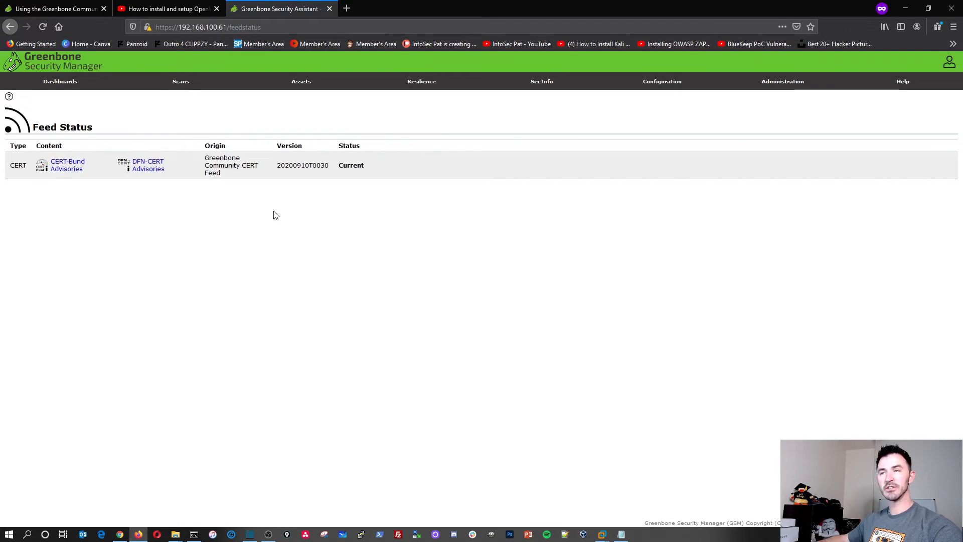
mouse_move(229, 321)
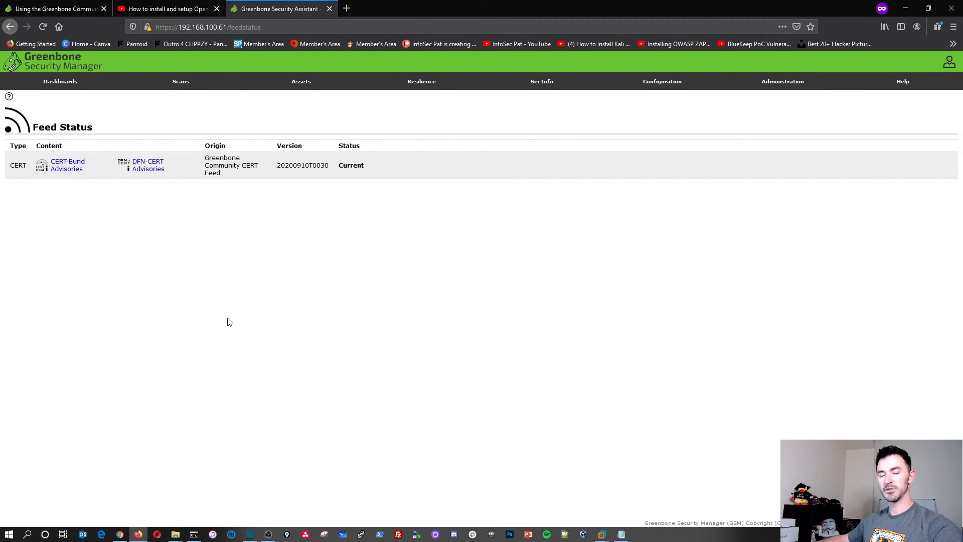
mouse_move(207, 175)
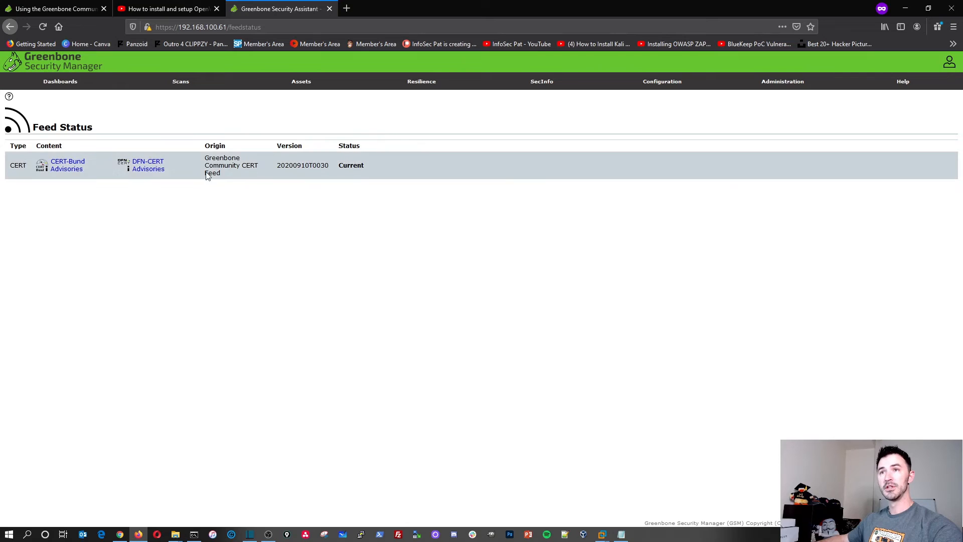
mouse_move(501, 105)
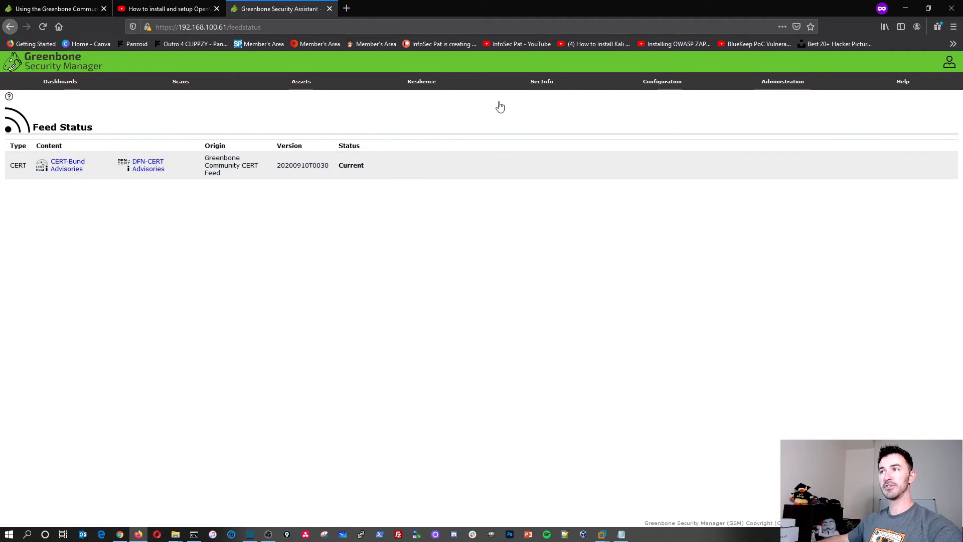
left_click(541, 81)
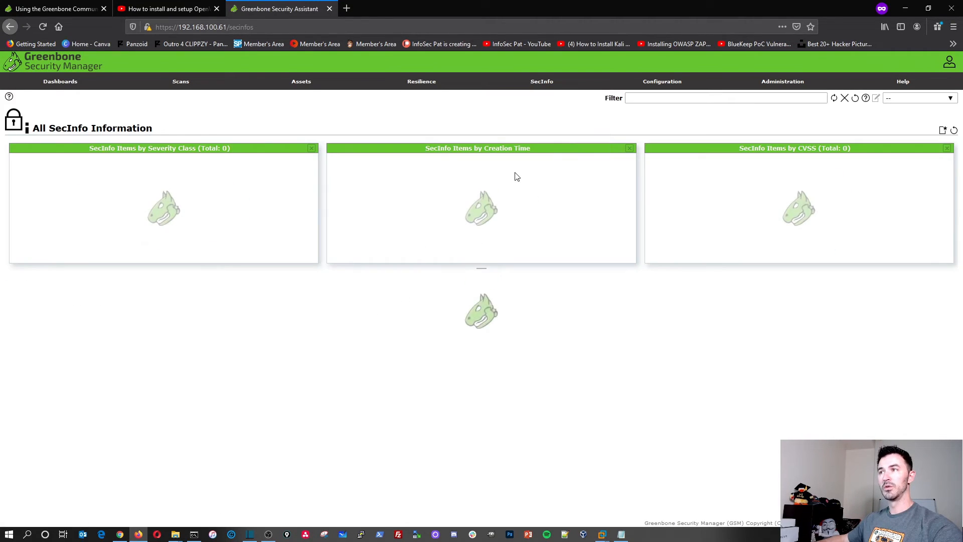
left_click(537, 81)
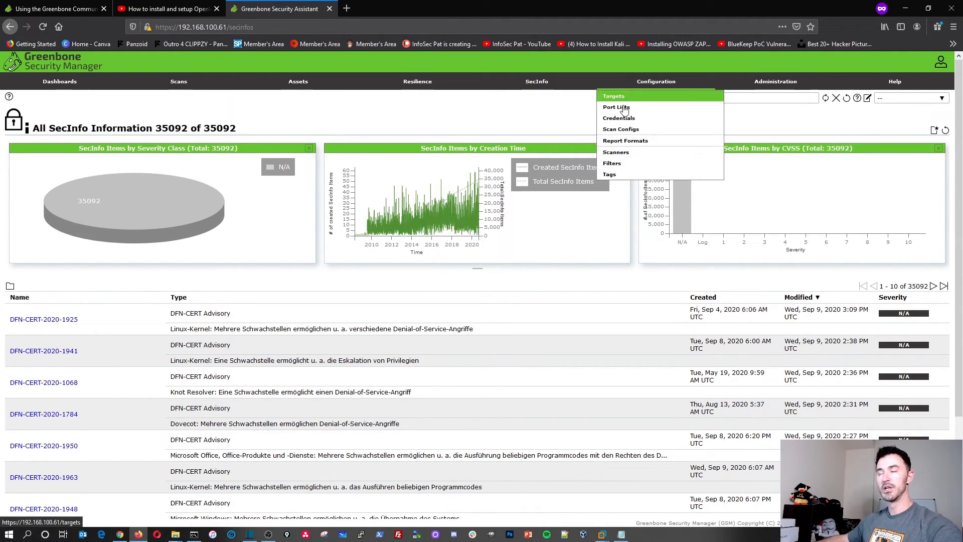
left_click(775, 81)
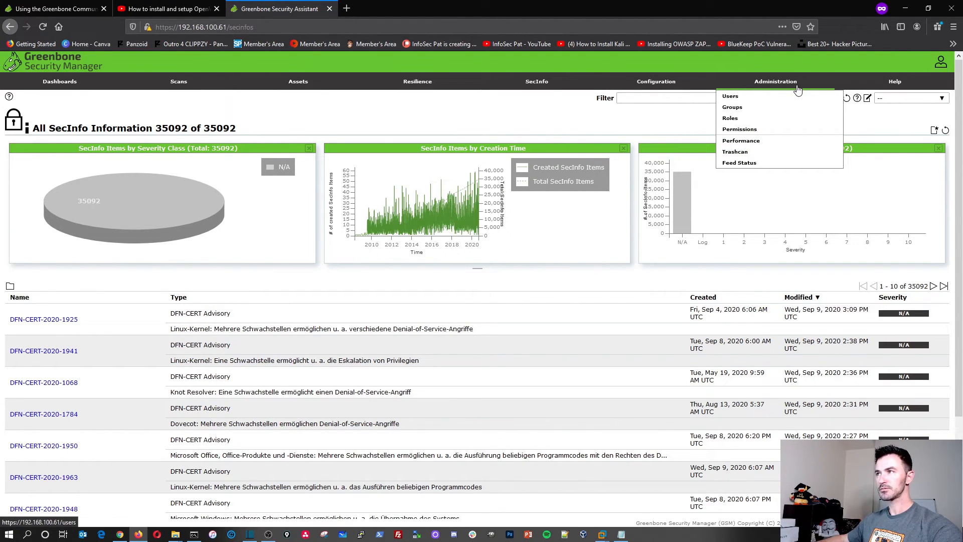
Scroll through the Administration > Performance graphs, then reopen Feed Status with the current CERT feed.
left_click(741, 140)
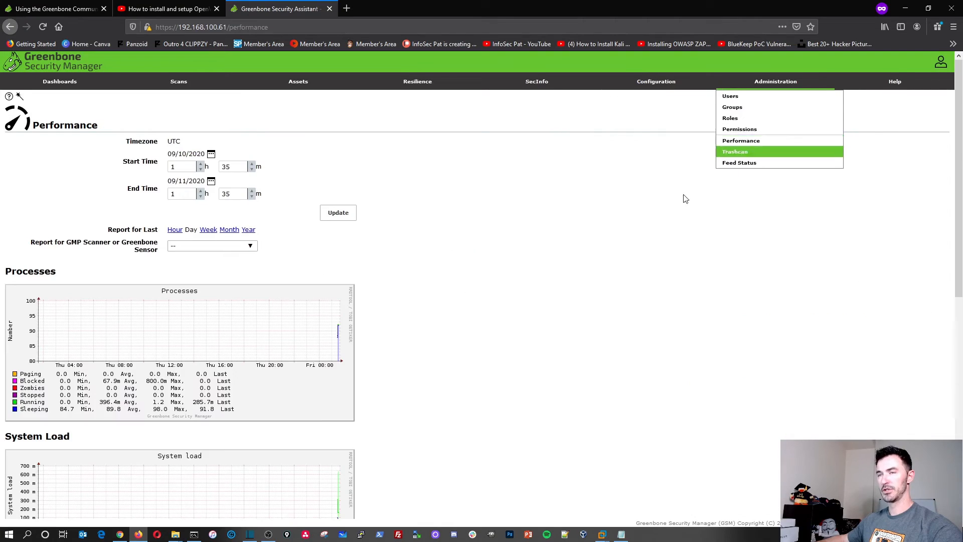
left_click(547, 305)
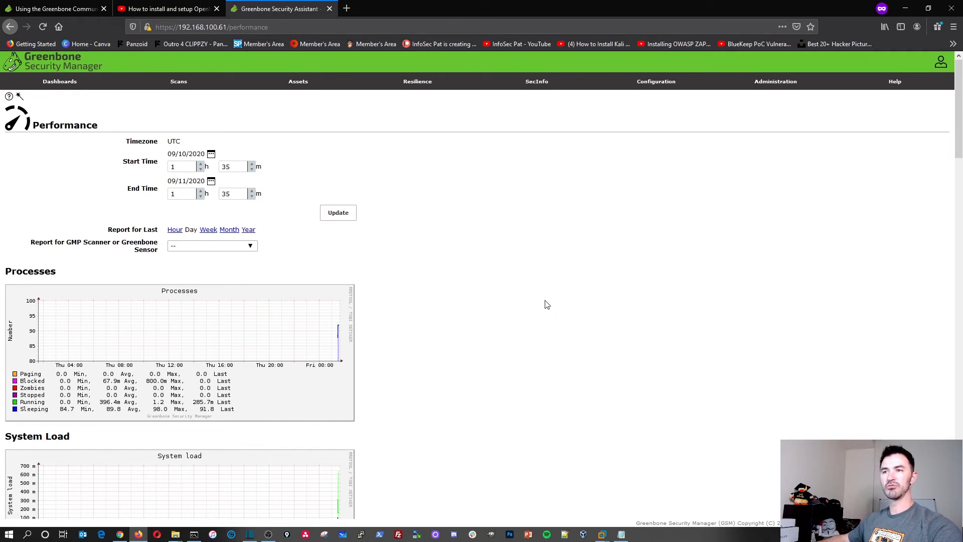
mouse_move(71, 294)
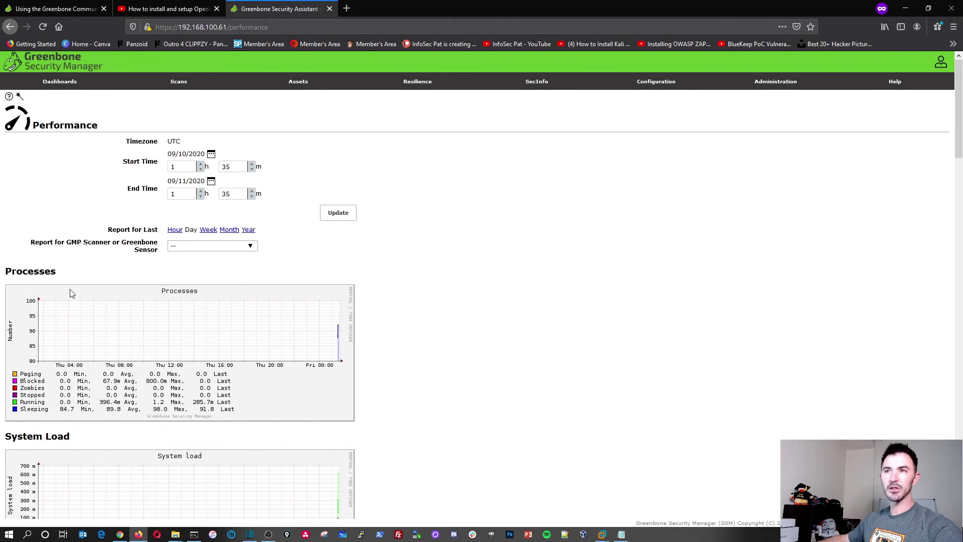
left_click(211, 246)
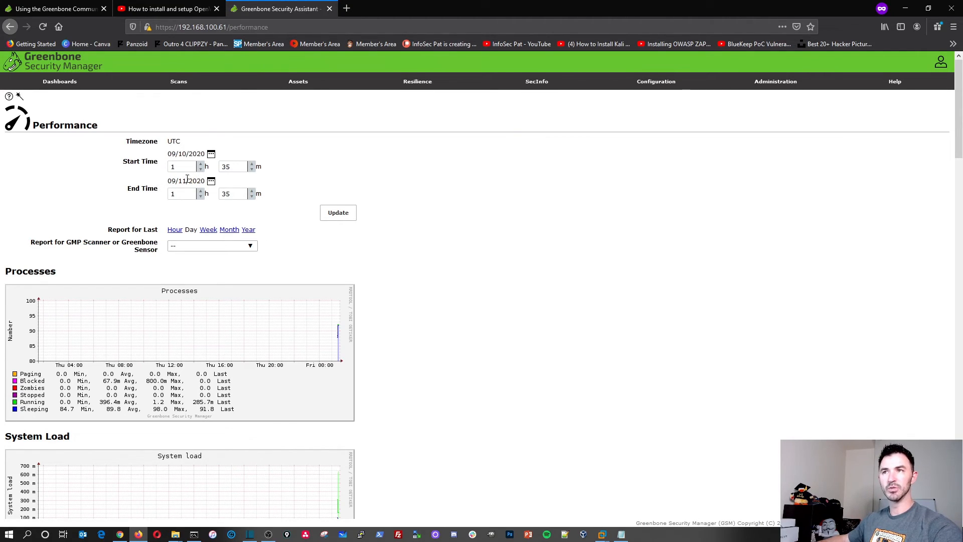
mouse_move(319, 265)
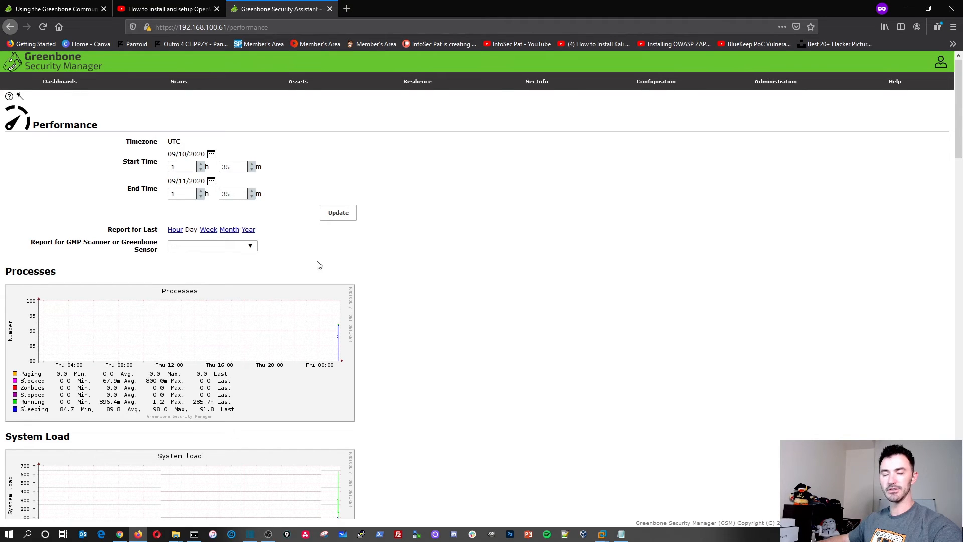
scroll("down", 3)
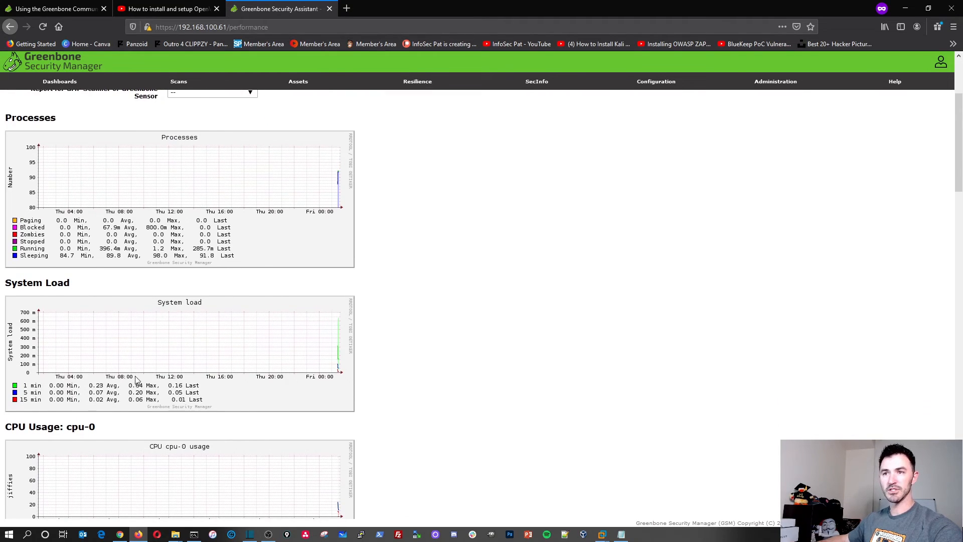
scroll("down", 3)
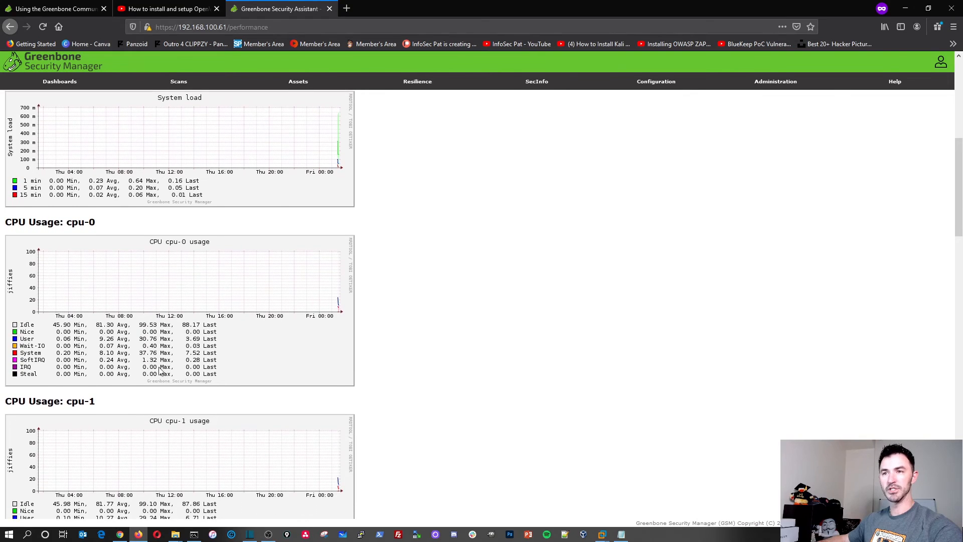
scroll("down", 3)
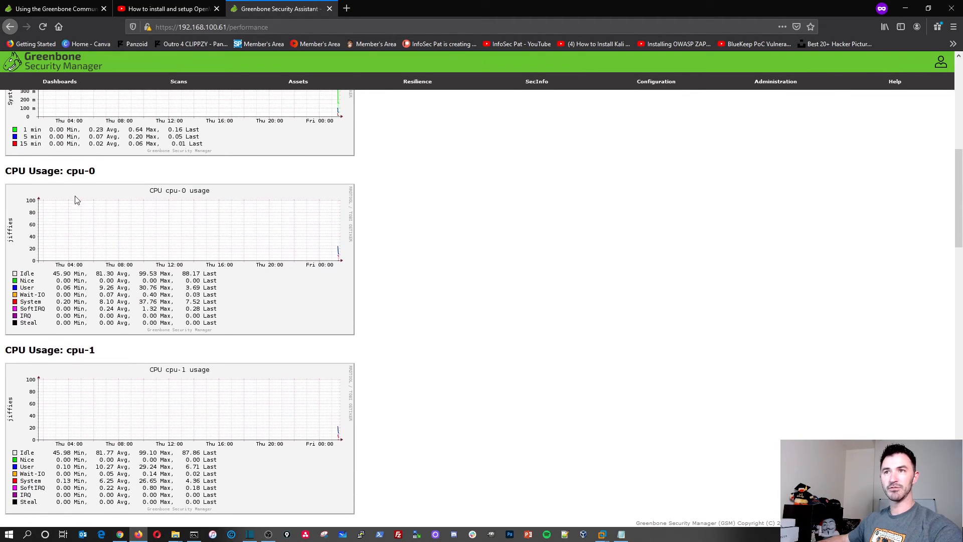
scroll("down", 3)
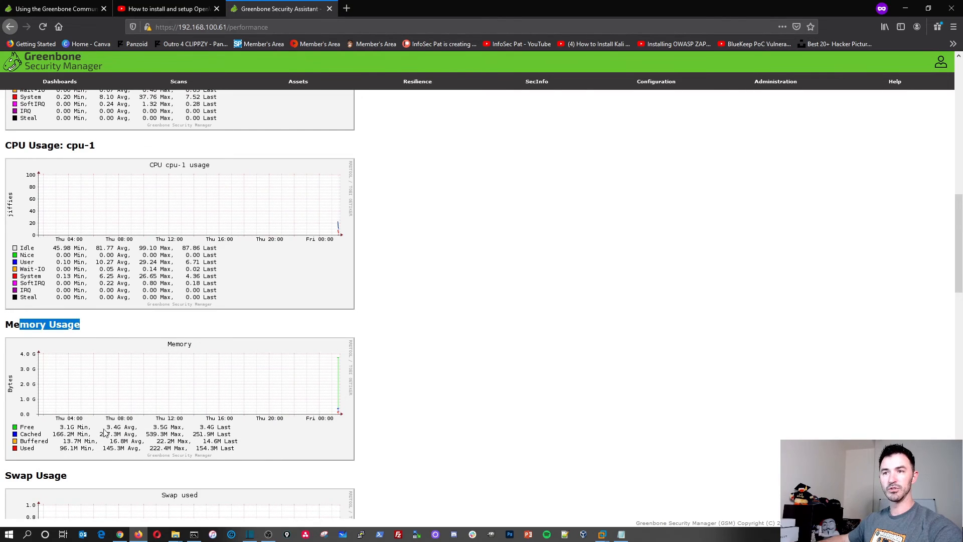
scroll("down", 3)
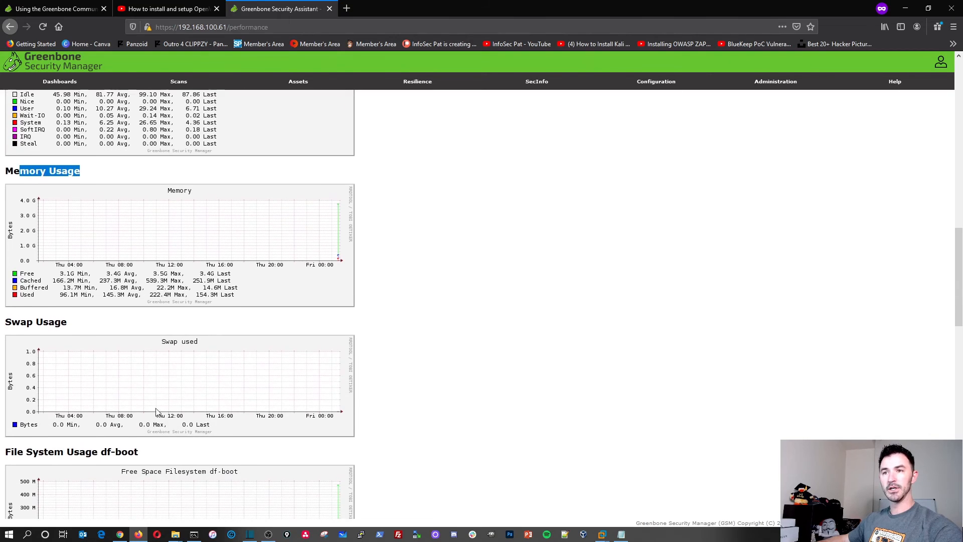
scroll("down", 3)
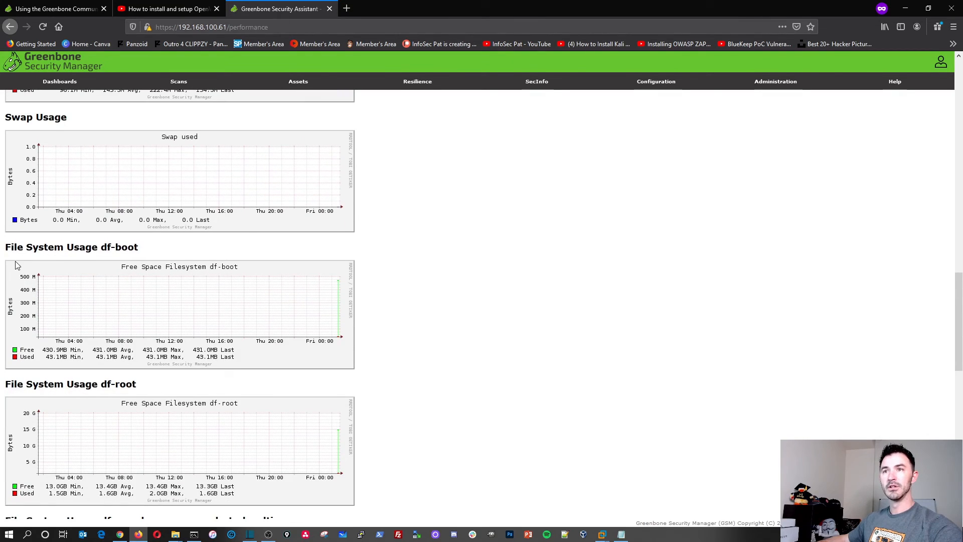
mouse_move(210, 347)
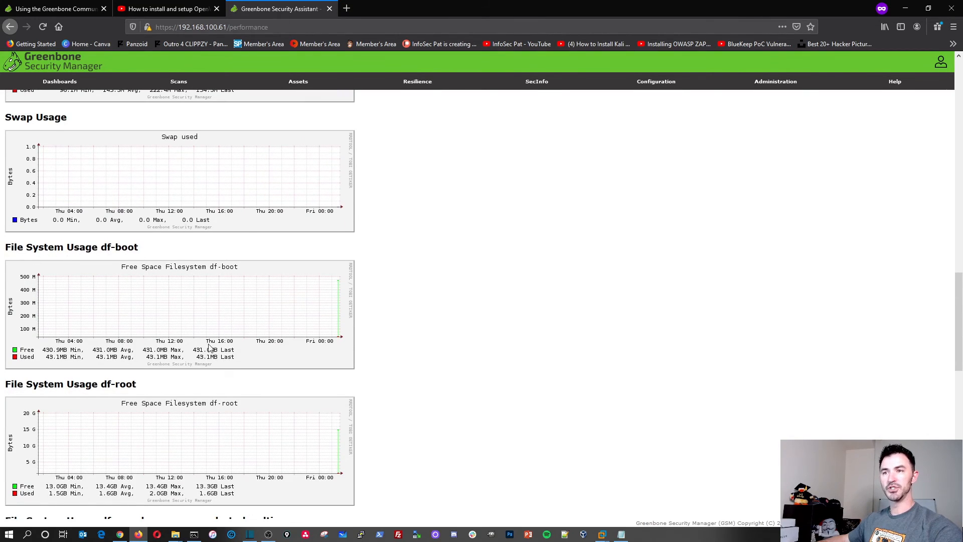
scroll("down", 3)
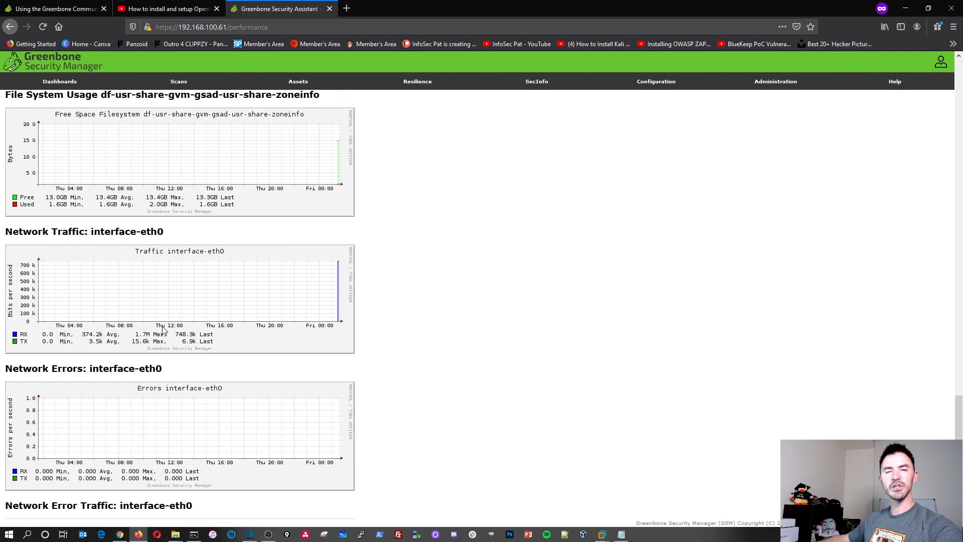
mouse_move(228, 349)
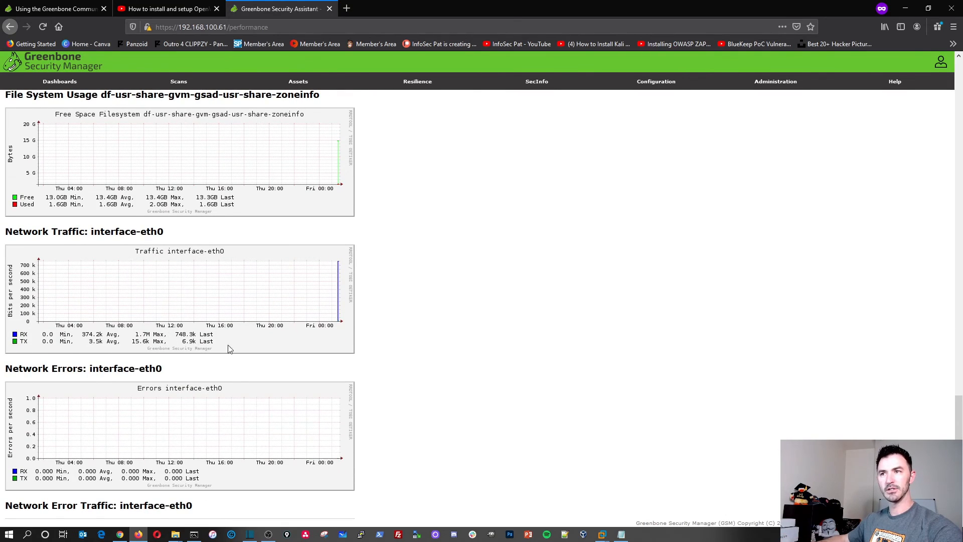
mouse_move(282, 275)
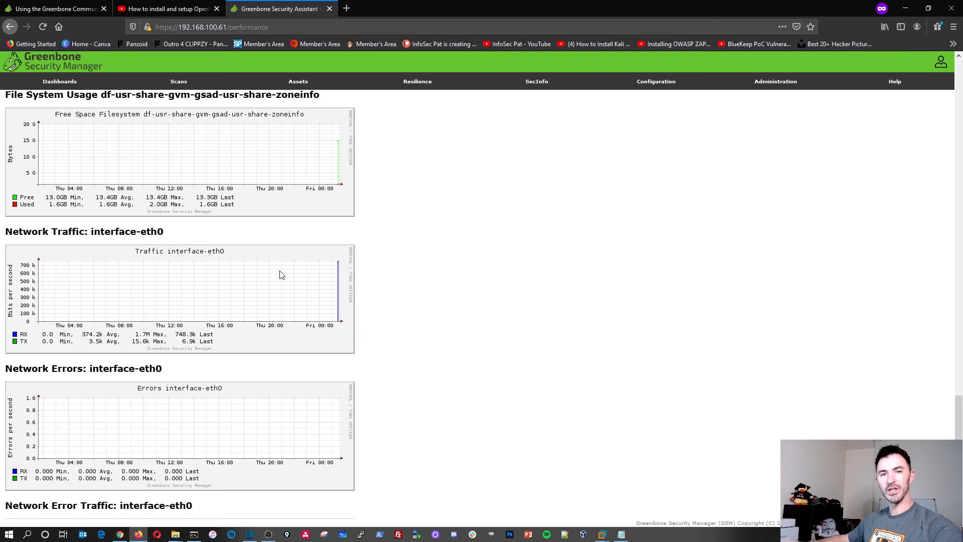
mouse_move(165, 391)
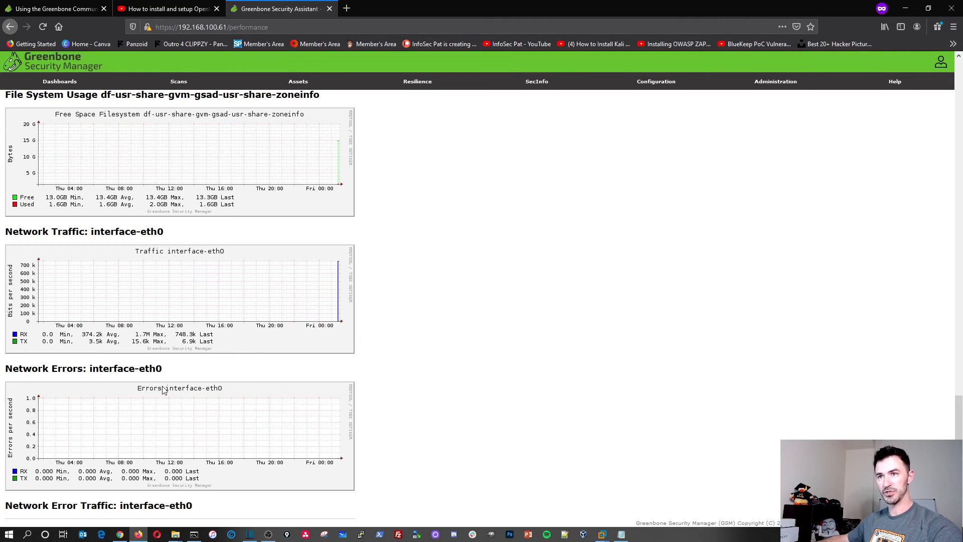
scroll("down", 3)
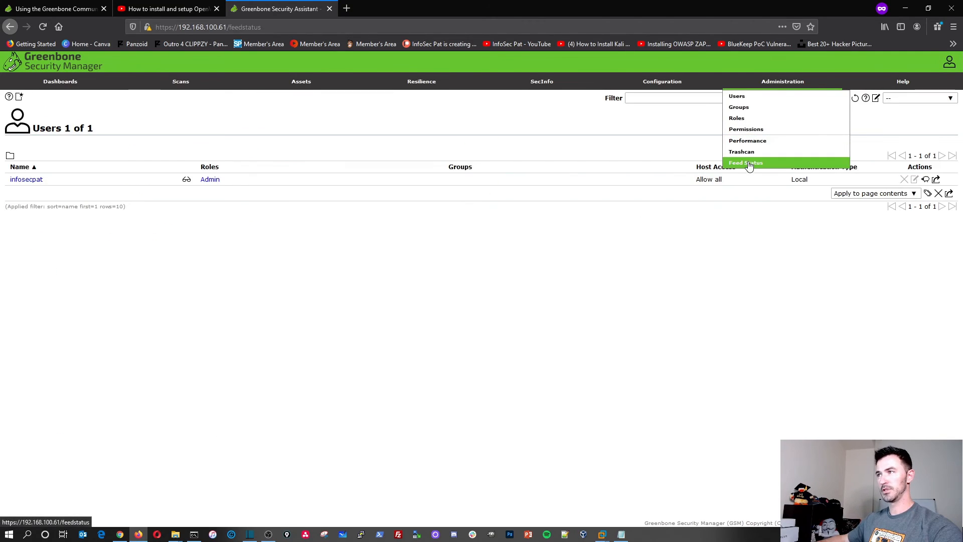
left_click(746, 162)
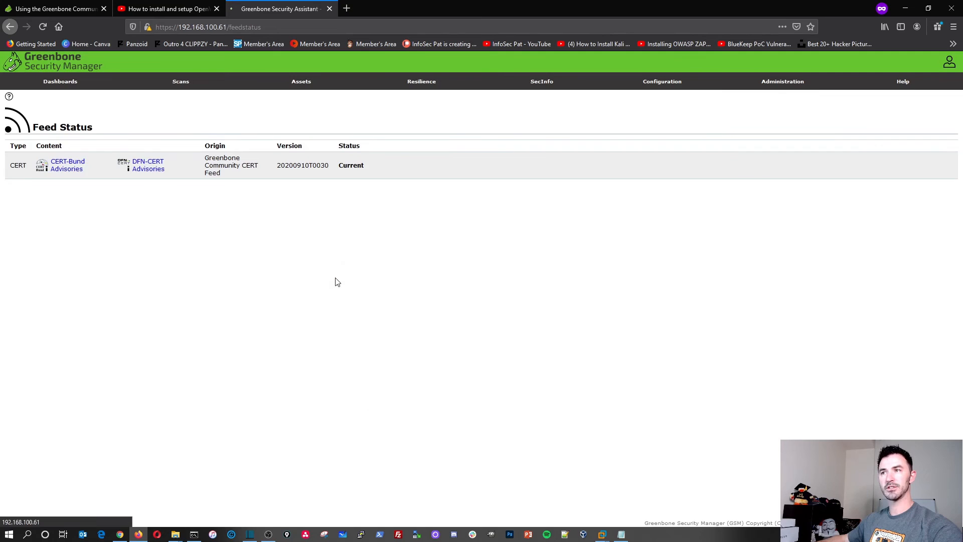